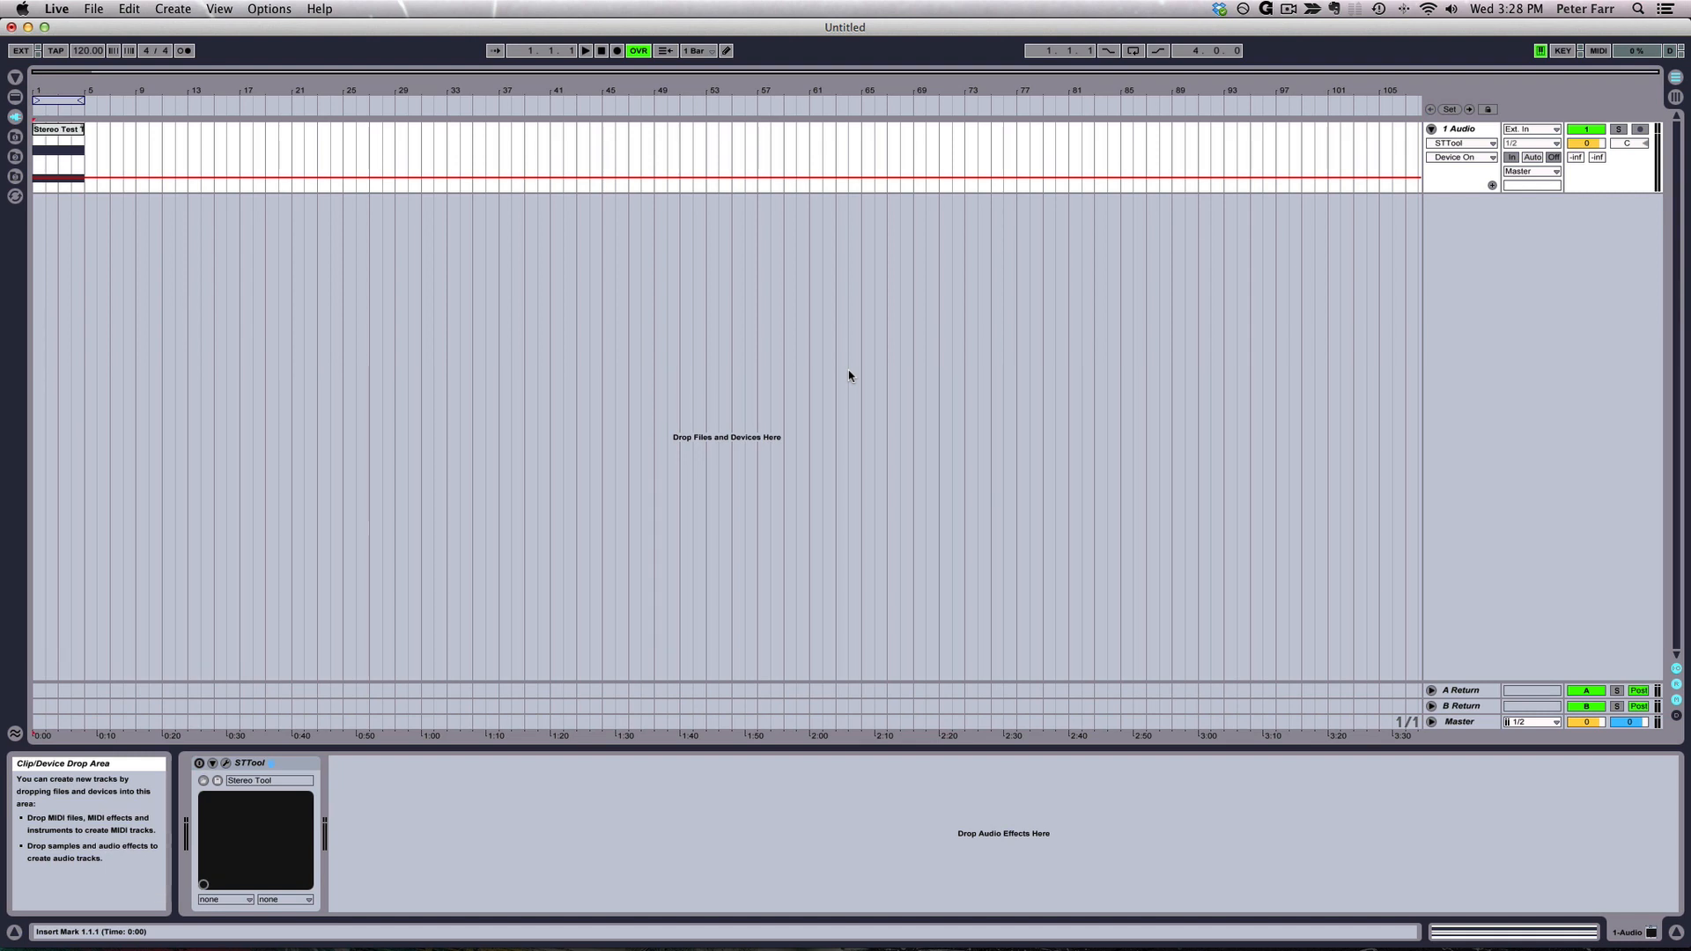
pyautogui.moveTo(831, 378)
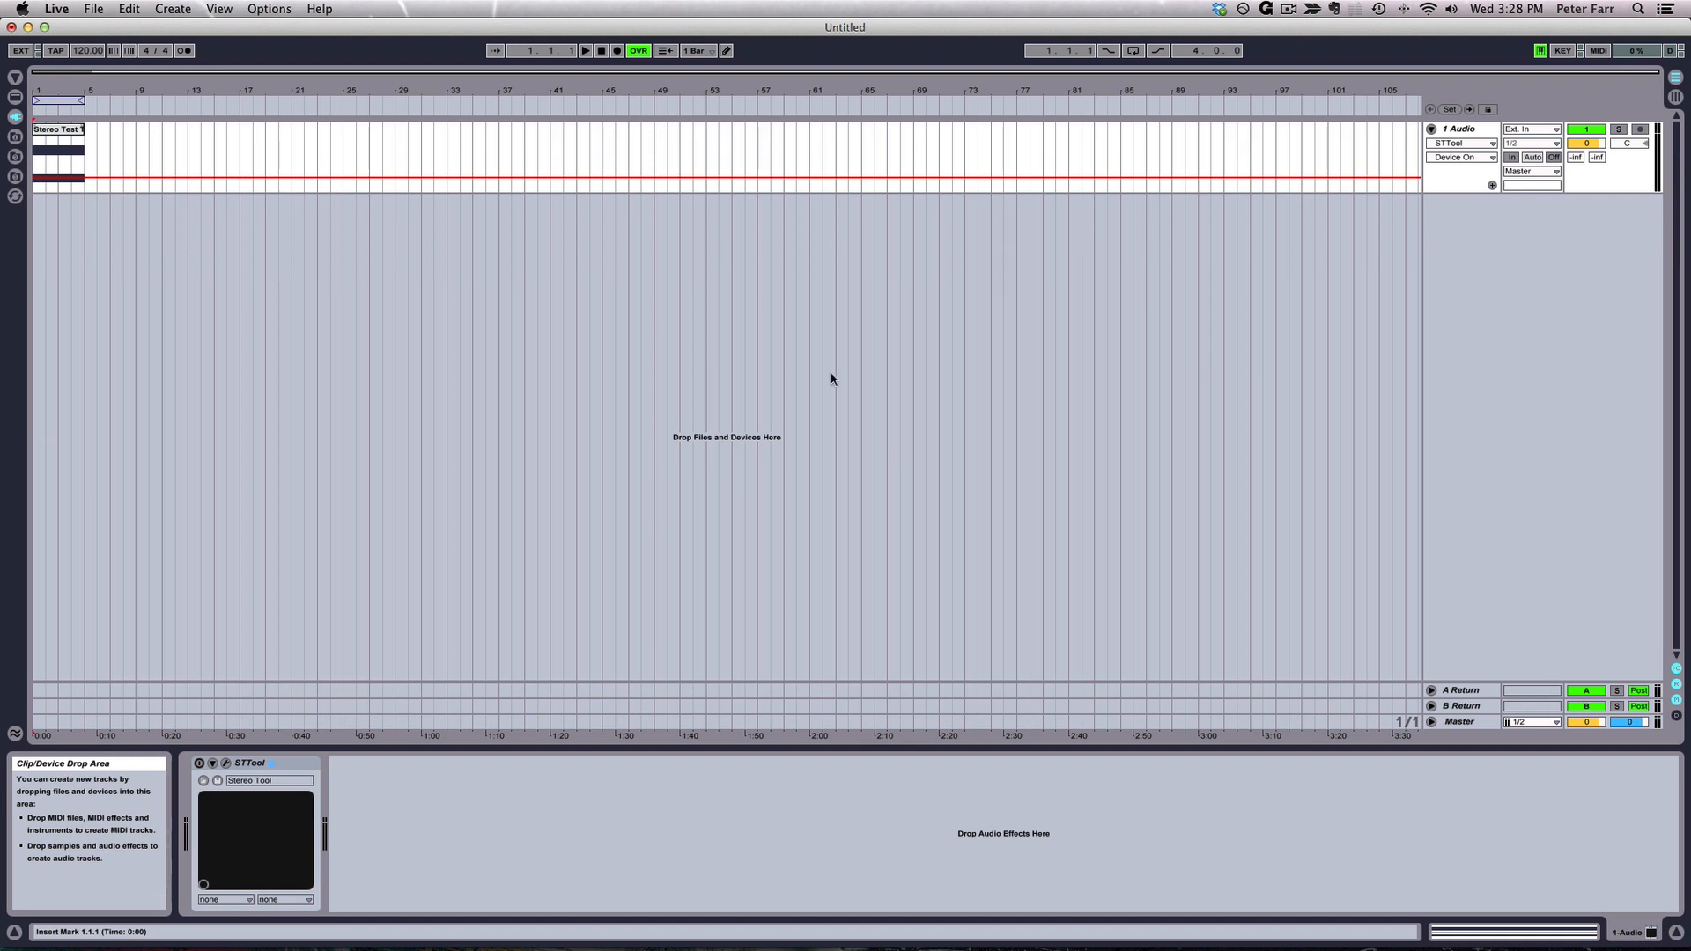
pyautogui.moveTo(1141, 304)
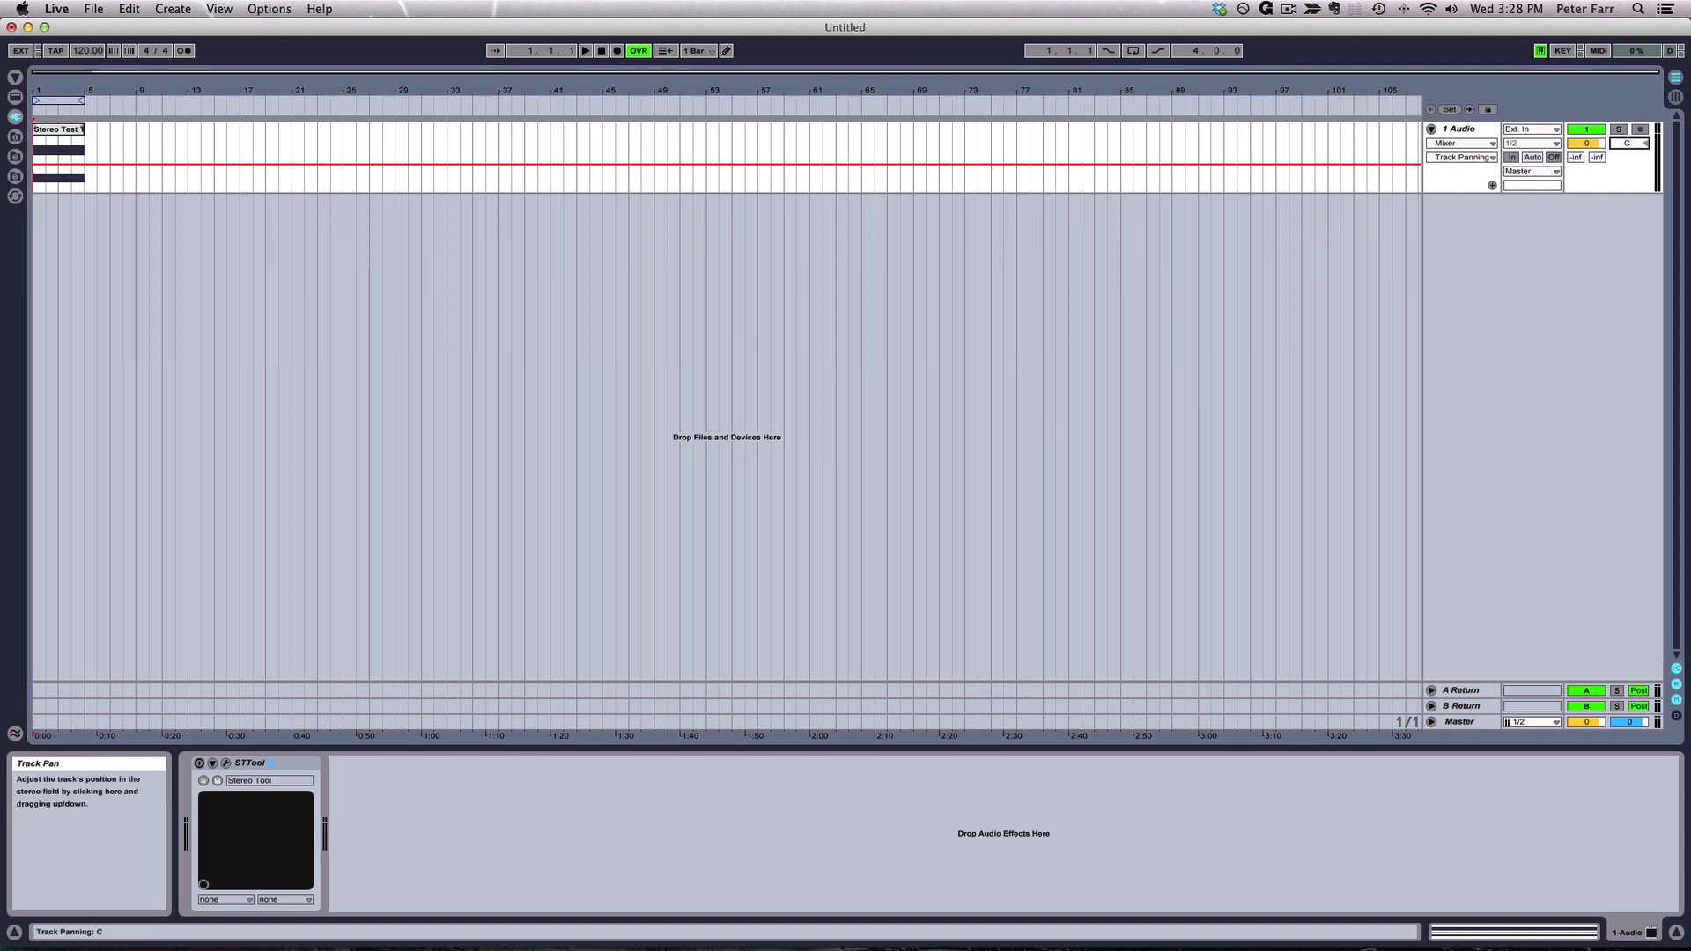
# - Nudge the audio track's pan position in Ableton Live
pyautogui.moveTo(1632, 143); pyautogui.dragTo(1632, 162)
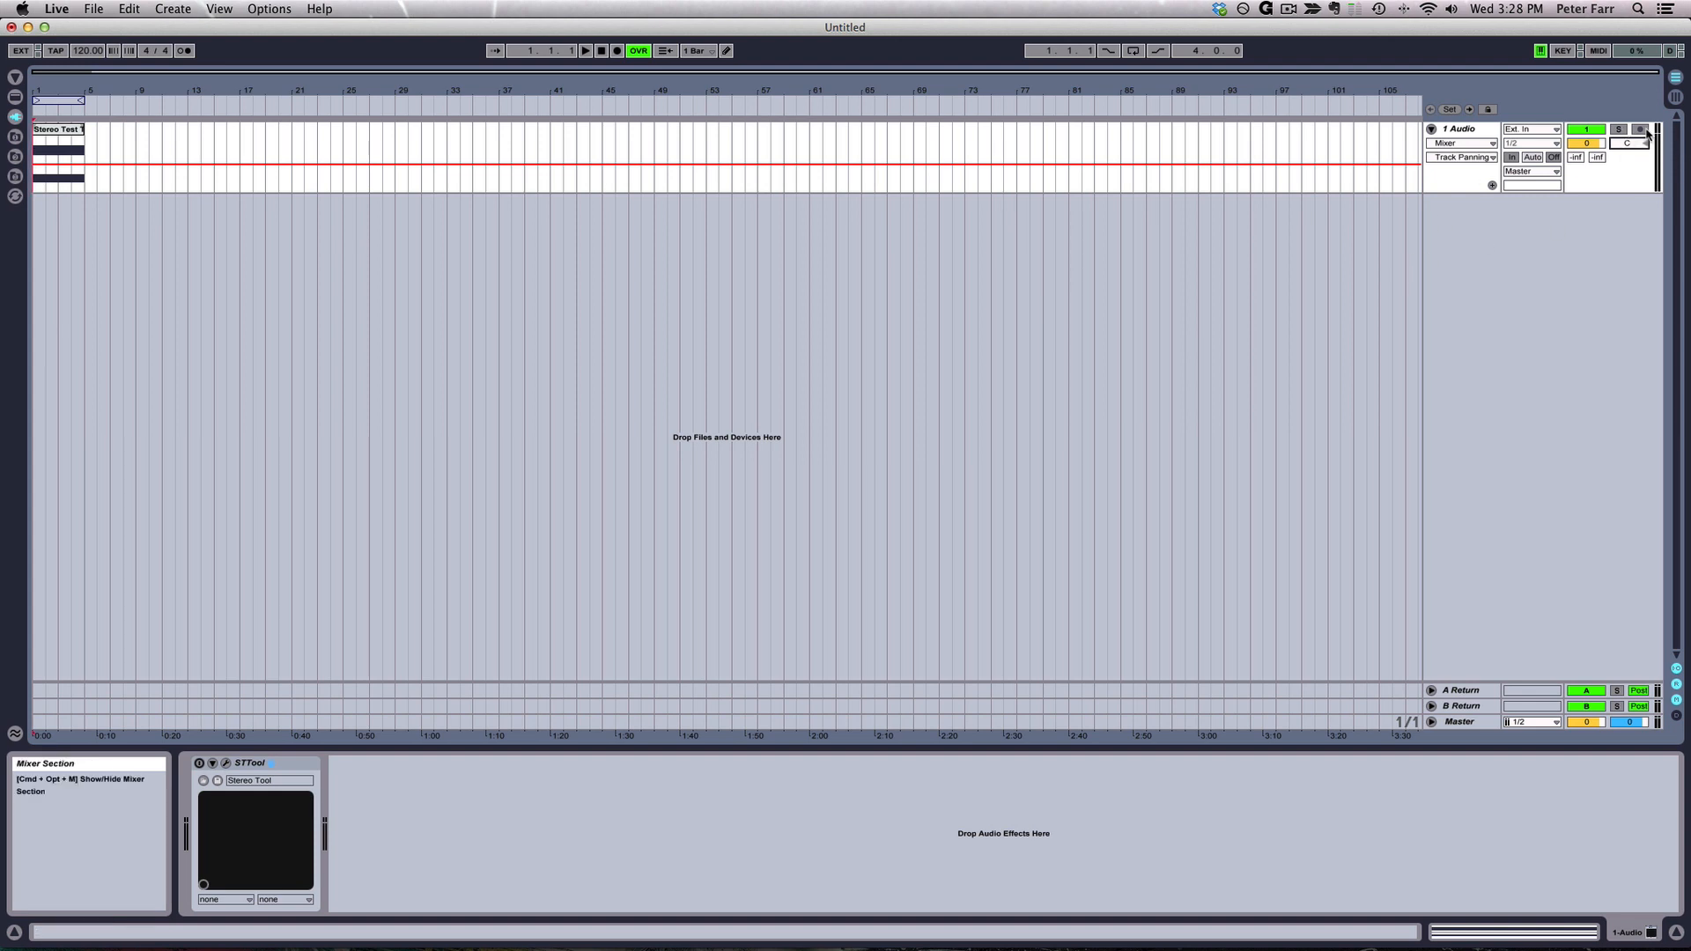
pyautogui.moveTo(1635, 143)
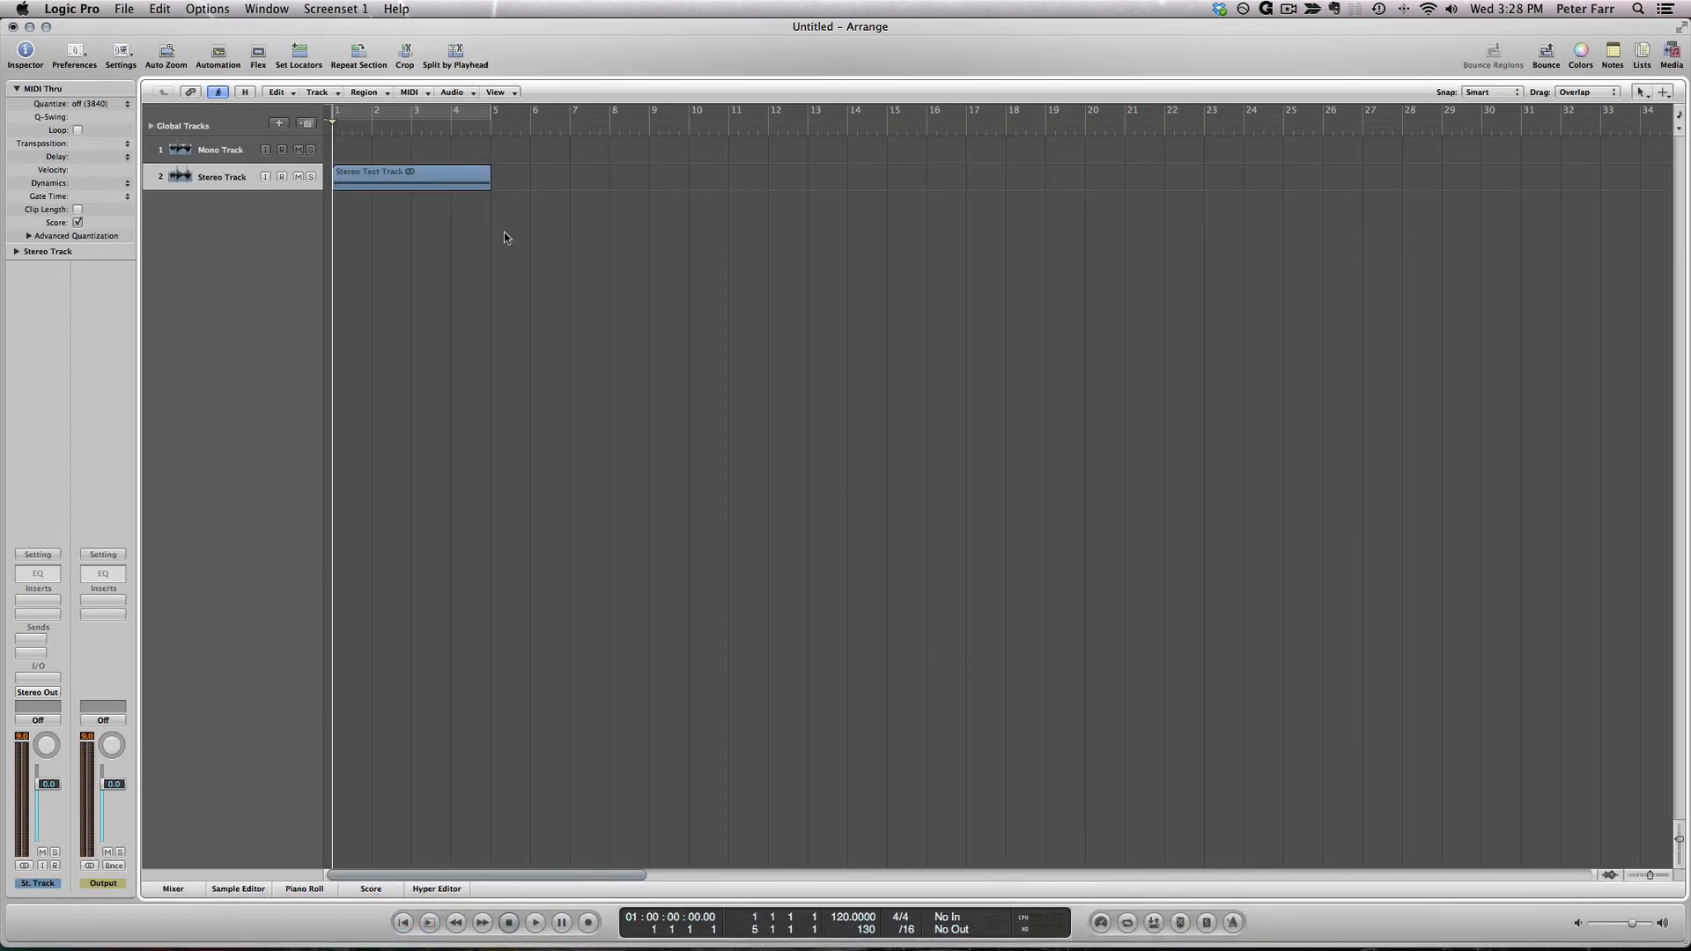
pyautogui.moveTo(229, 162)
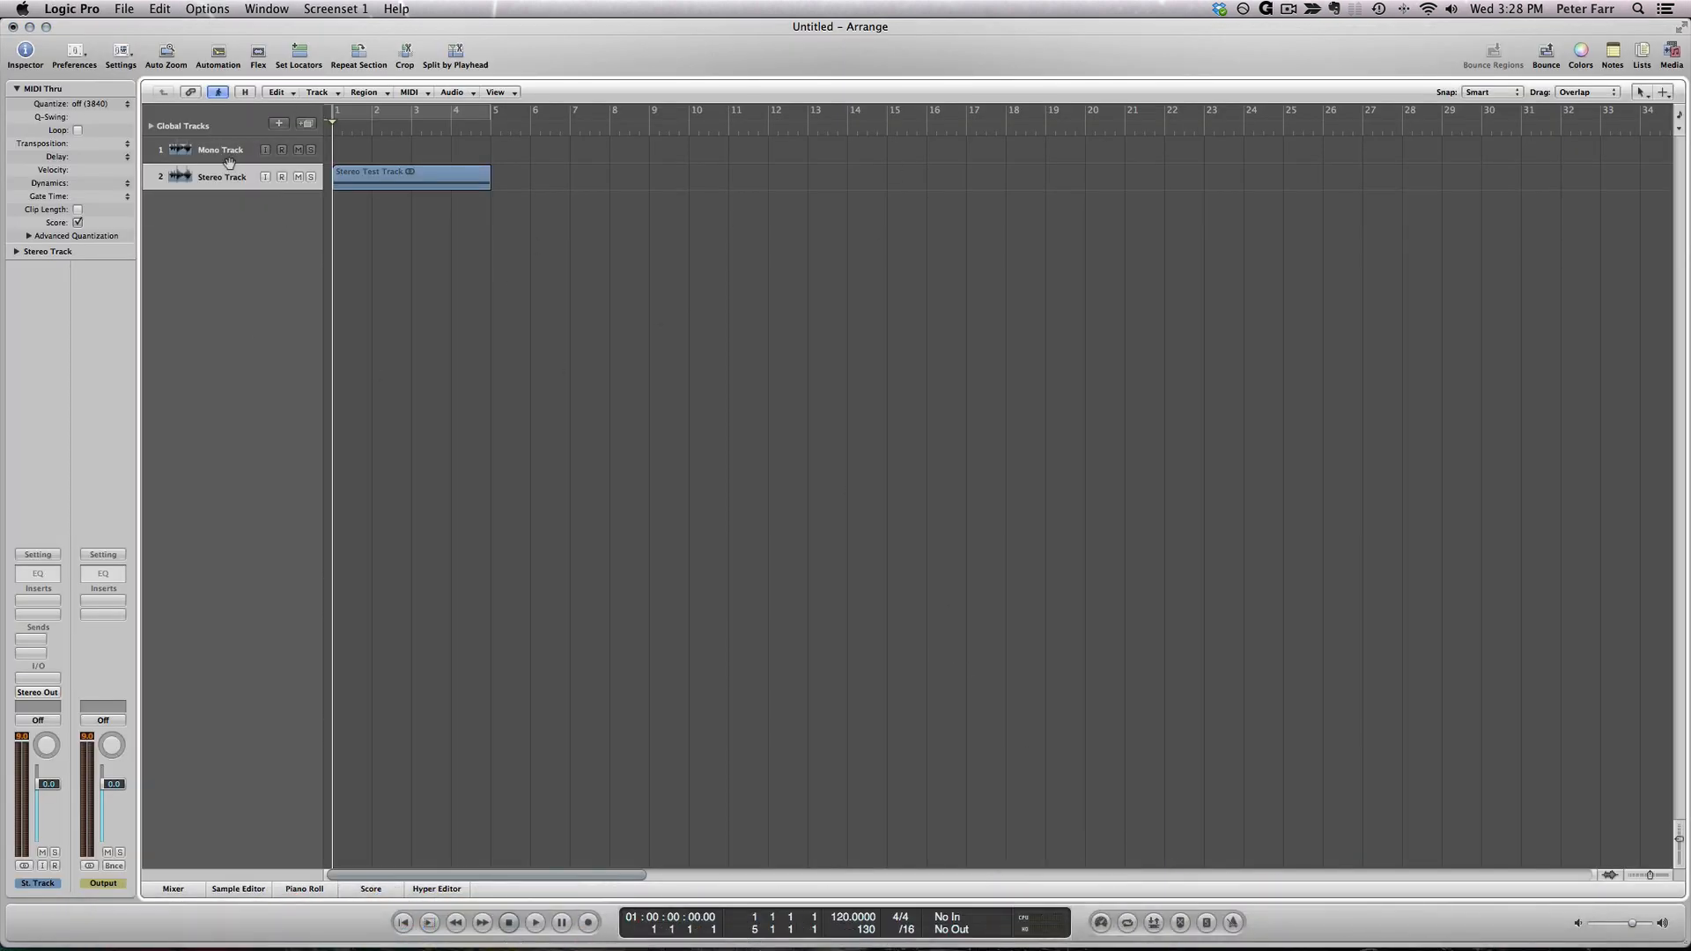
# - Select the Mono Track and bring up its insert plug-in list in Logic Pro
pyautogui.click(221, 149)
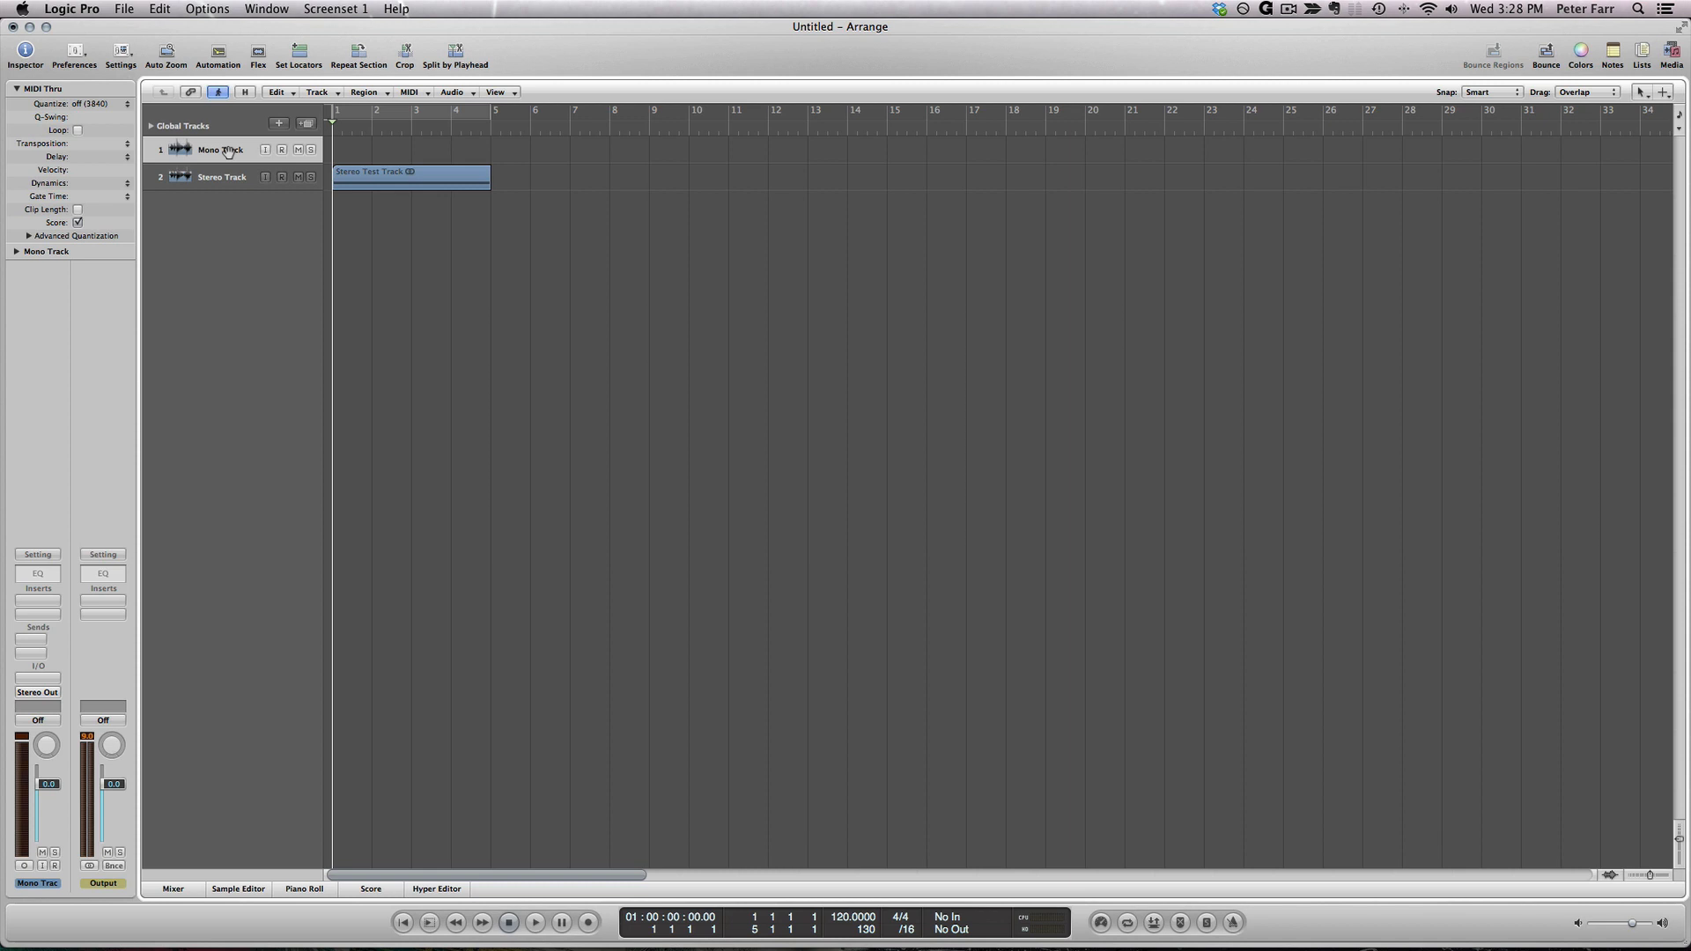
pyautogui.click(221, 176)
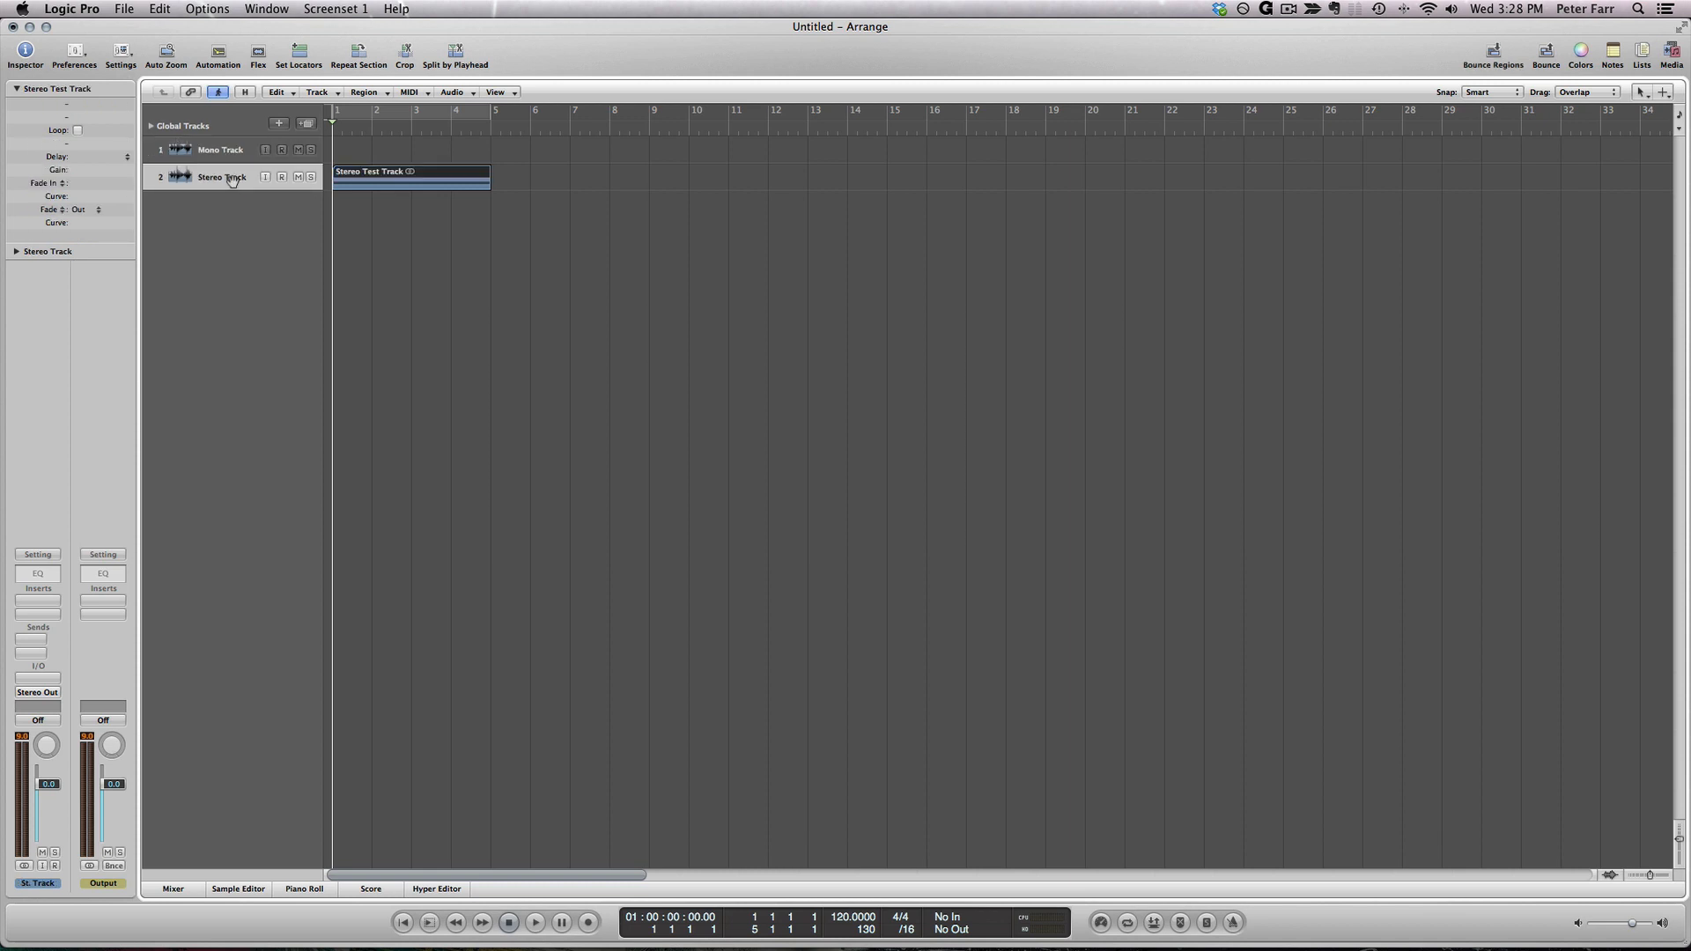
pyautogui.click(222, 148)
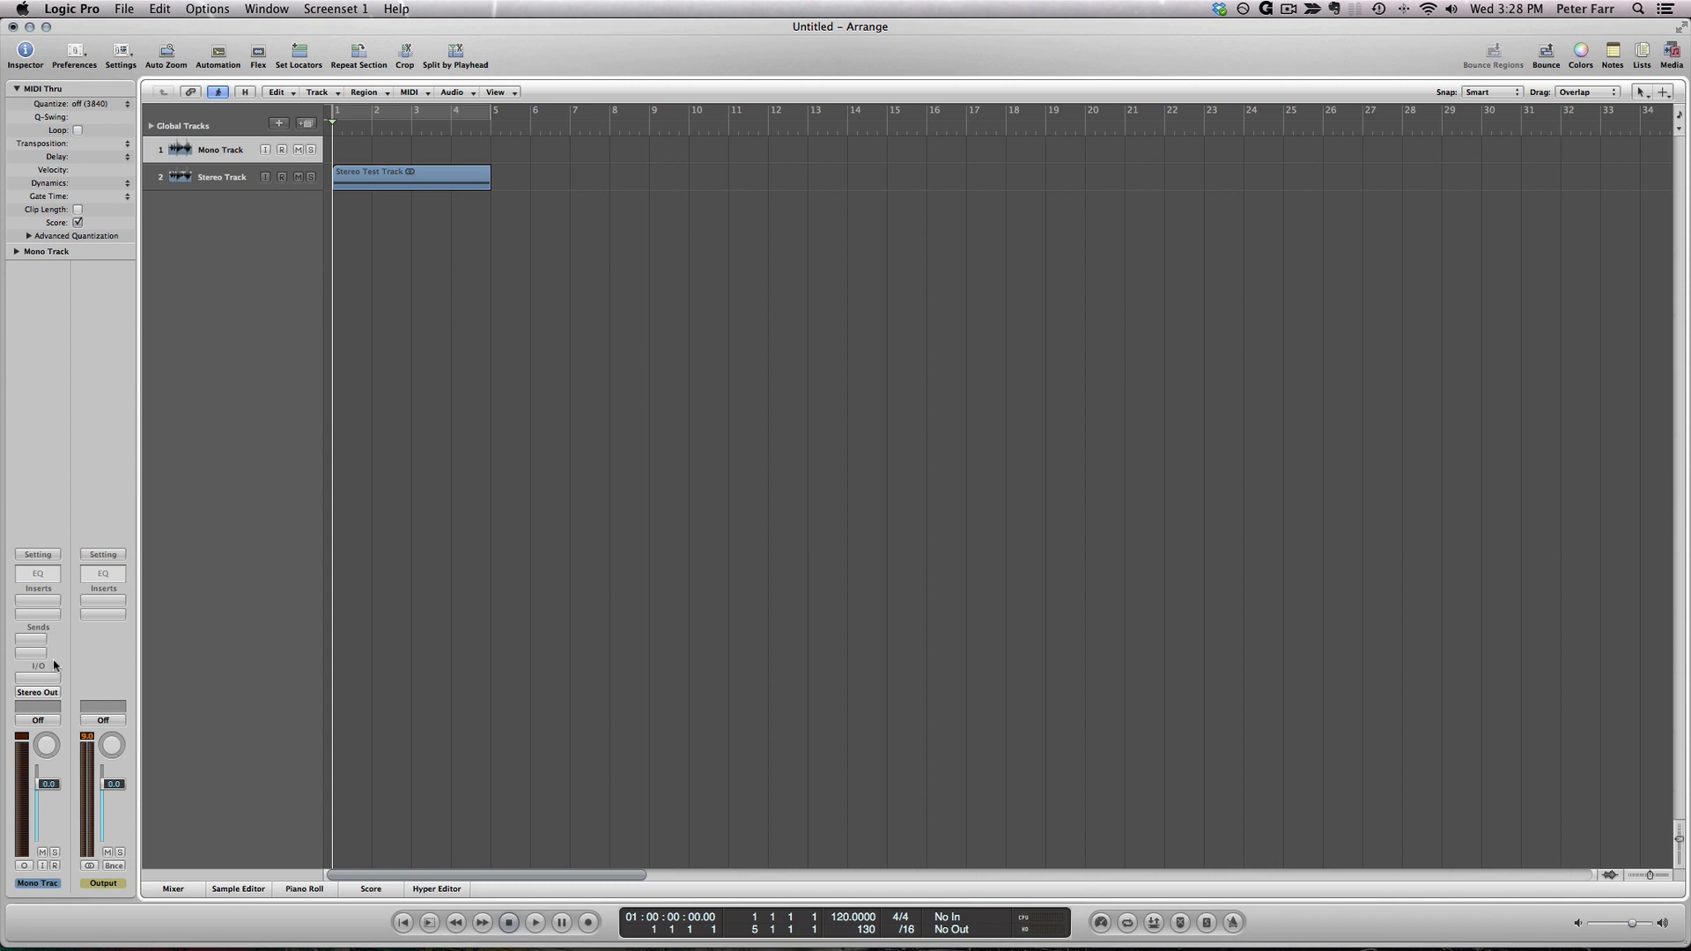
pyautogui.moveTo(46, 680)
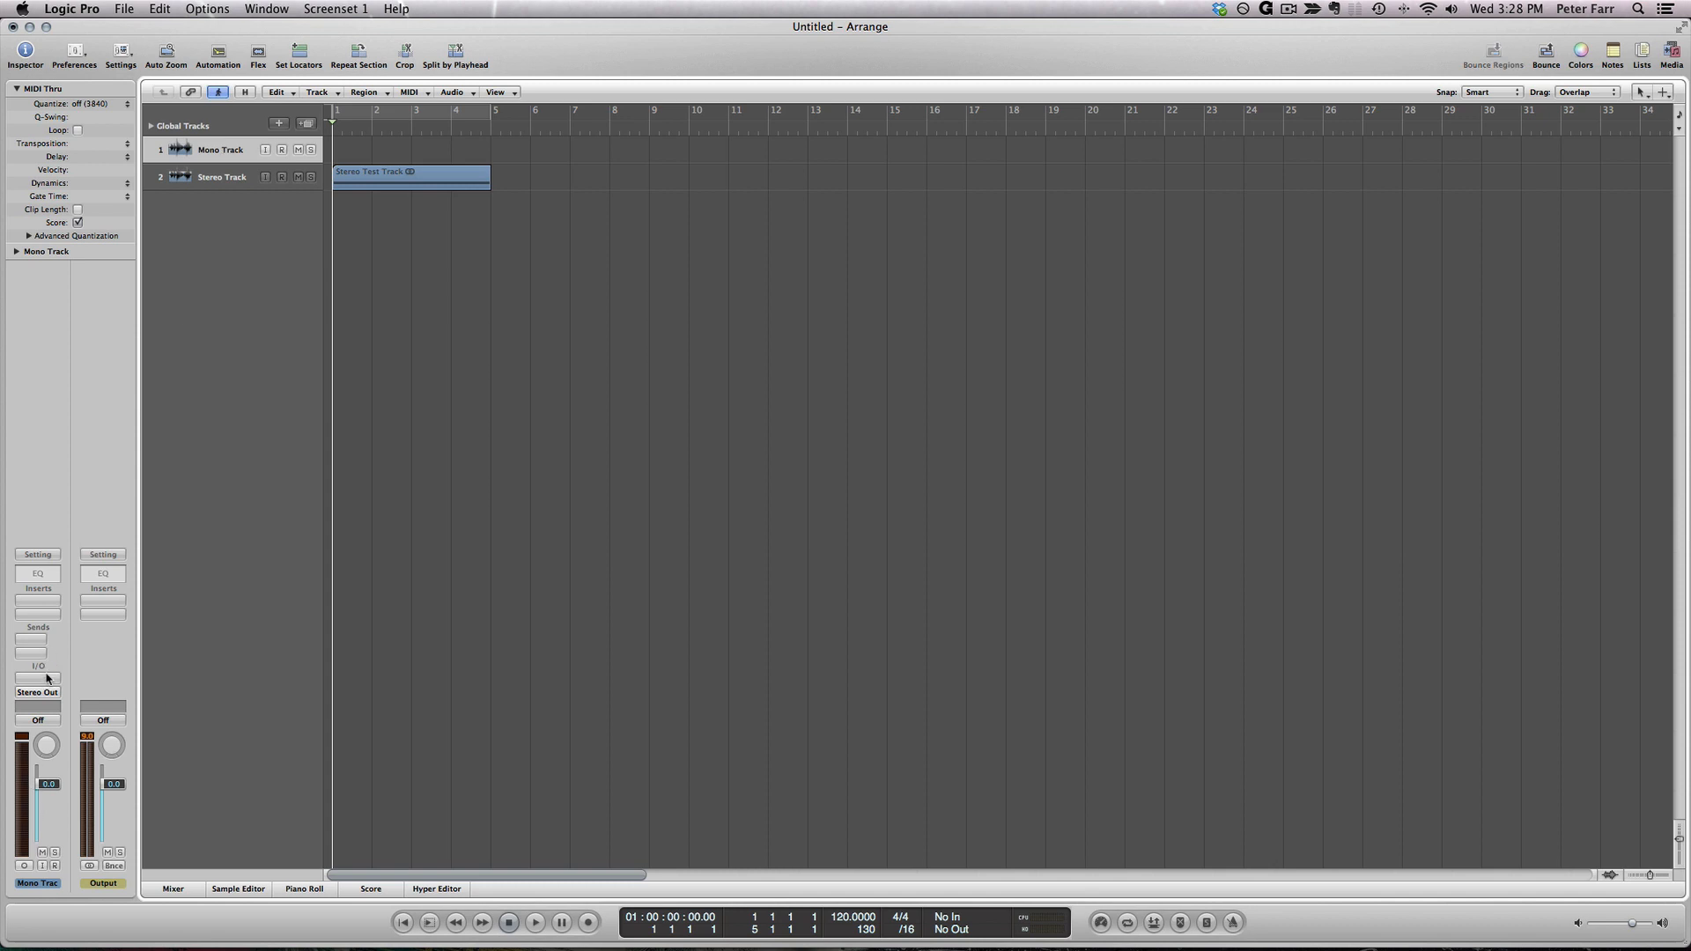
pyautogui.click(37, 603)
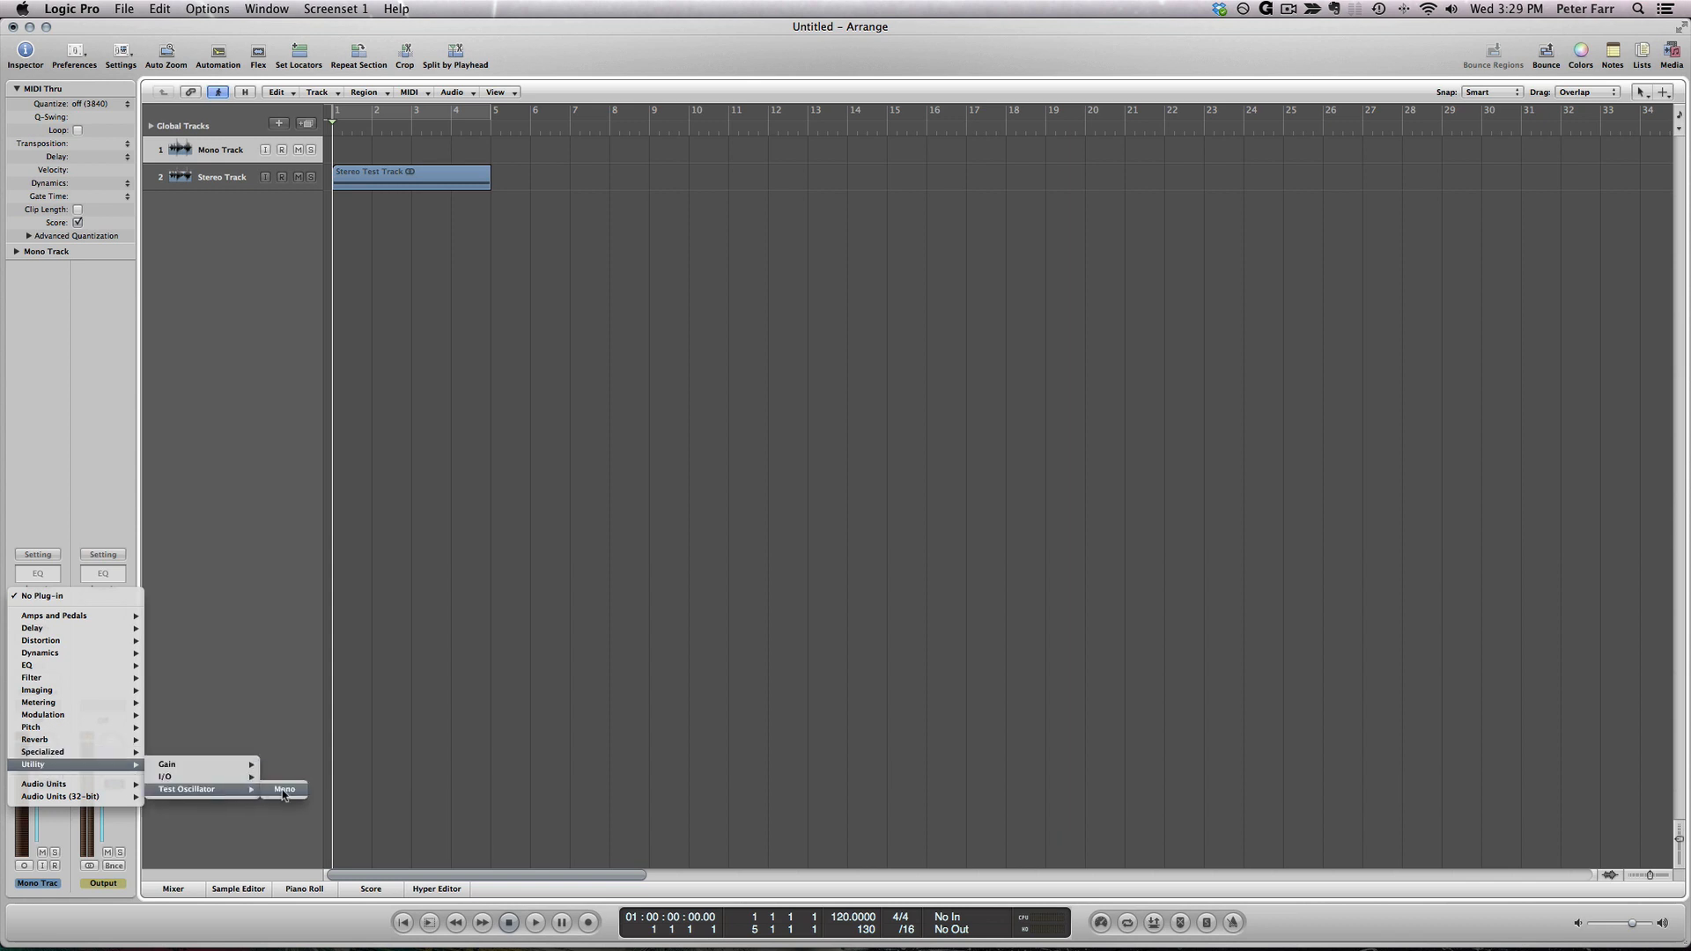
# - Insert a mono Test Oscillator on the Mono Track at about 145.50 Hz
pyautogui.click(283, 789)
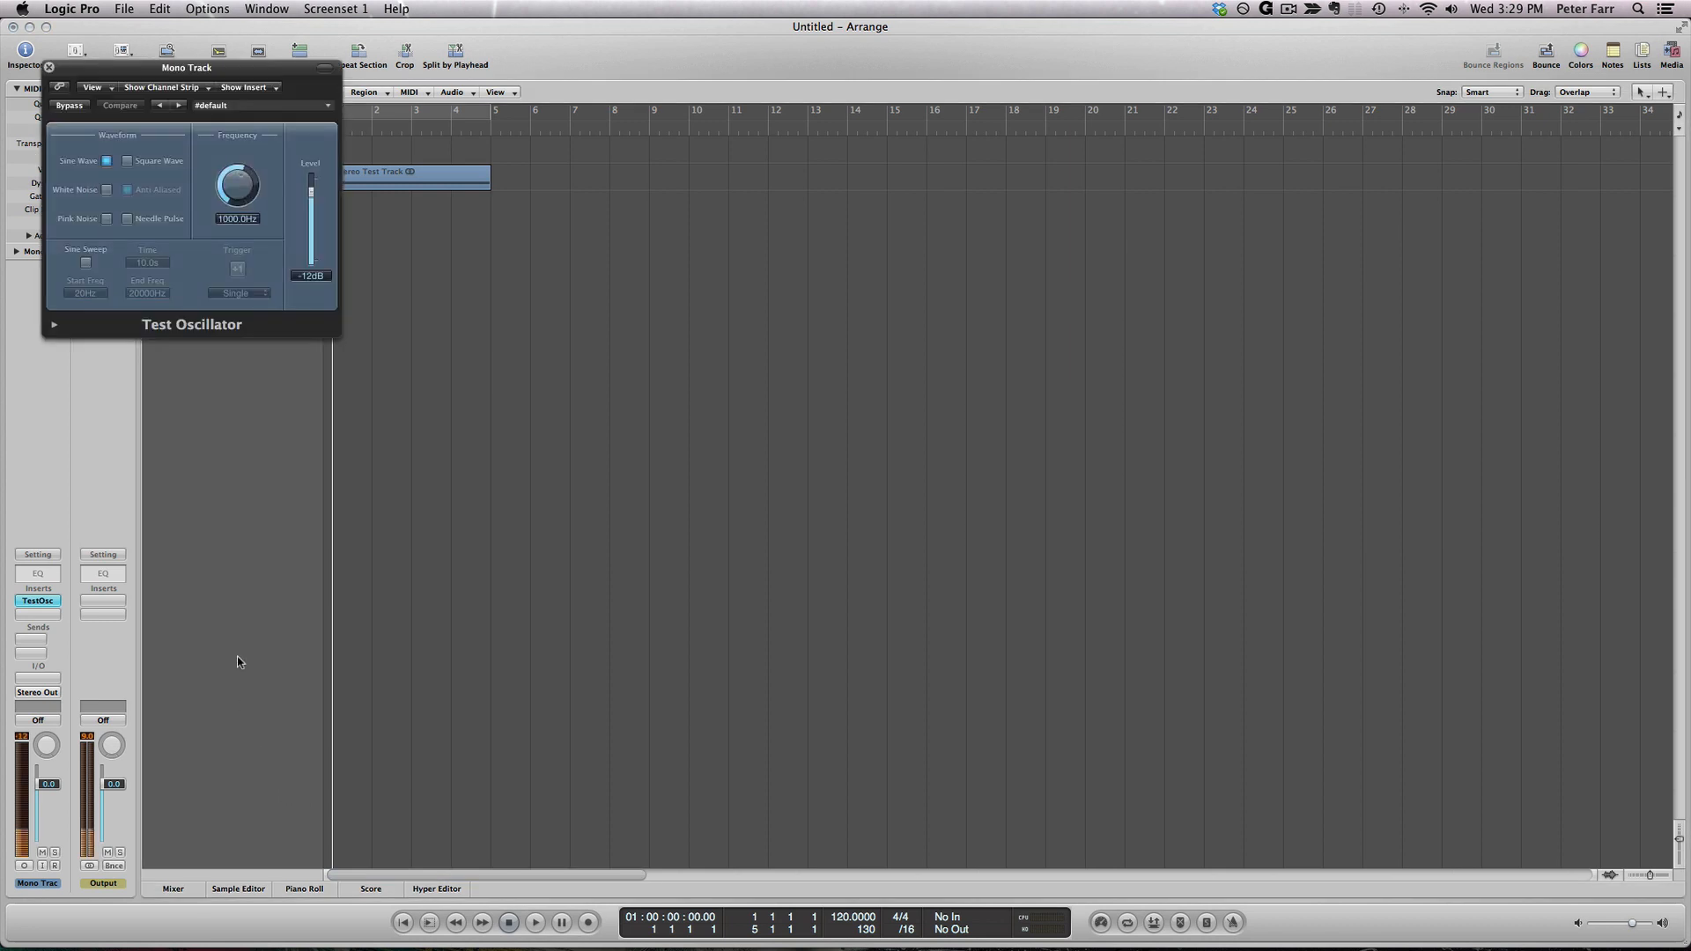
pyautogui.moveTo(50, 744)
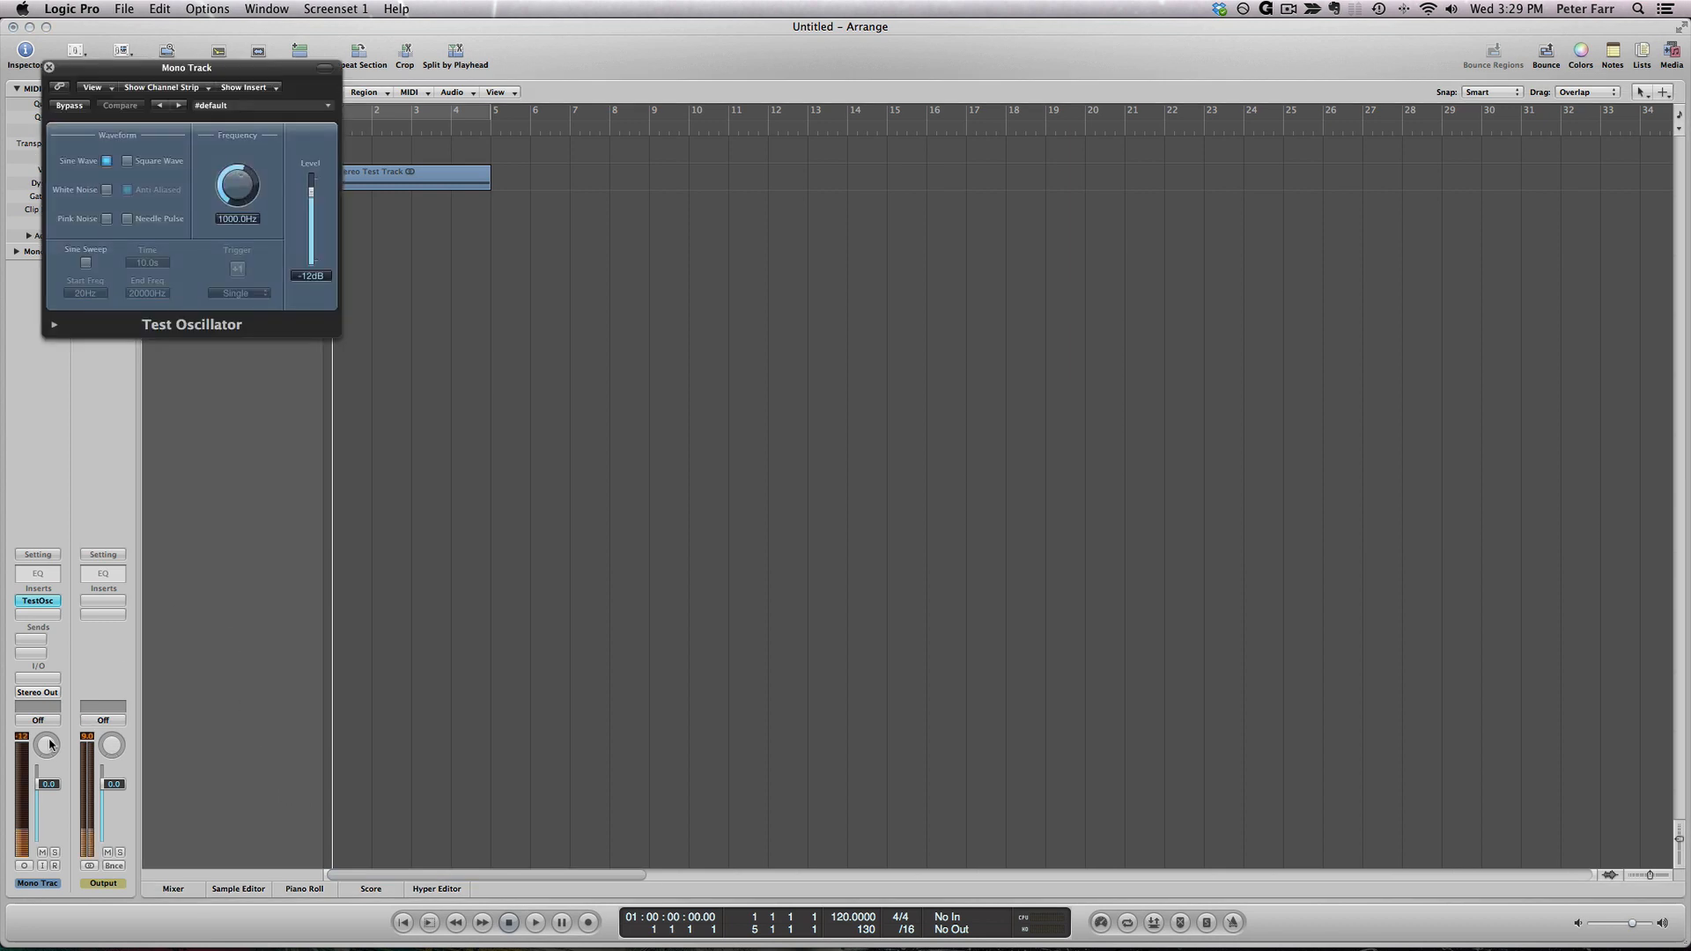
pyautogui.moveTo(236, 183); pyautogui.dragTo(256, 173)
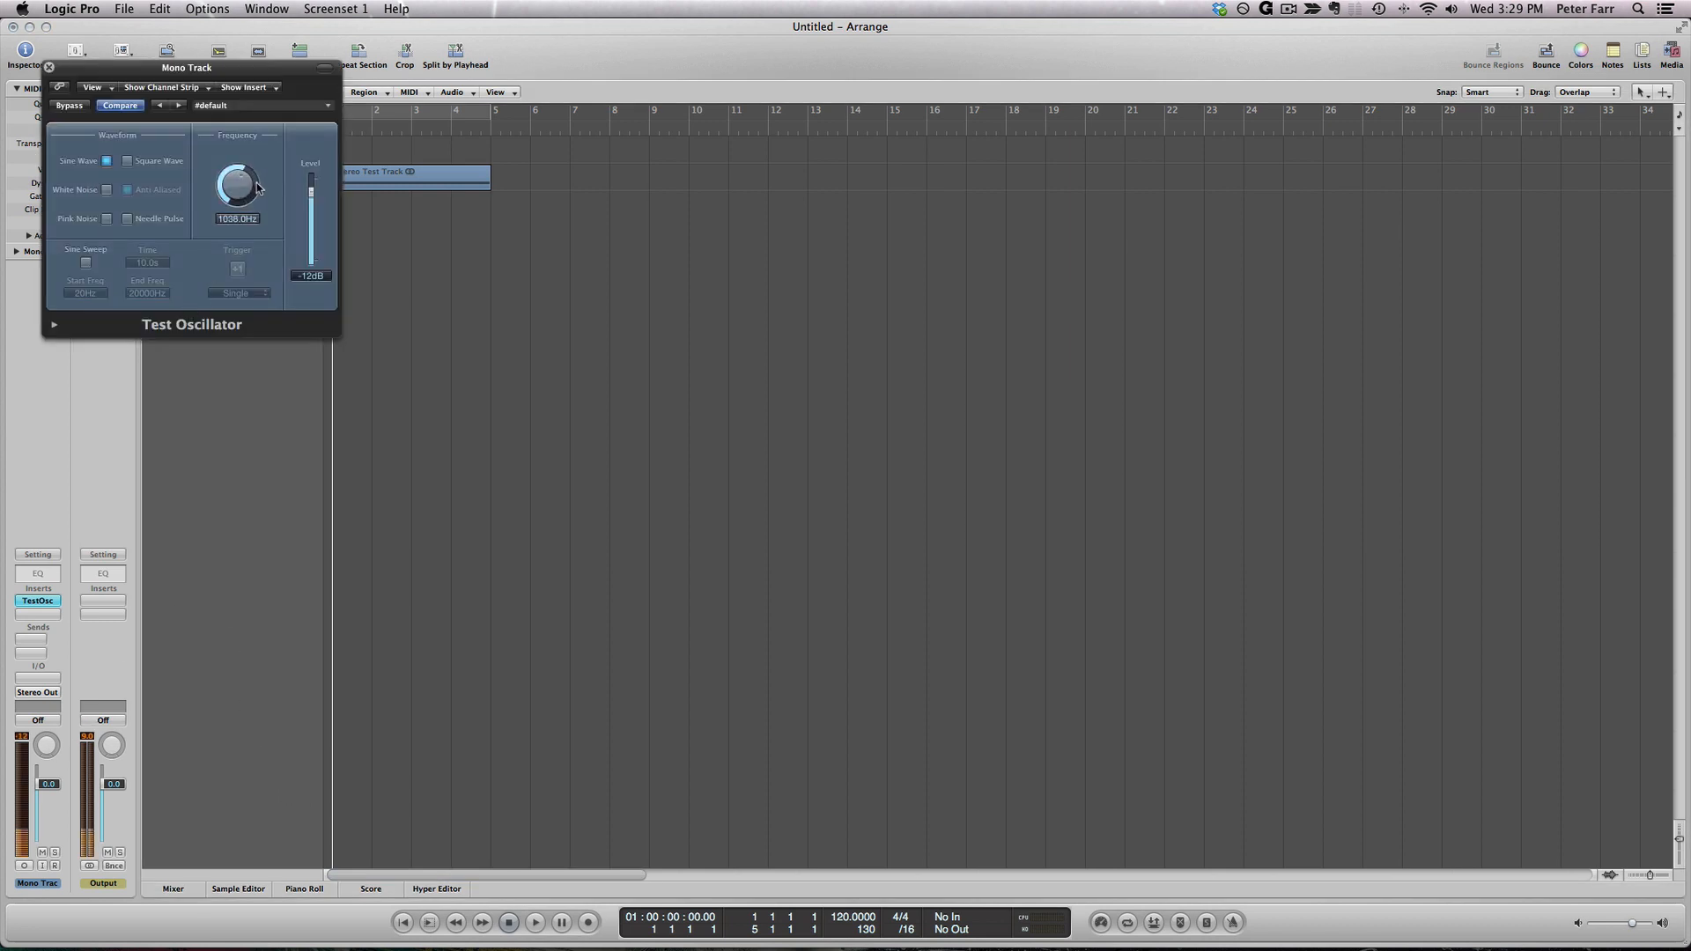
# - Swing the Mono Track's pan right, left and back near centre, then close the plug-in
pyautogui.moveTo(238, 183); pyautogui.dragTo(238, 215)
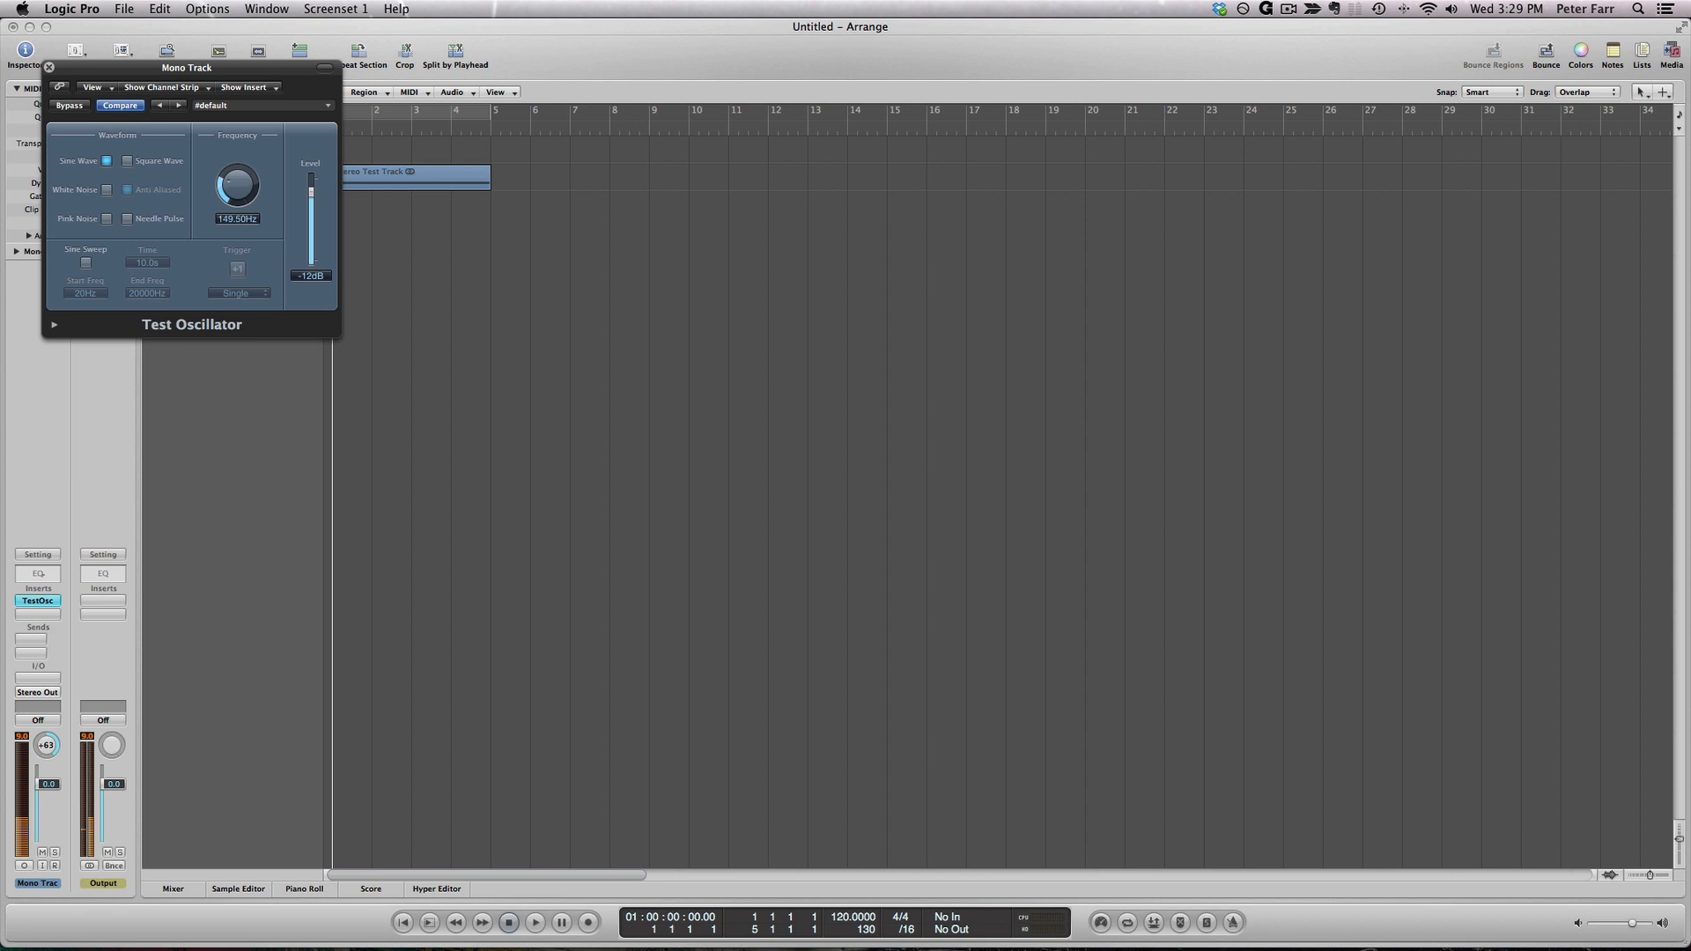
pyautogui.moveTo(45, 744); pyautogui.dragTo(46, 756)
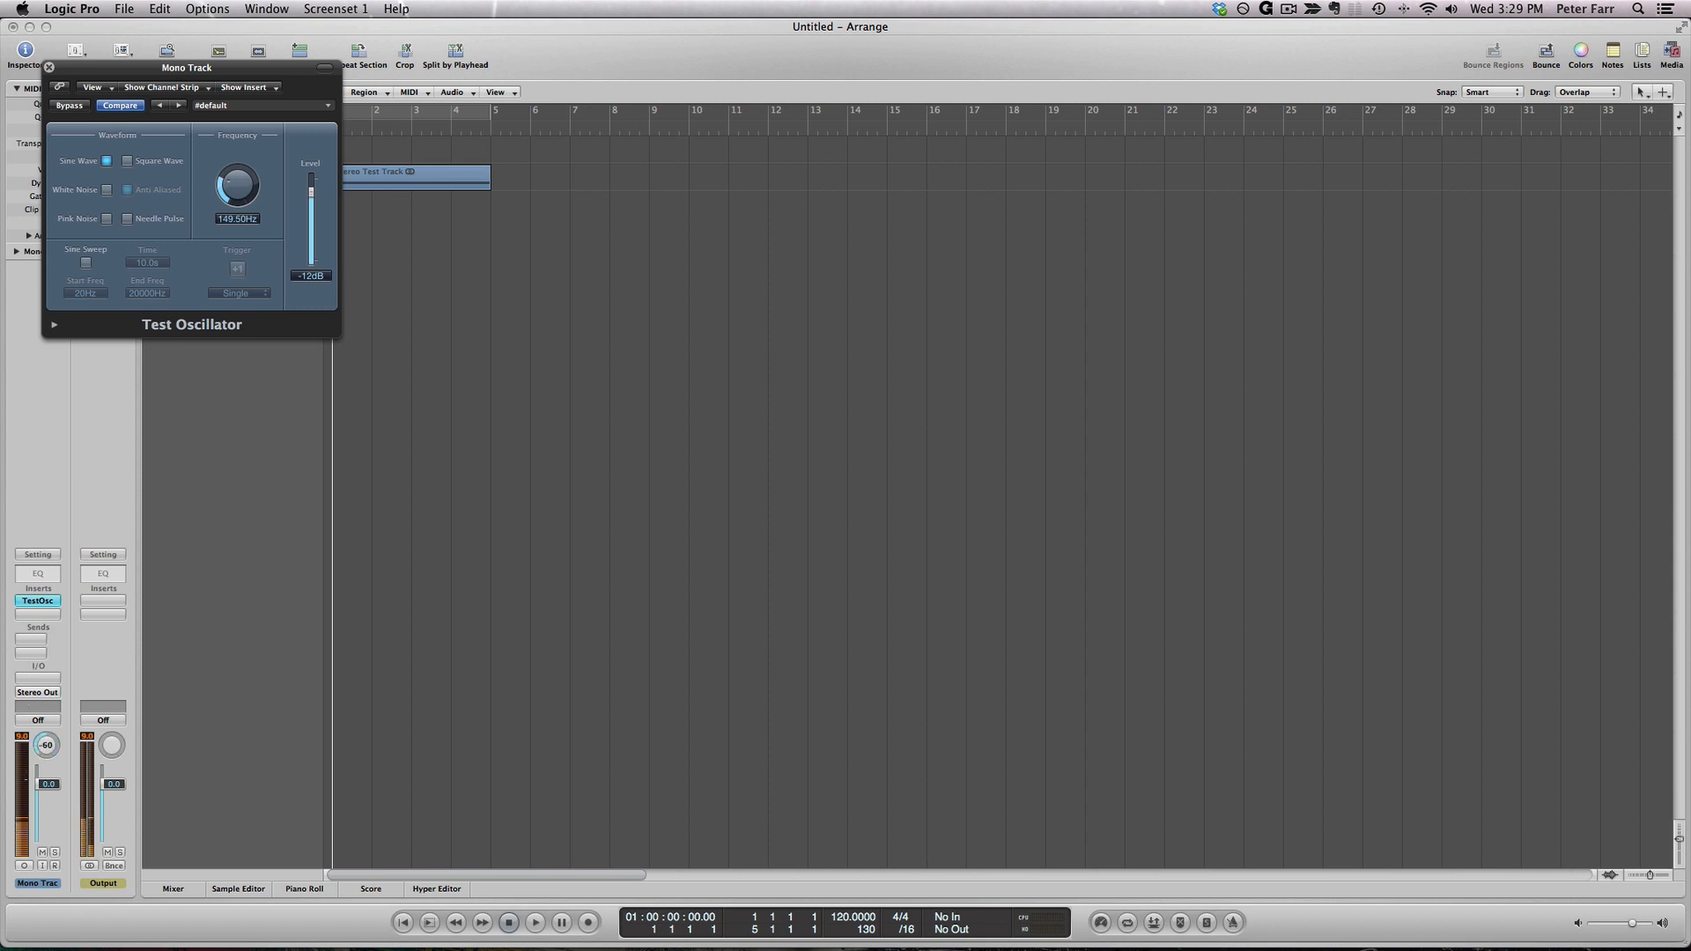
pyautogui.moveTo(46, 744); pyautogui.dragTo(54, 733)
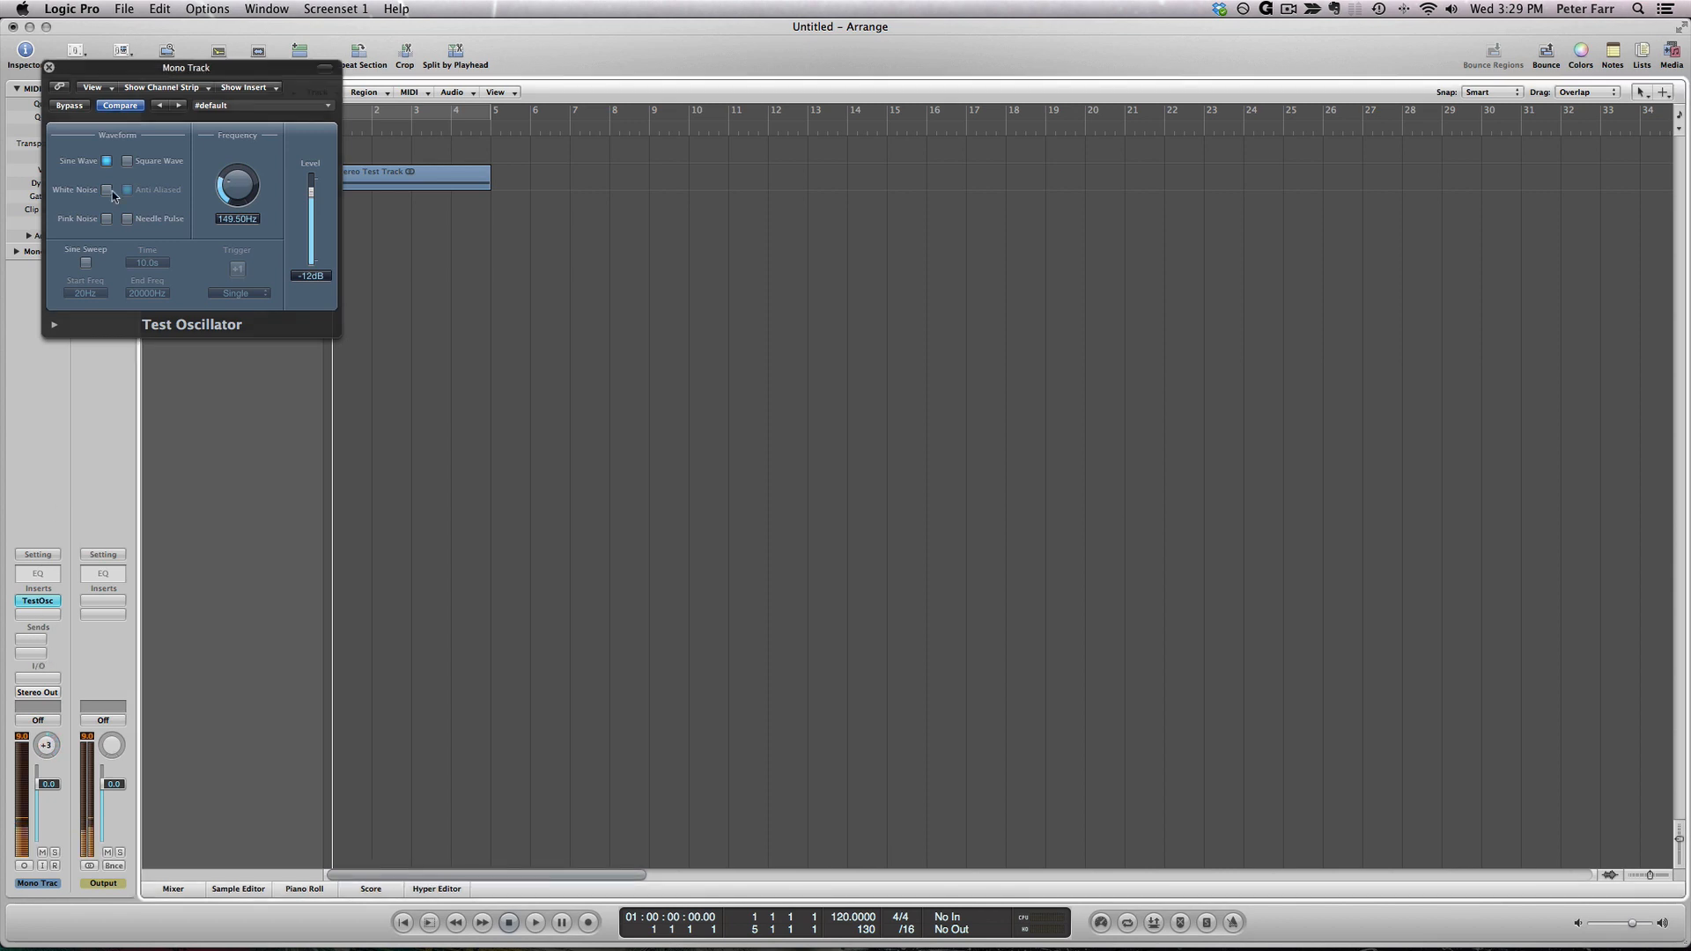
pyautogui.click(49, 67)
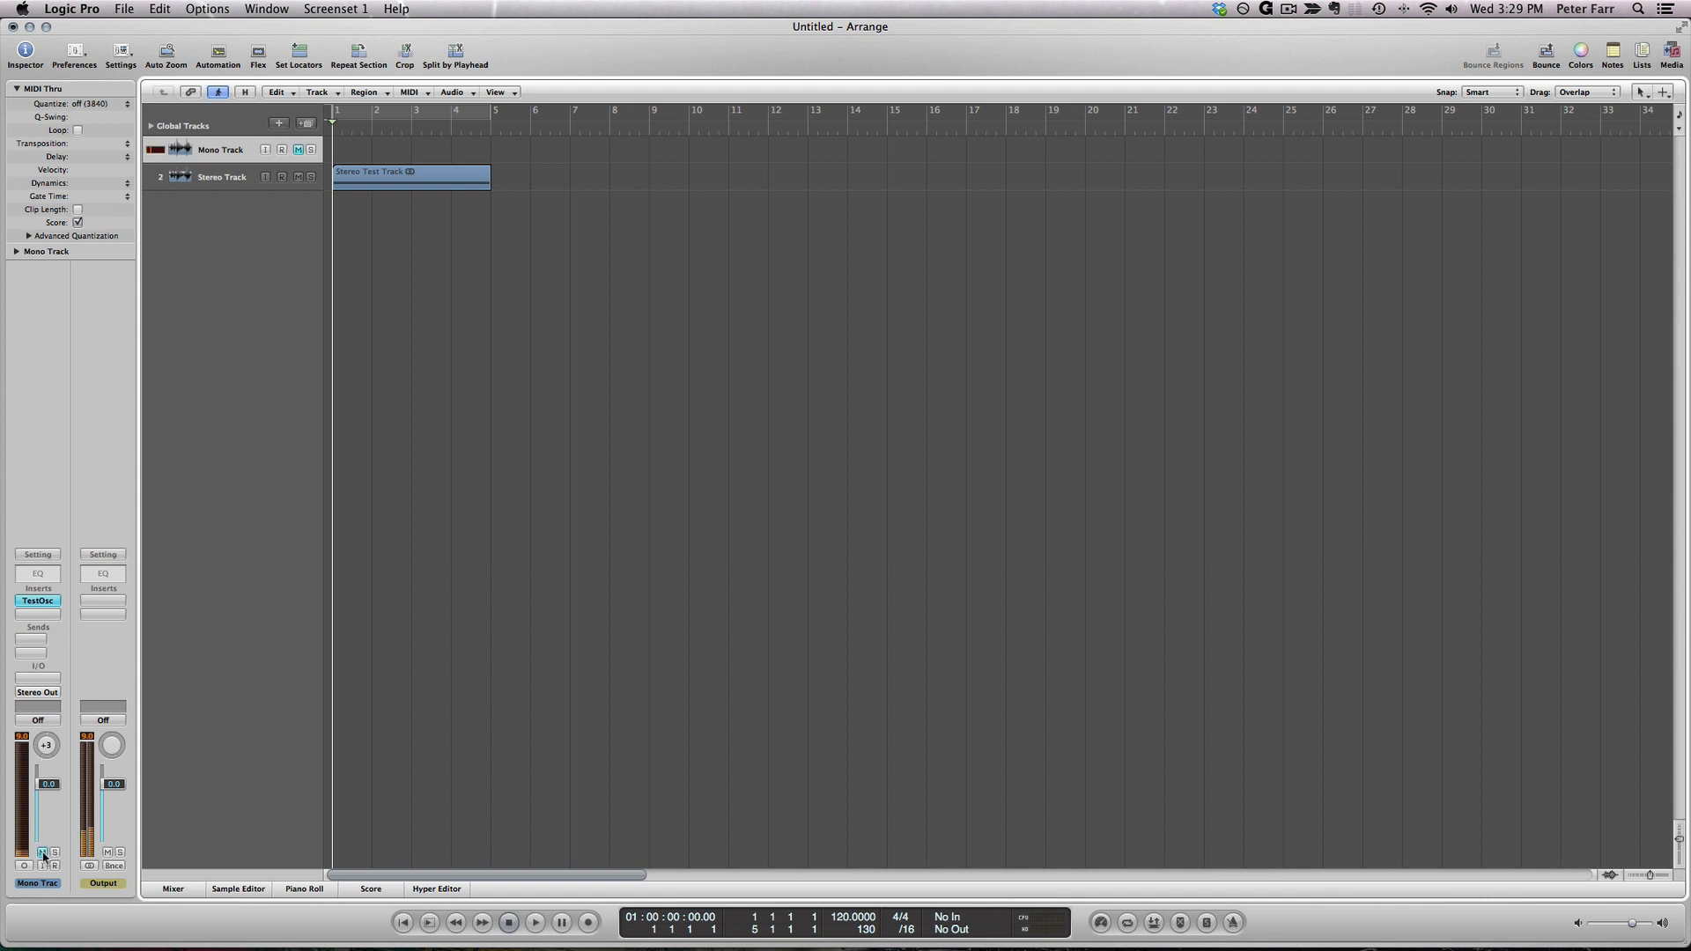
# - Pan the Stereo Track left, right and back toward centre
pyautogui.click(222, 176)
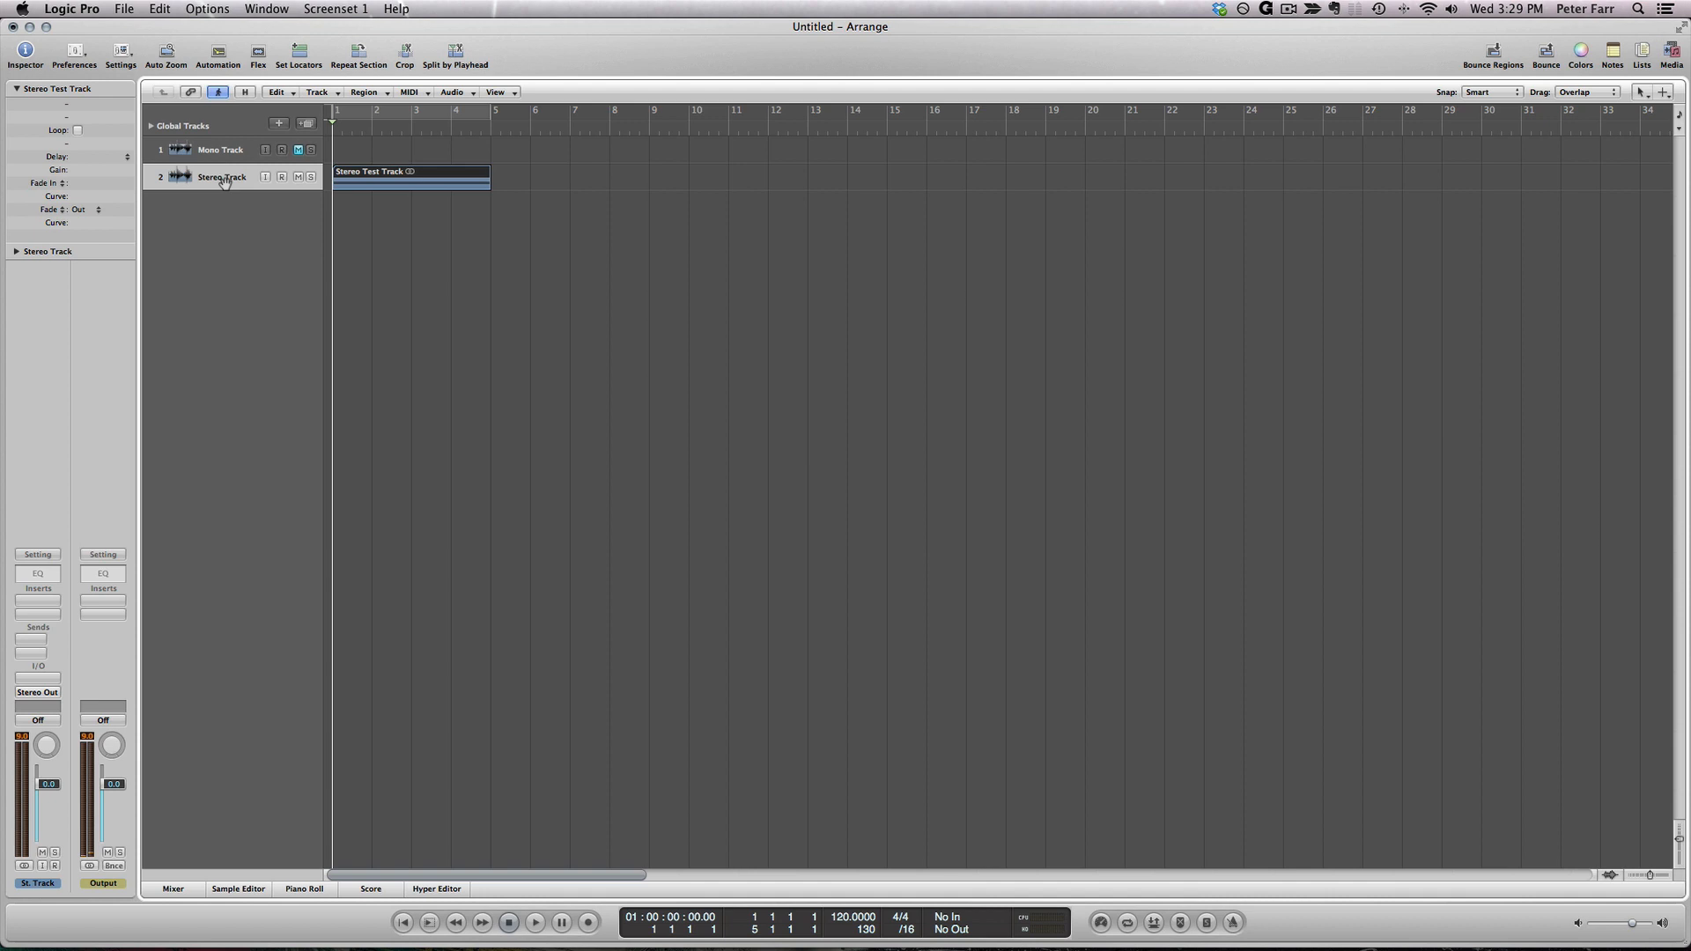
pyautogui.moveTo(94, 692)
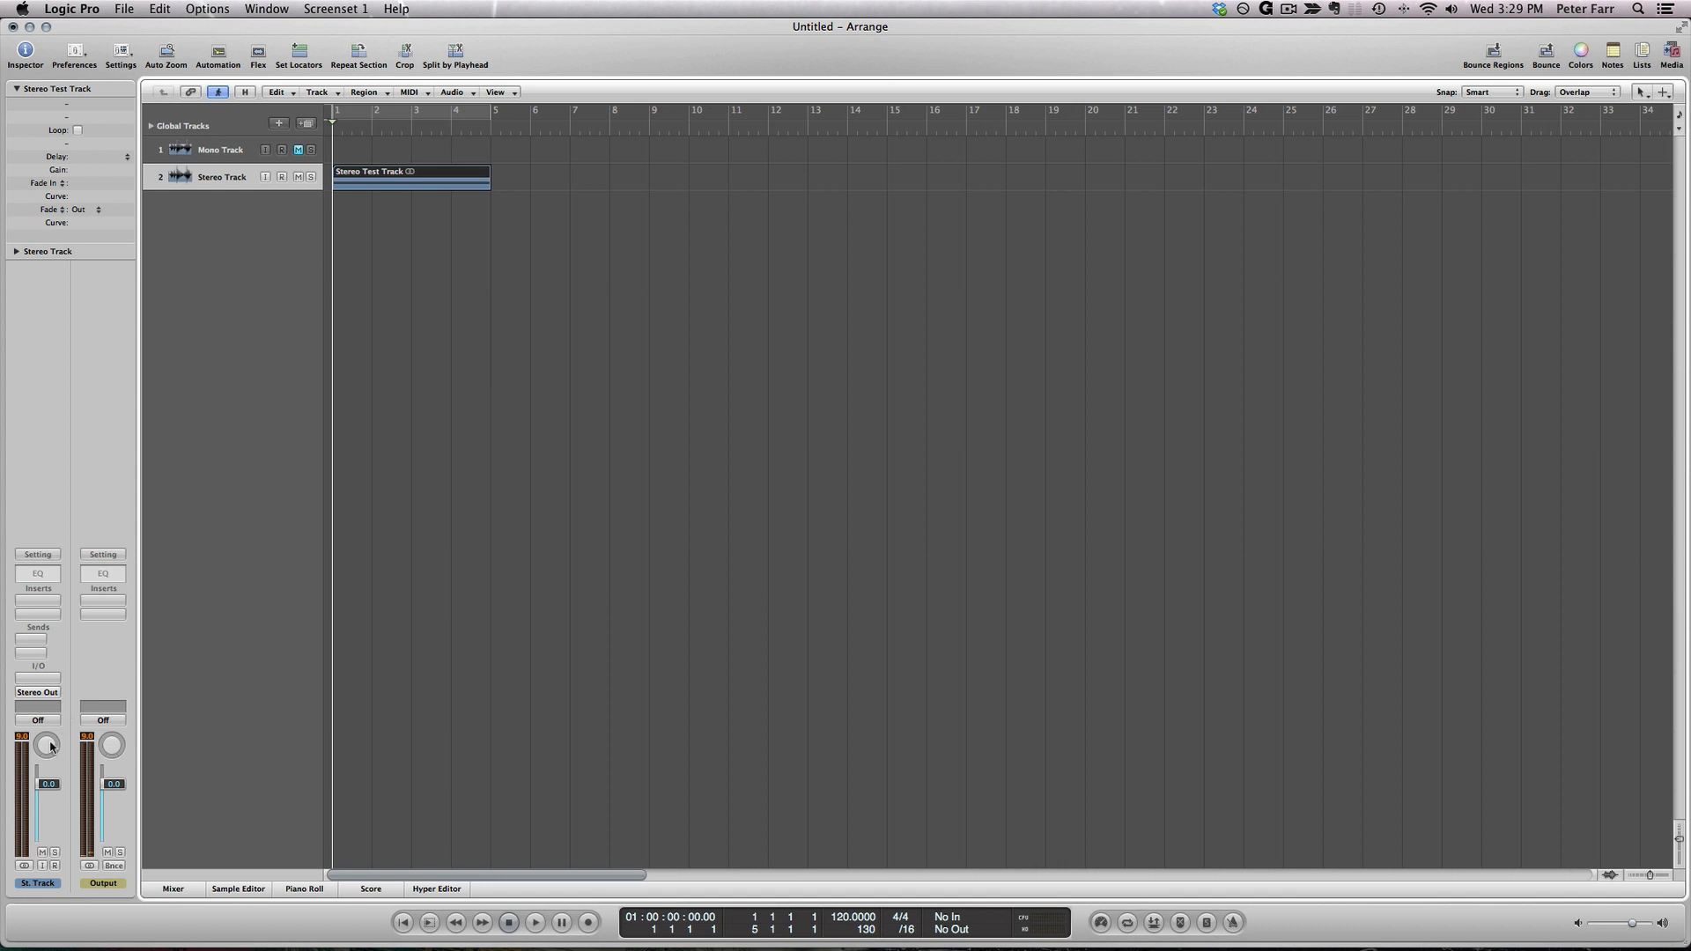
pyautogui.moveTo(48, 743); pyautogui.dragTo(48, 756)
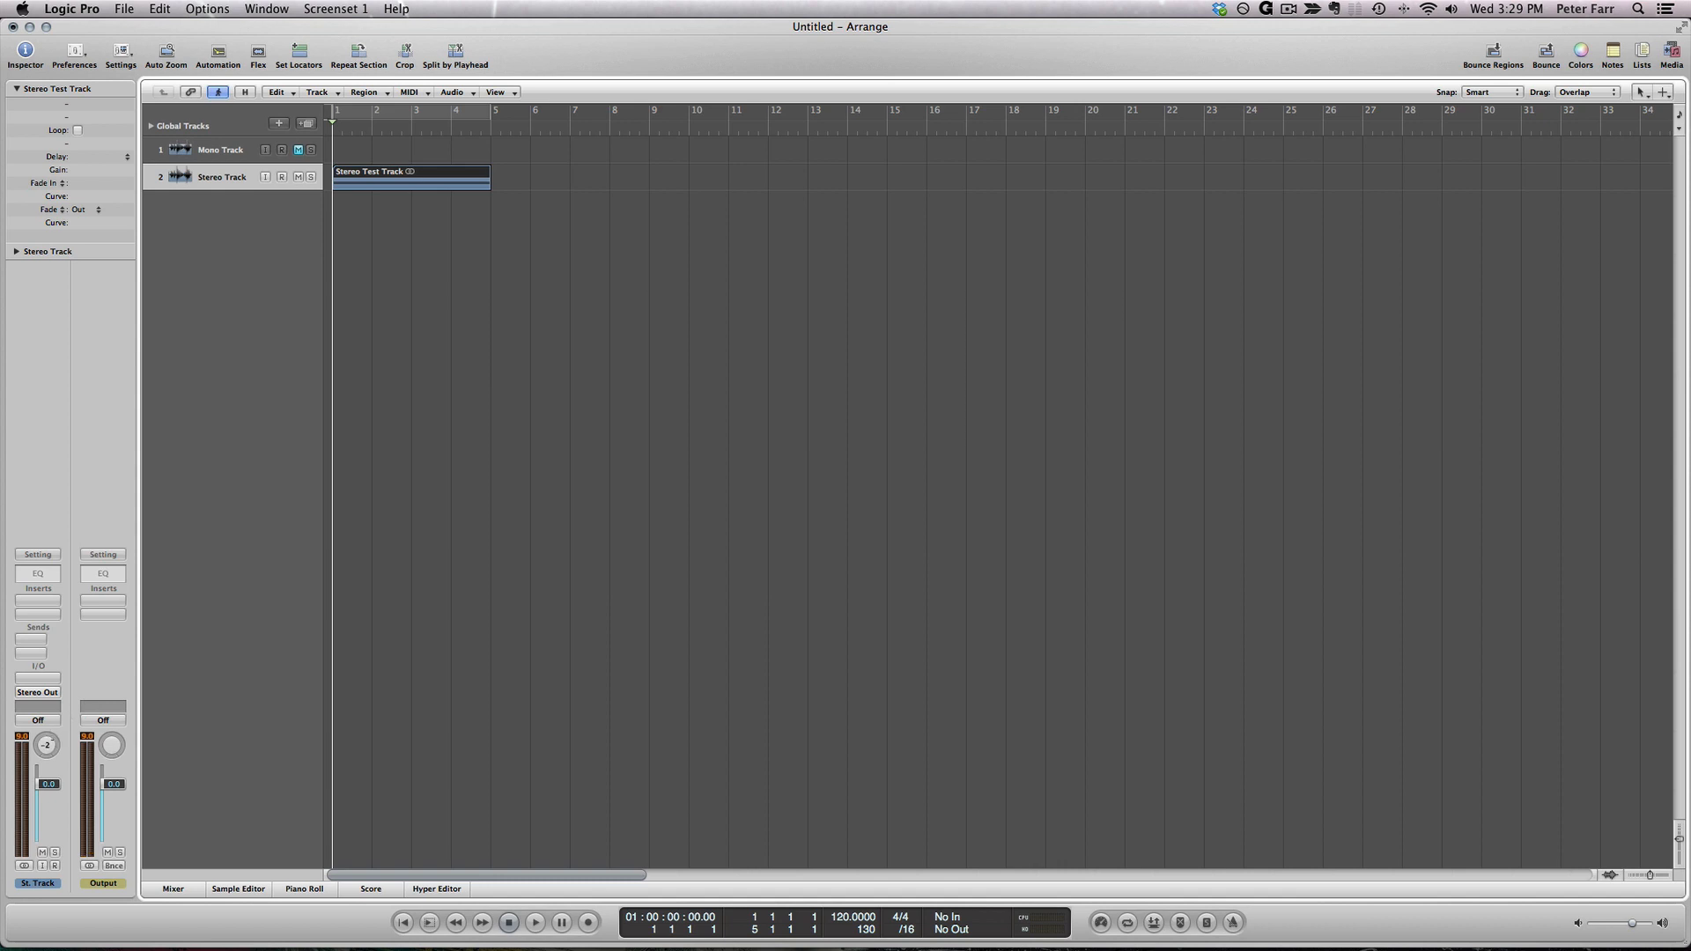
pyautogui.moveTo(46, 745); pyautogui.dragTo(55, 738)
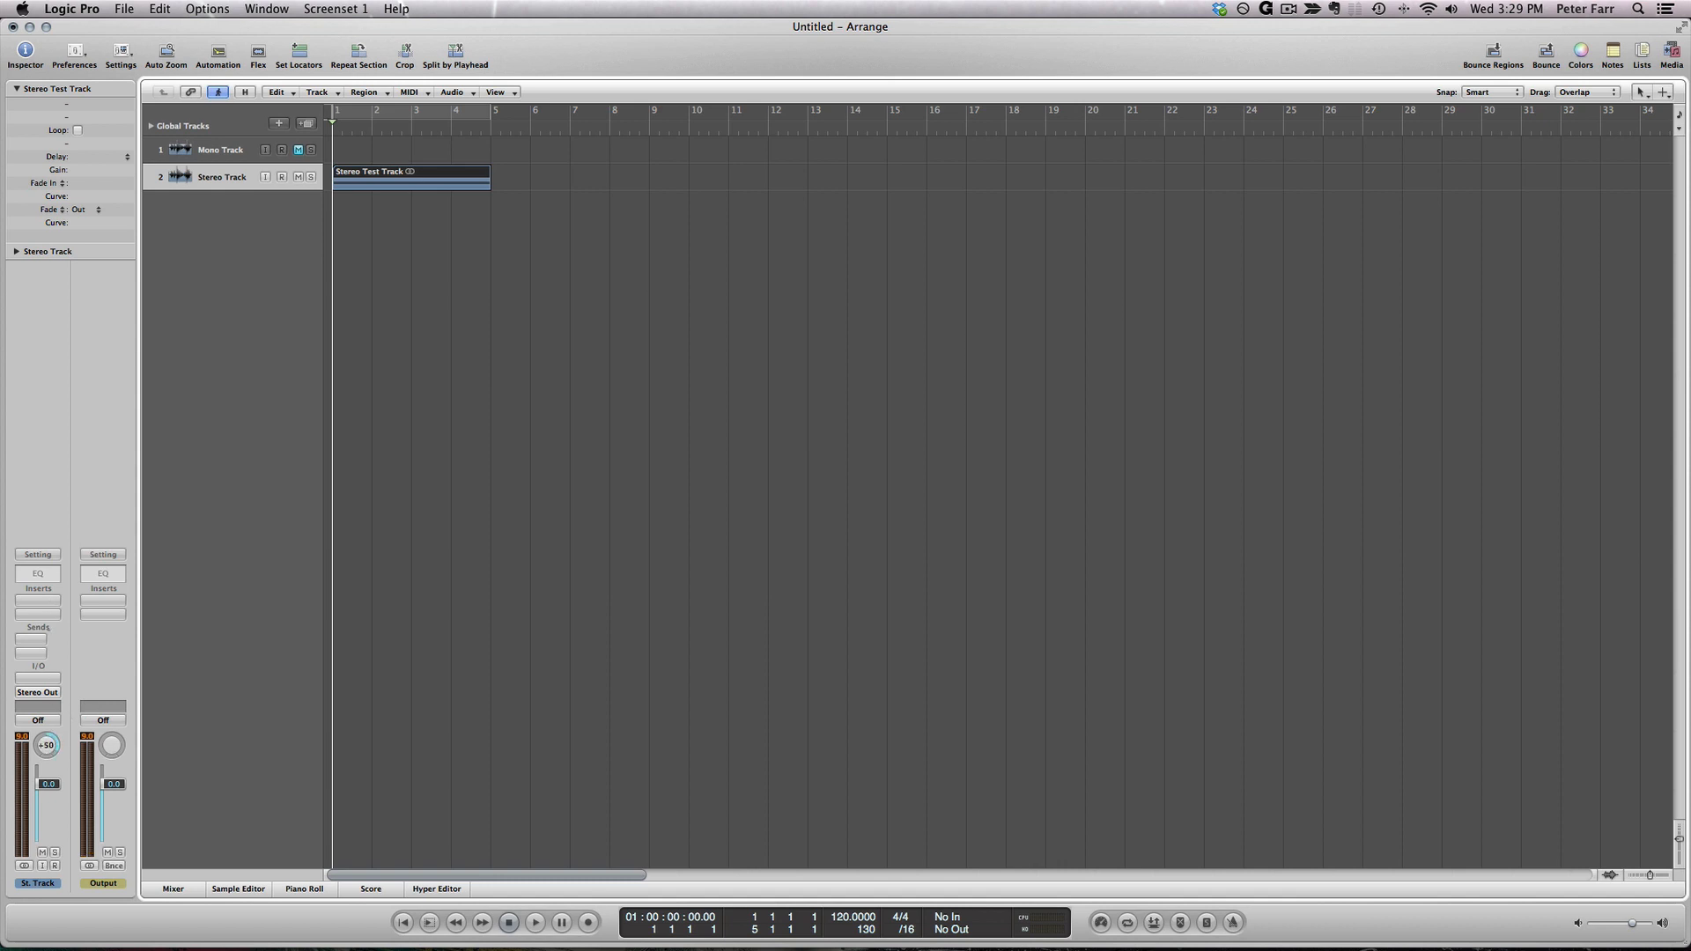
pyautogui.moveTo(48, 745); pyautogui.dragTo(47, 756)
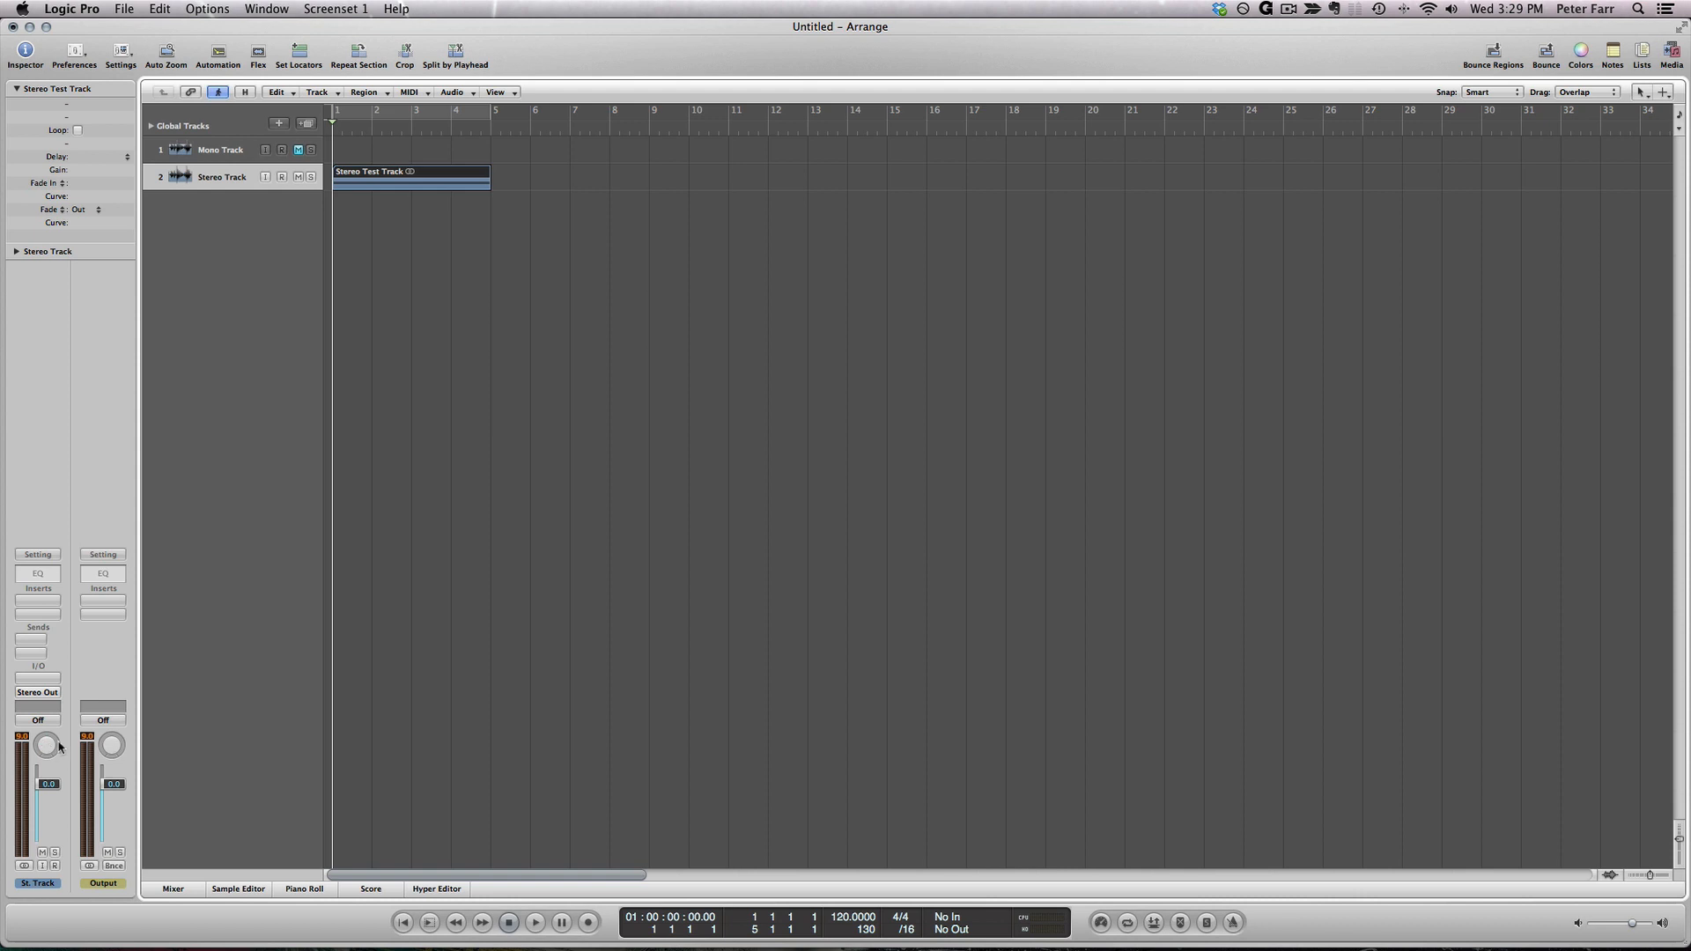
pyautogui.click(238, 888)
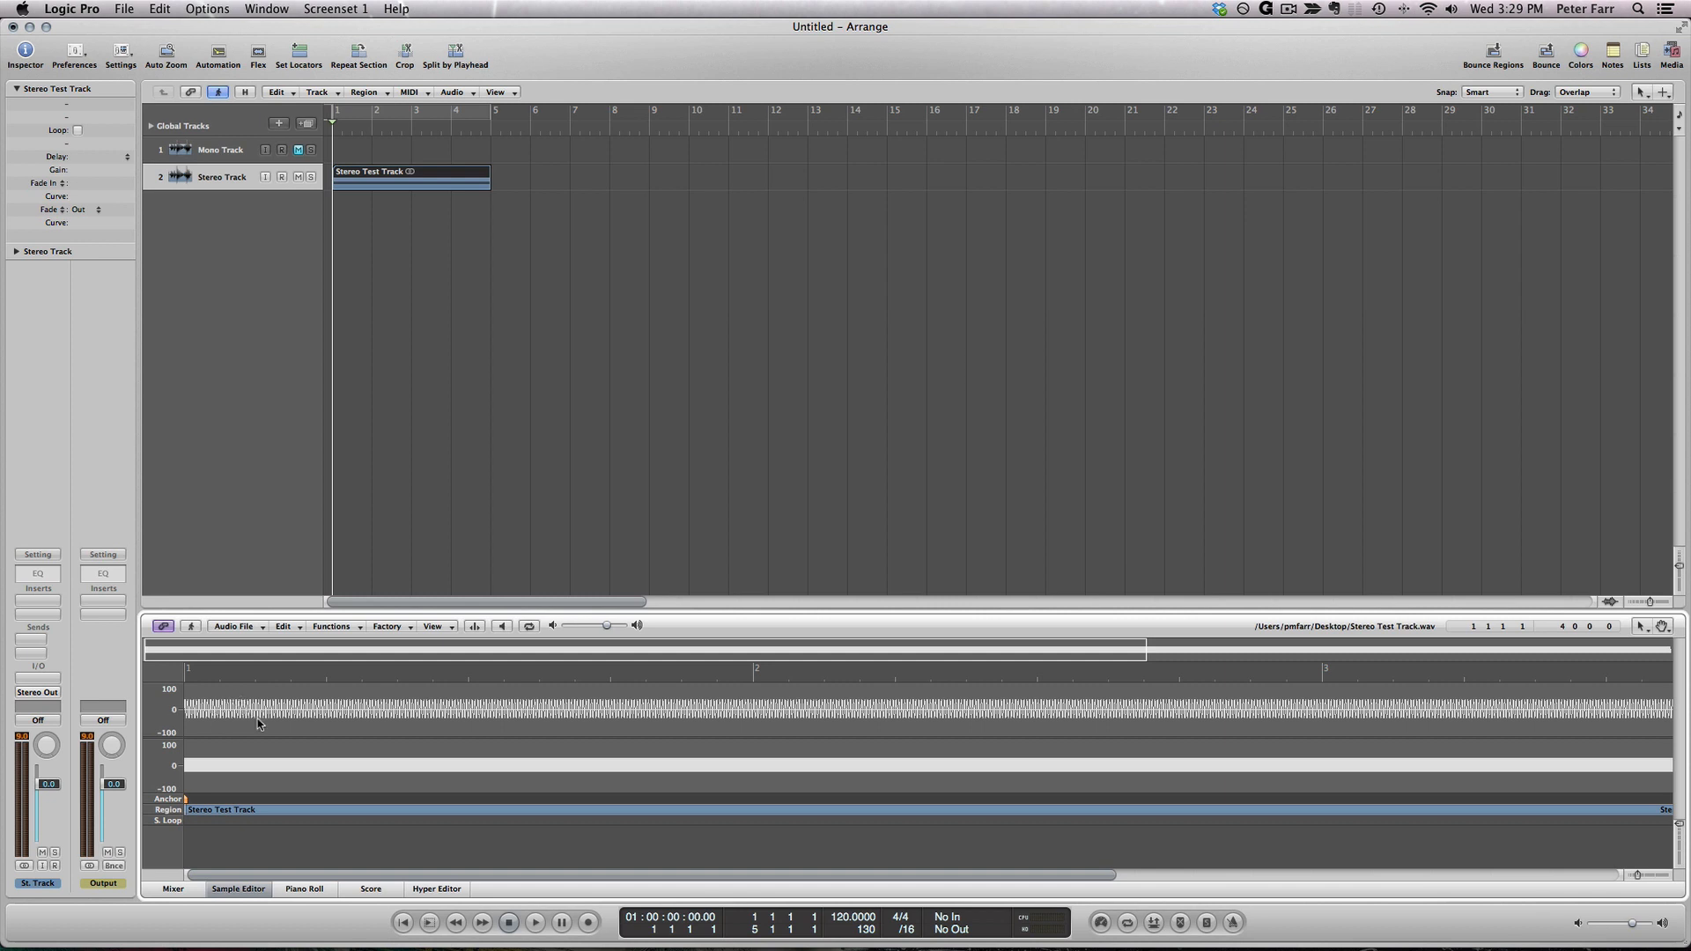
pyautogui.moveTo(284, 714)
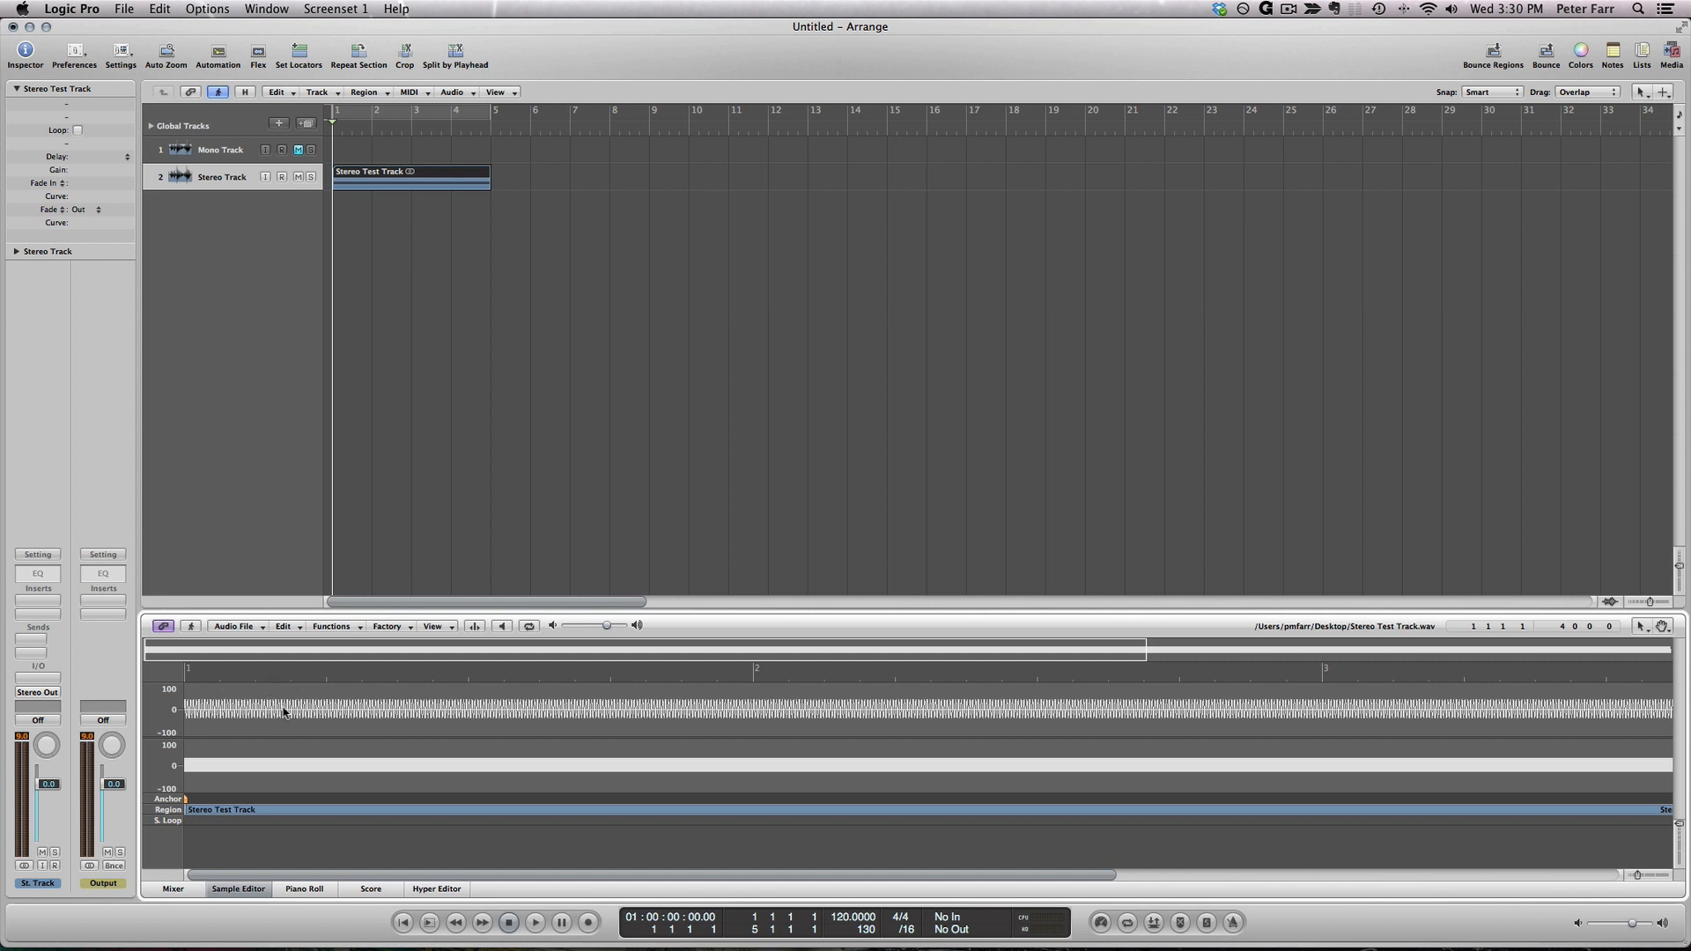
pyautogui.moveTo(253, 751)
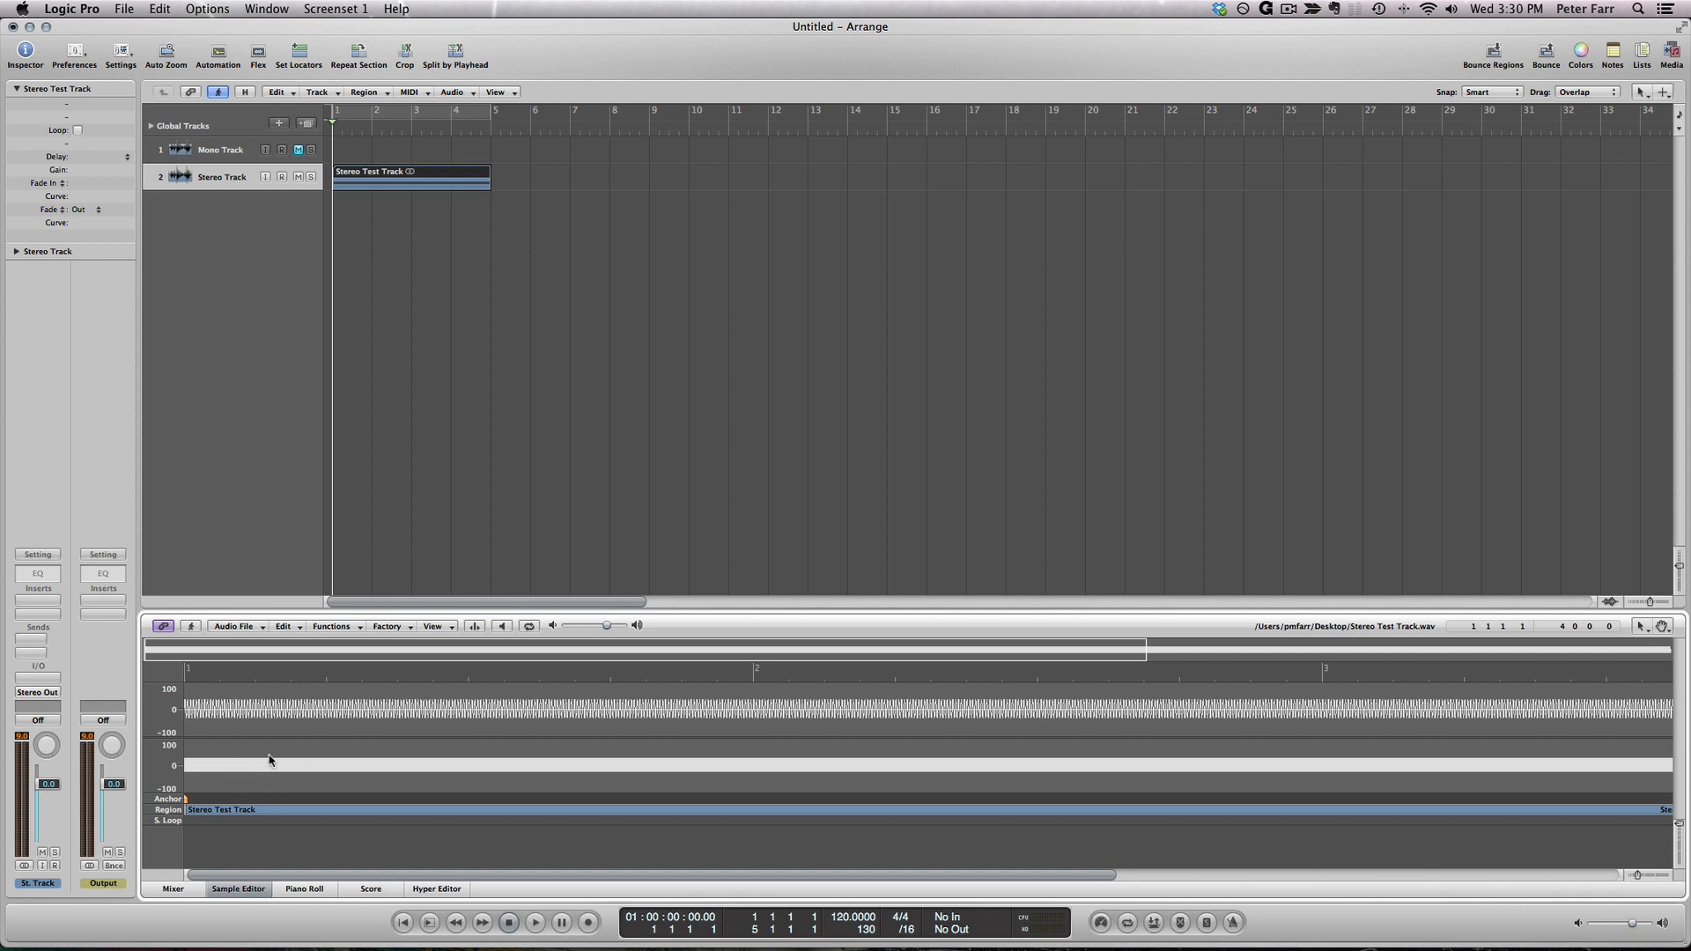
pyautogui.moveTo(396, 435)
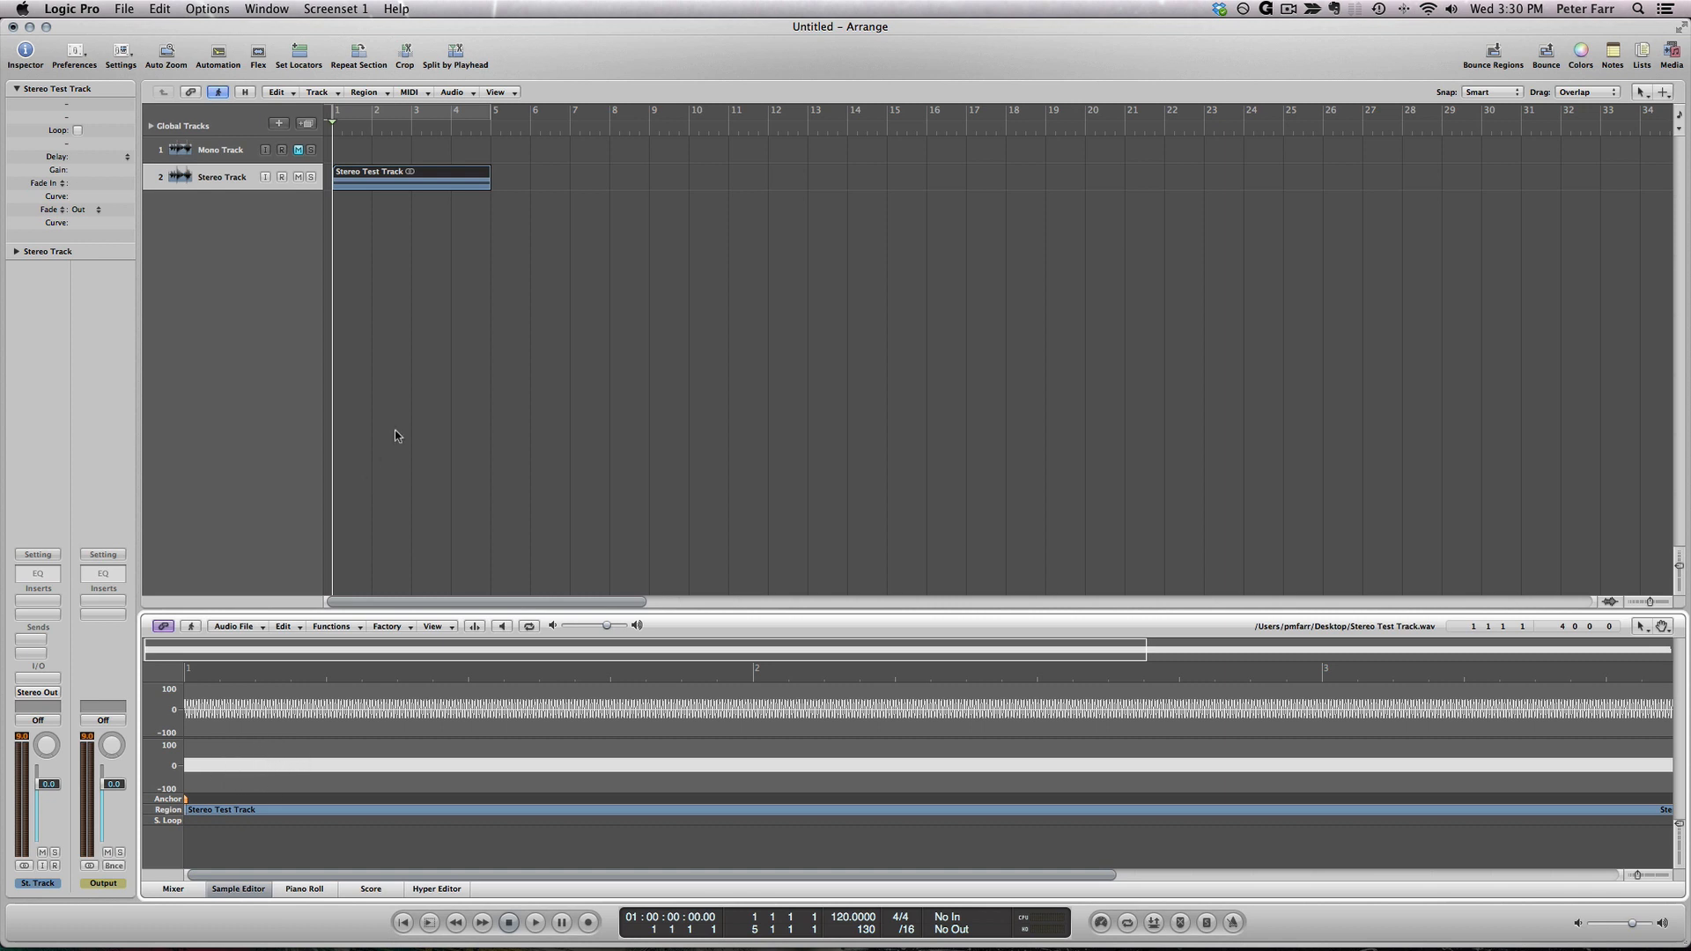
# - Loop the first four bars over the Stereo Test Track region and start playback
pyautogui.click(1126, 921)
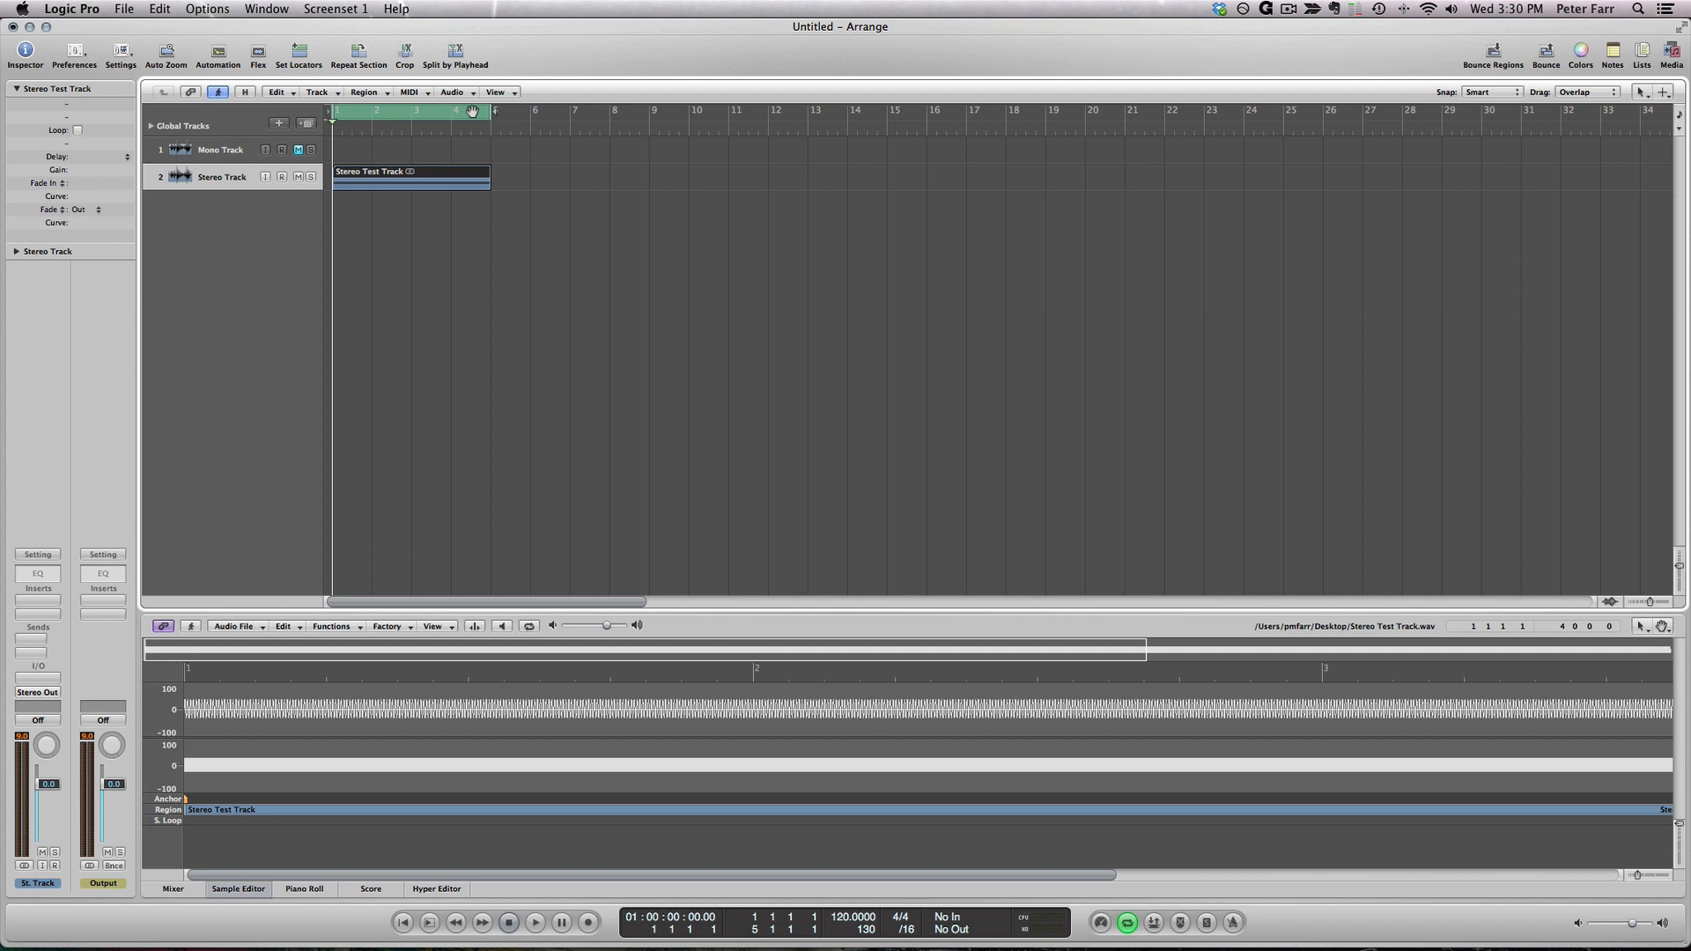
pyautogui.click(535, 922)
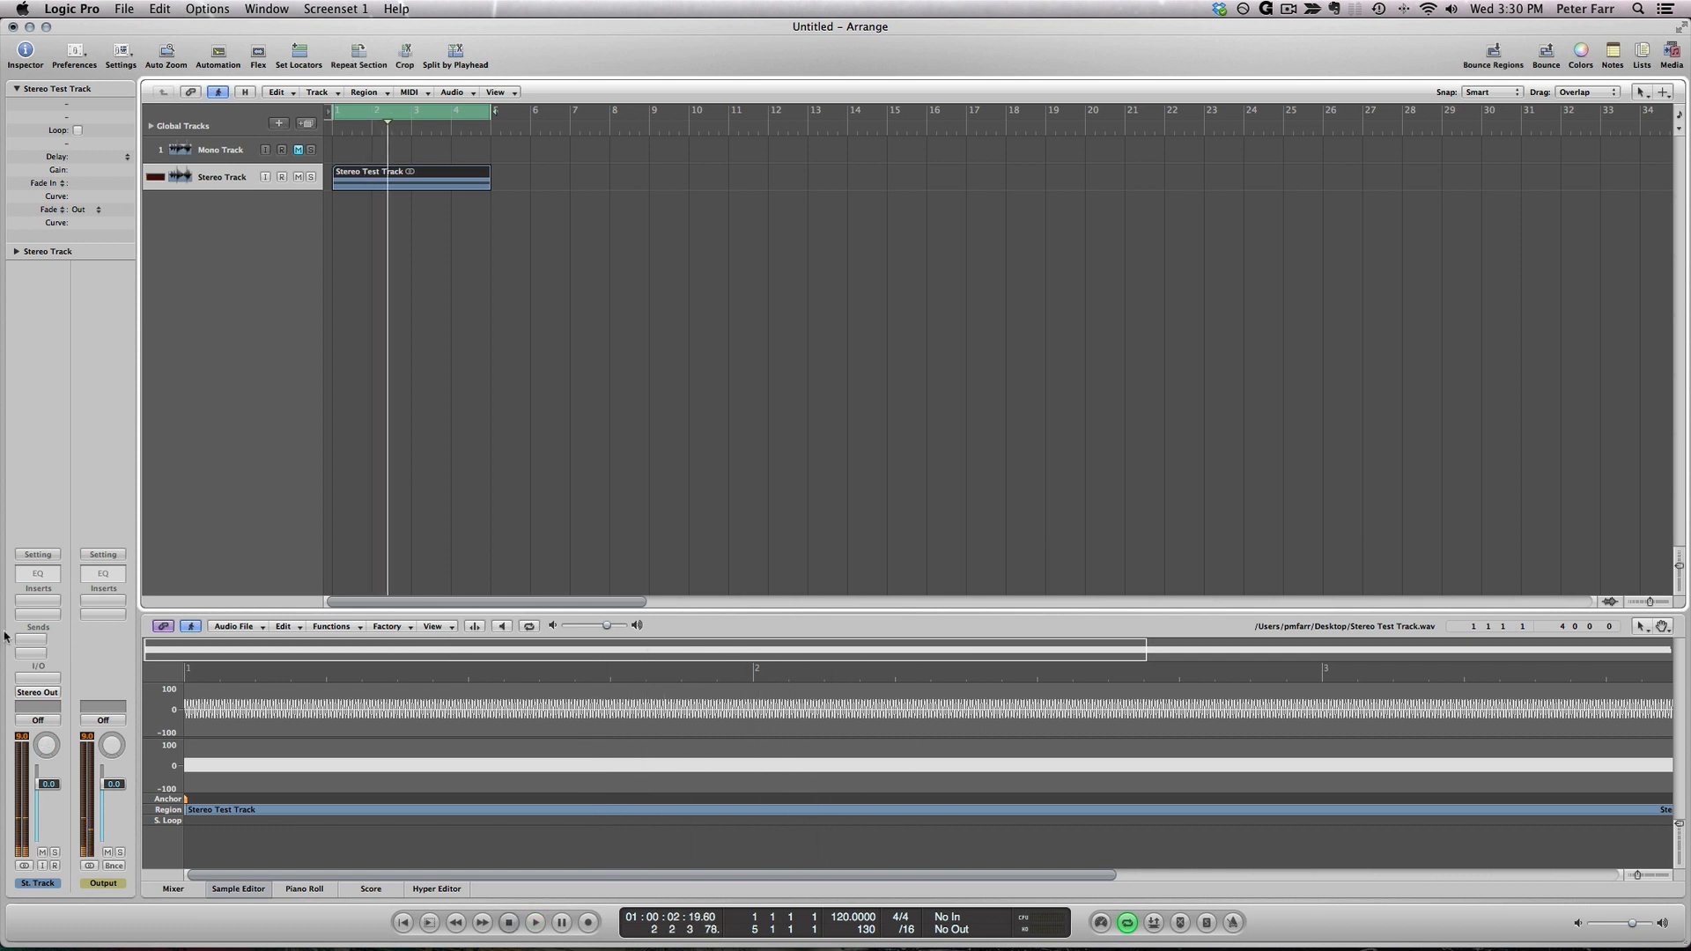
# - Insert a stereo Direction Mixer on the Stereo Track and turn its Direction knob
pyautogui.click(37, 602)
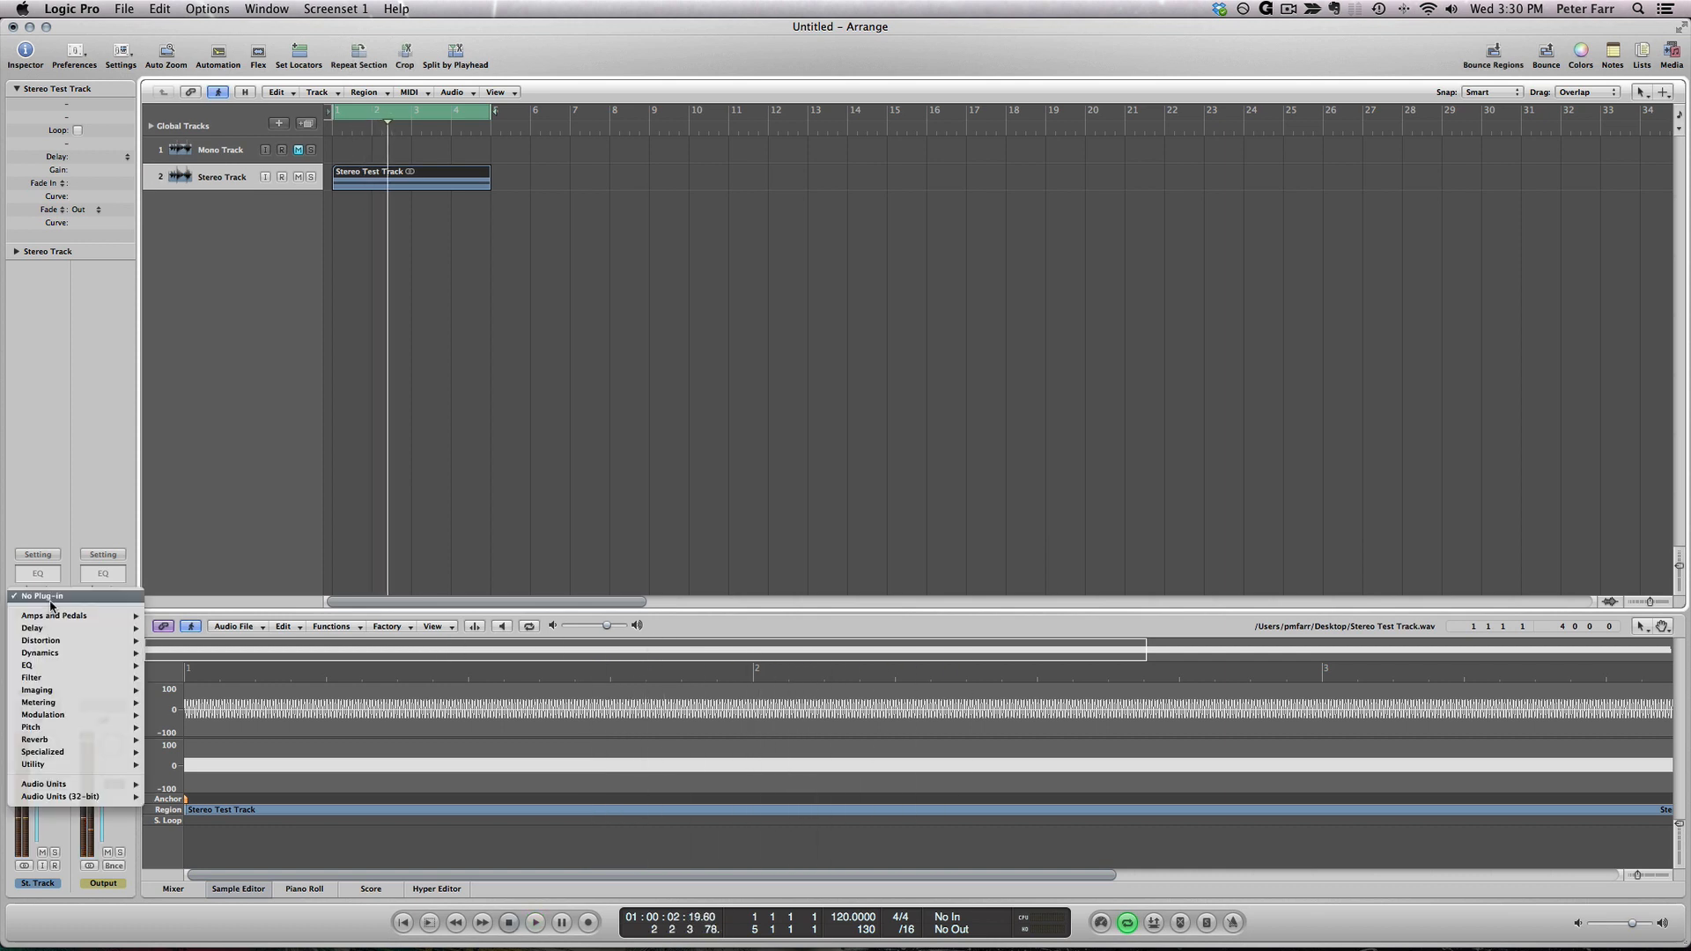
pyautogui.moveTo(37, 690)
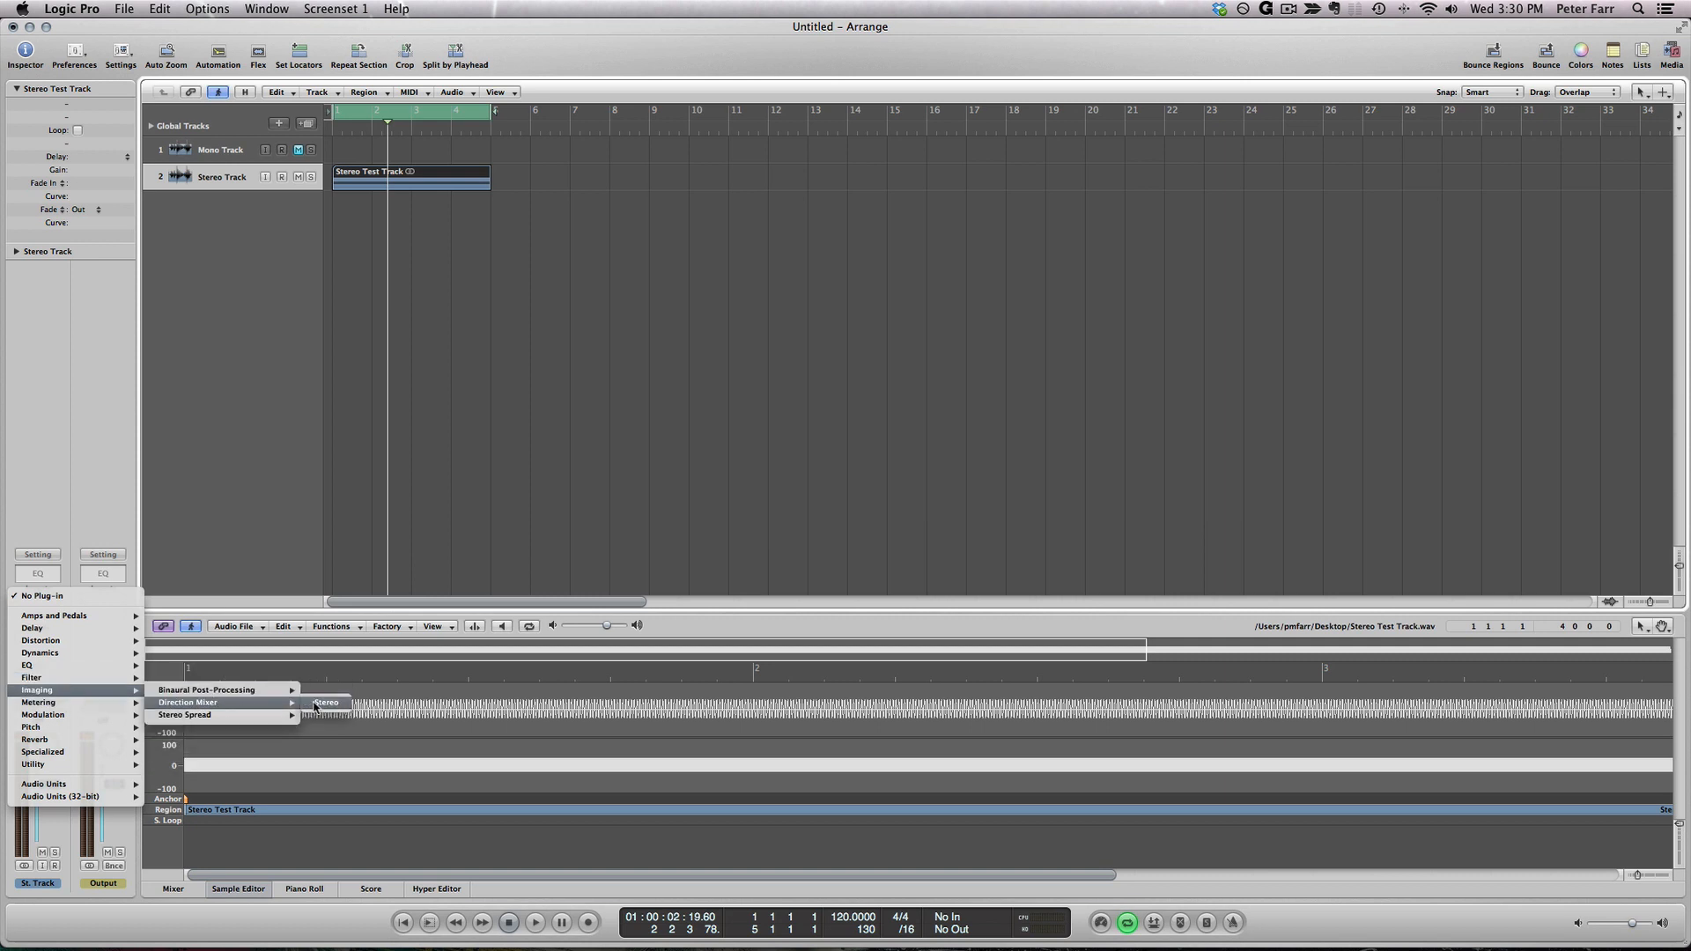
pyautogui.click(325, 703)
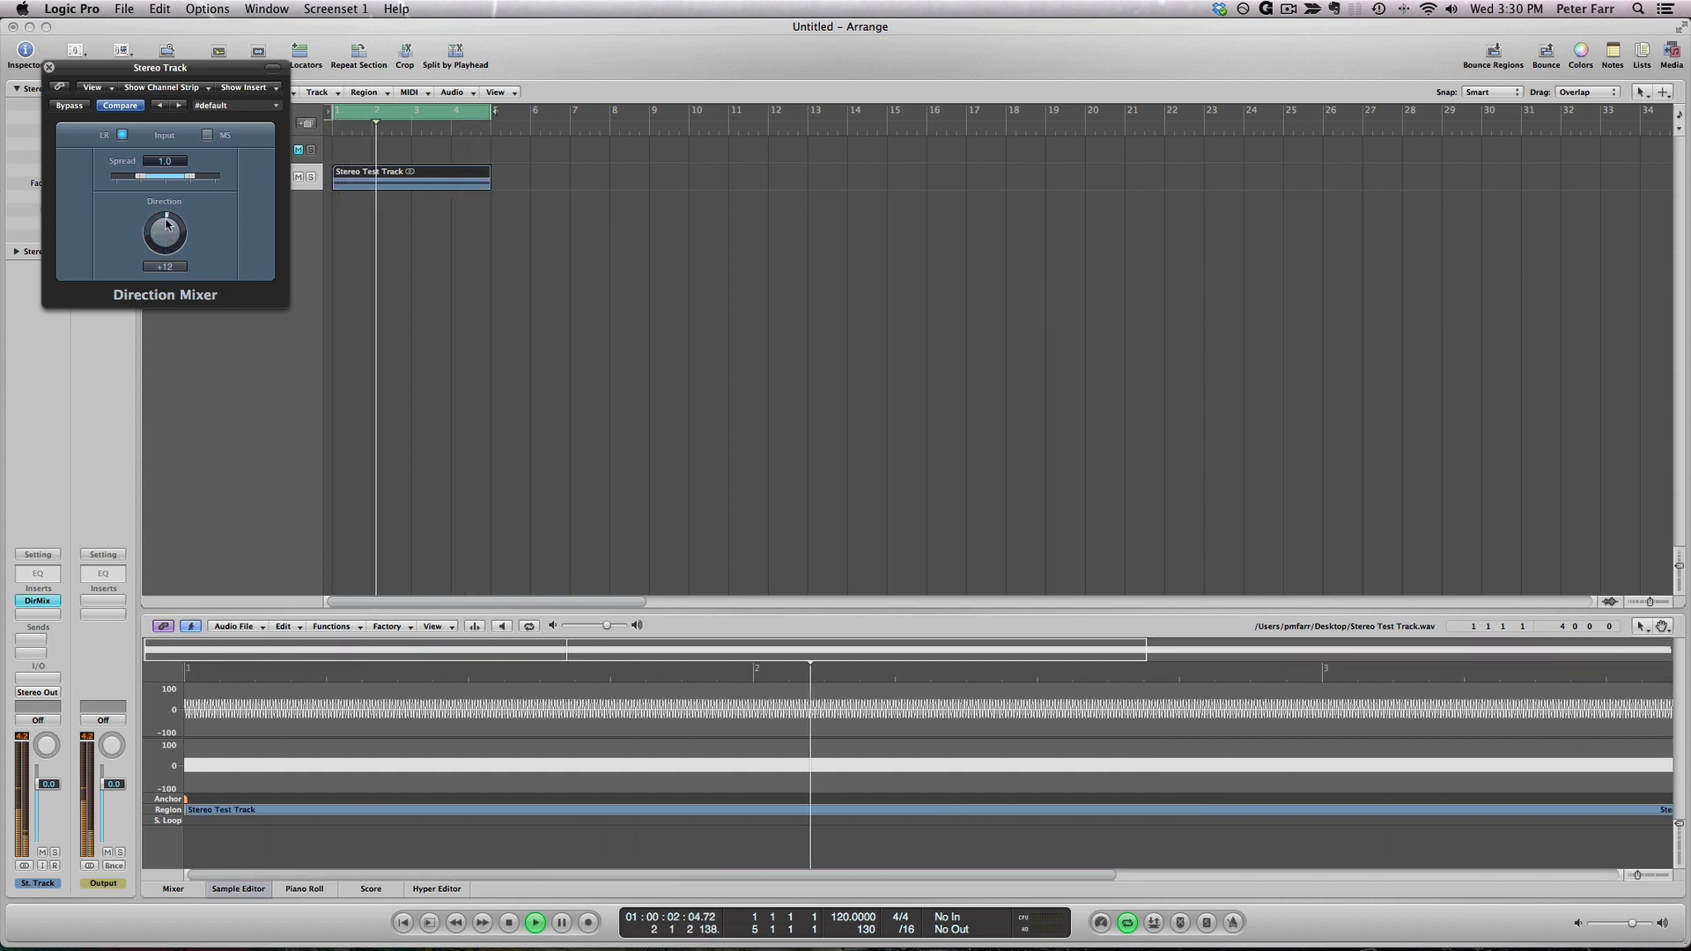
pyautogui.moveTo(164, 232); pyautogui.dragTo(164, 194)
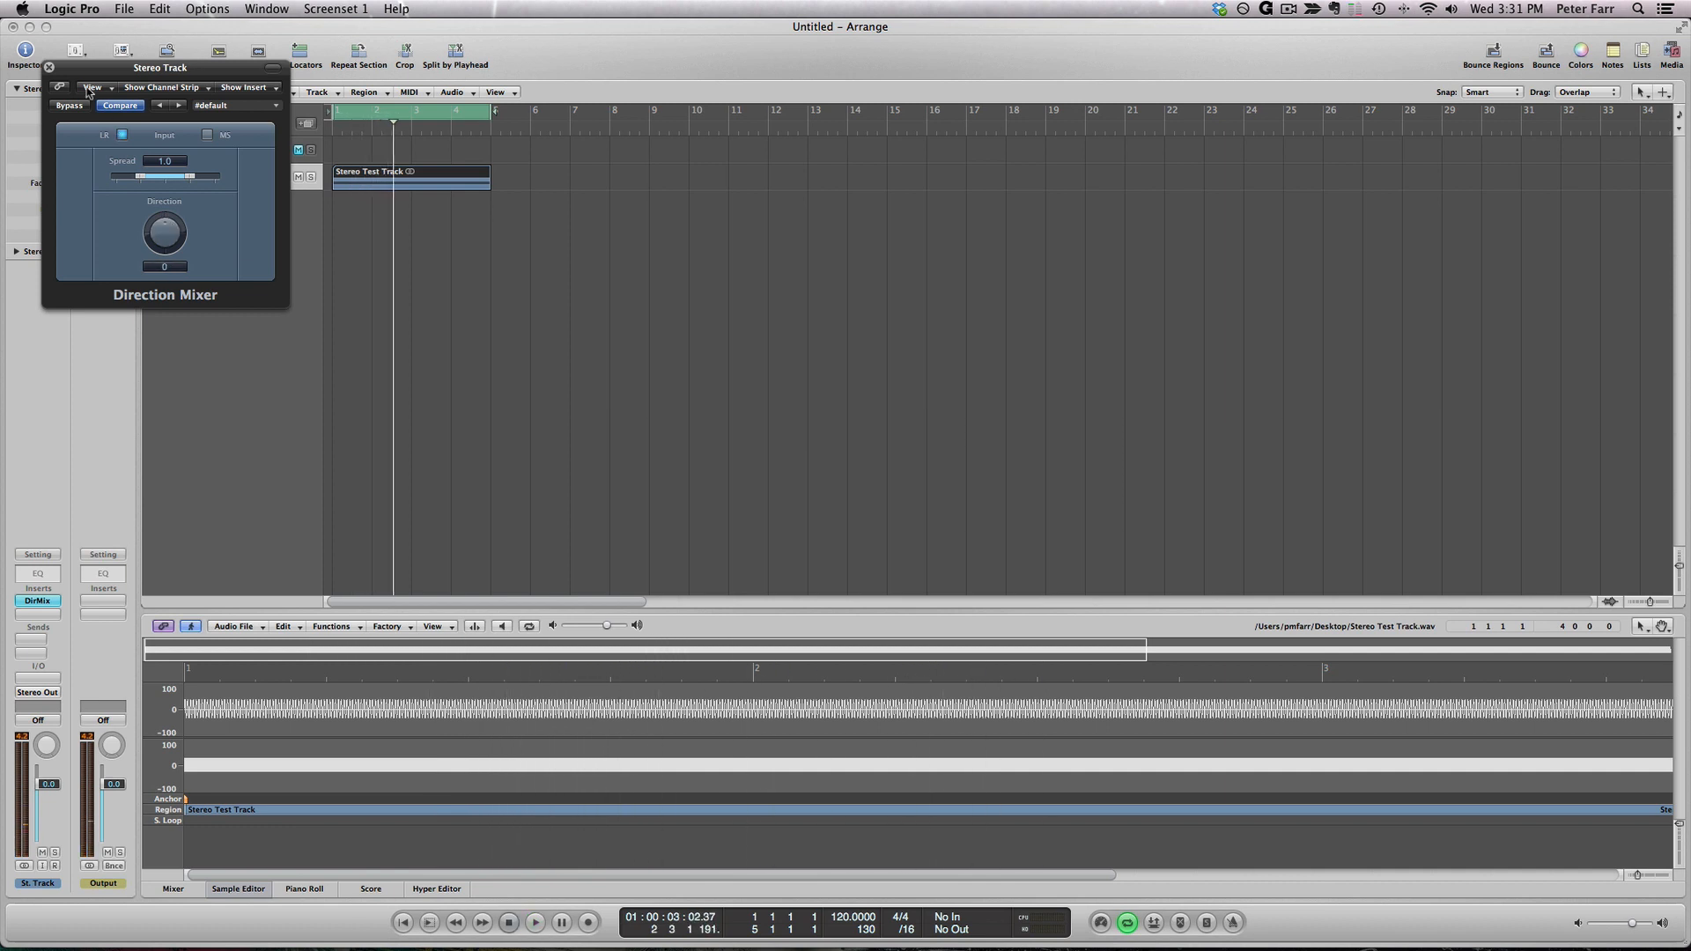
# - Close the Direction Mixer plug-in window
pyautogui.click(49, 67)
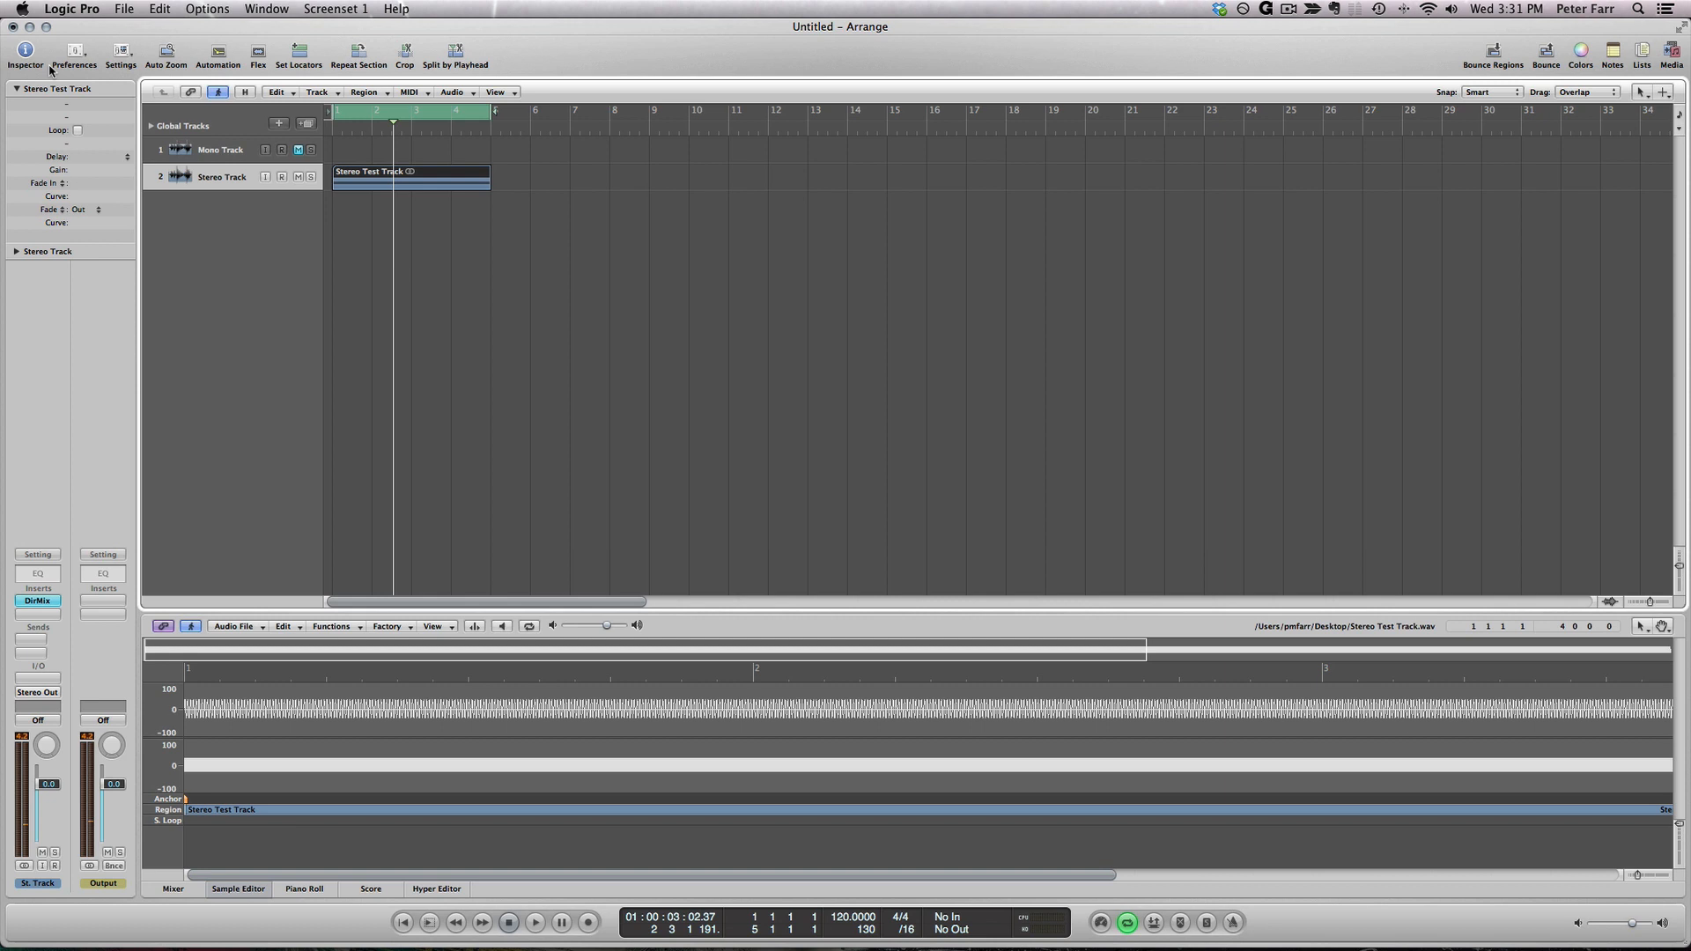
pyautogui.moveTo(74, 51)
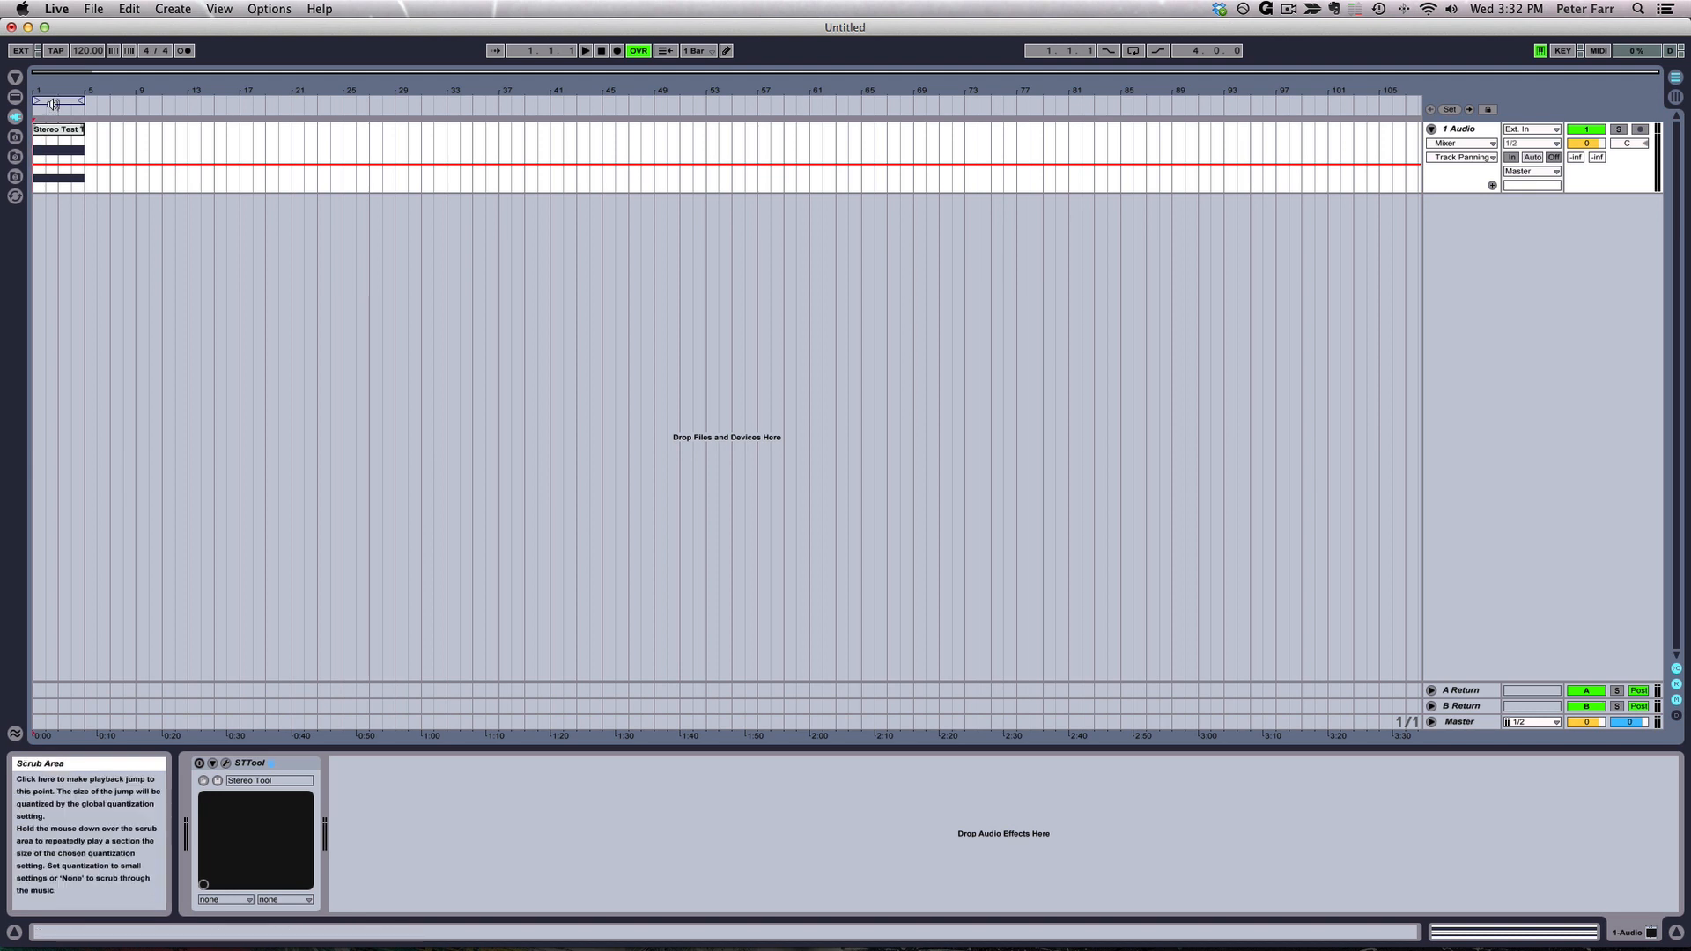
# - Play the stereo test track, panning it left and back to centre
pyautogui.click(1133, 51)
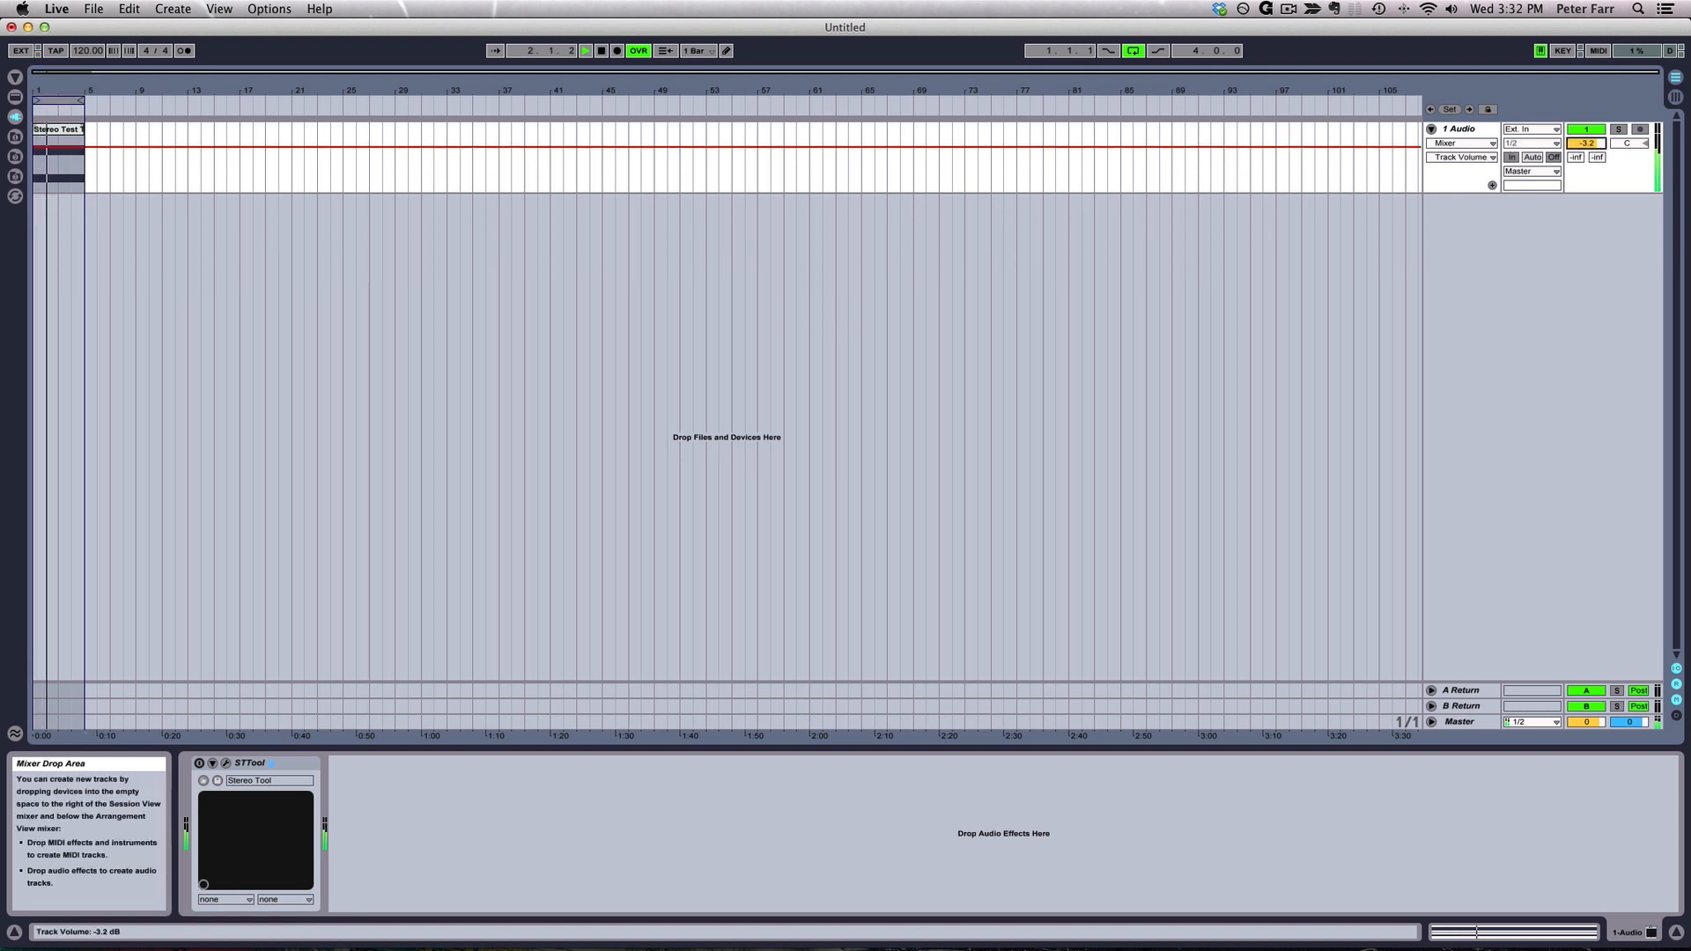
pyautogui.moveTo(1588, 141); pyautogui.dragTo(1587, 172)
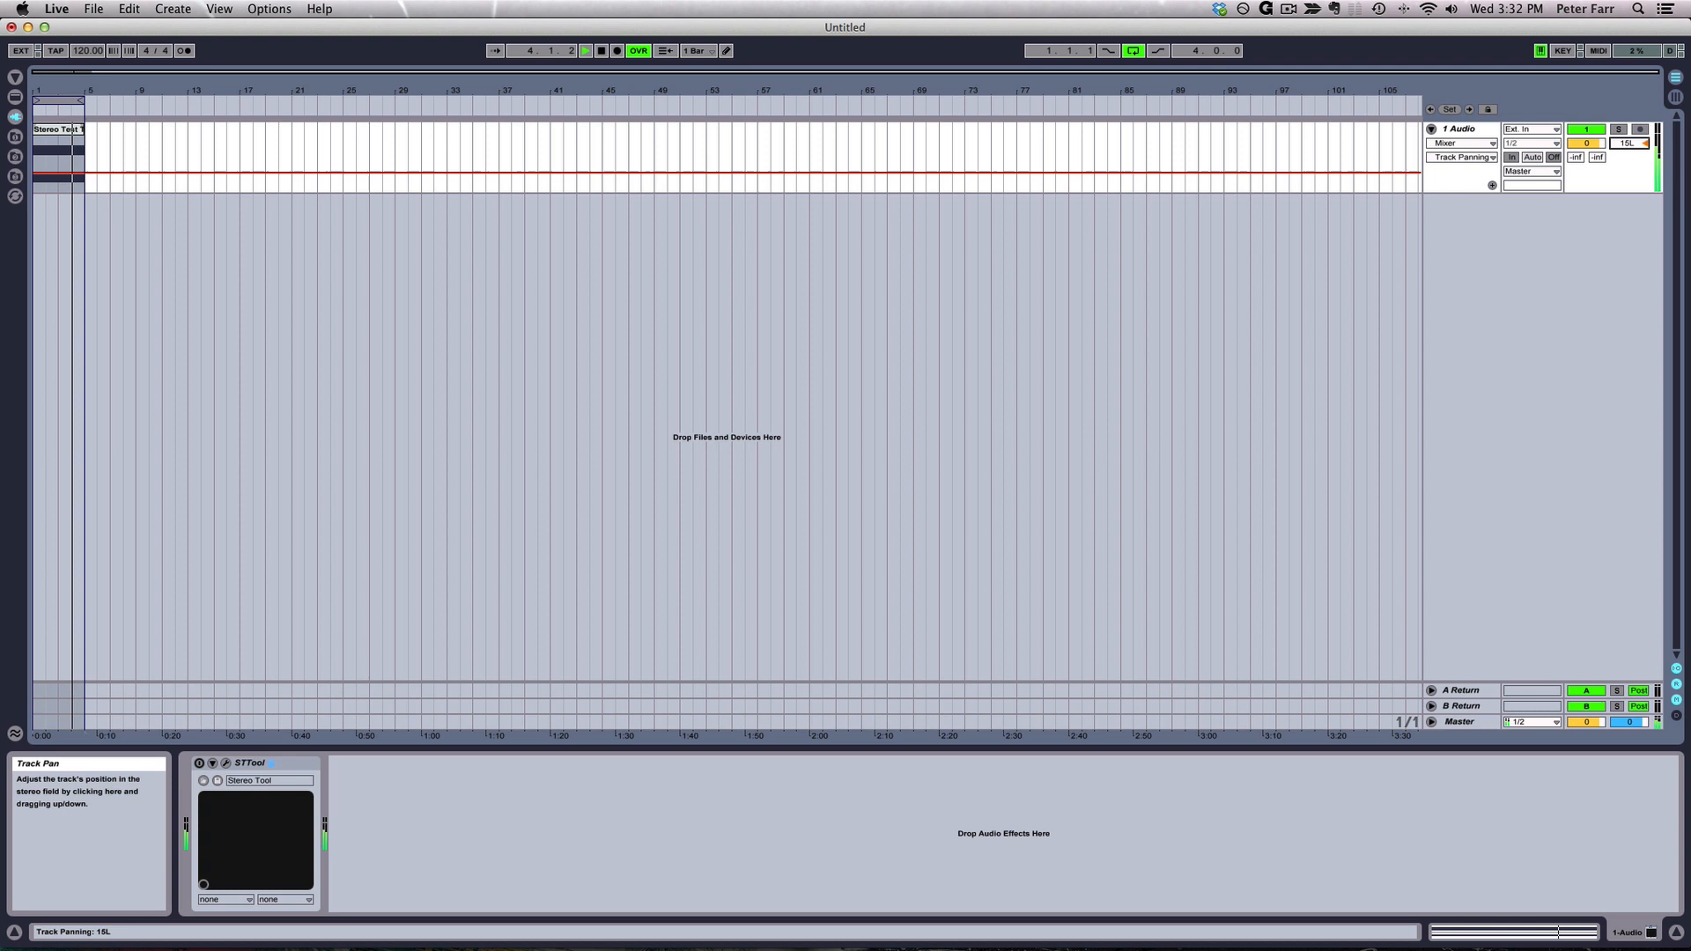
pyautogui.moveTo(1631, 143); pyautogui.dragTo(1631, 148)
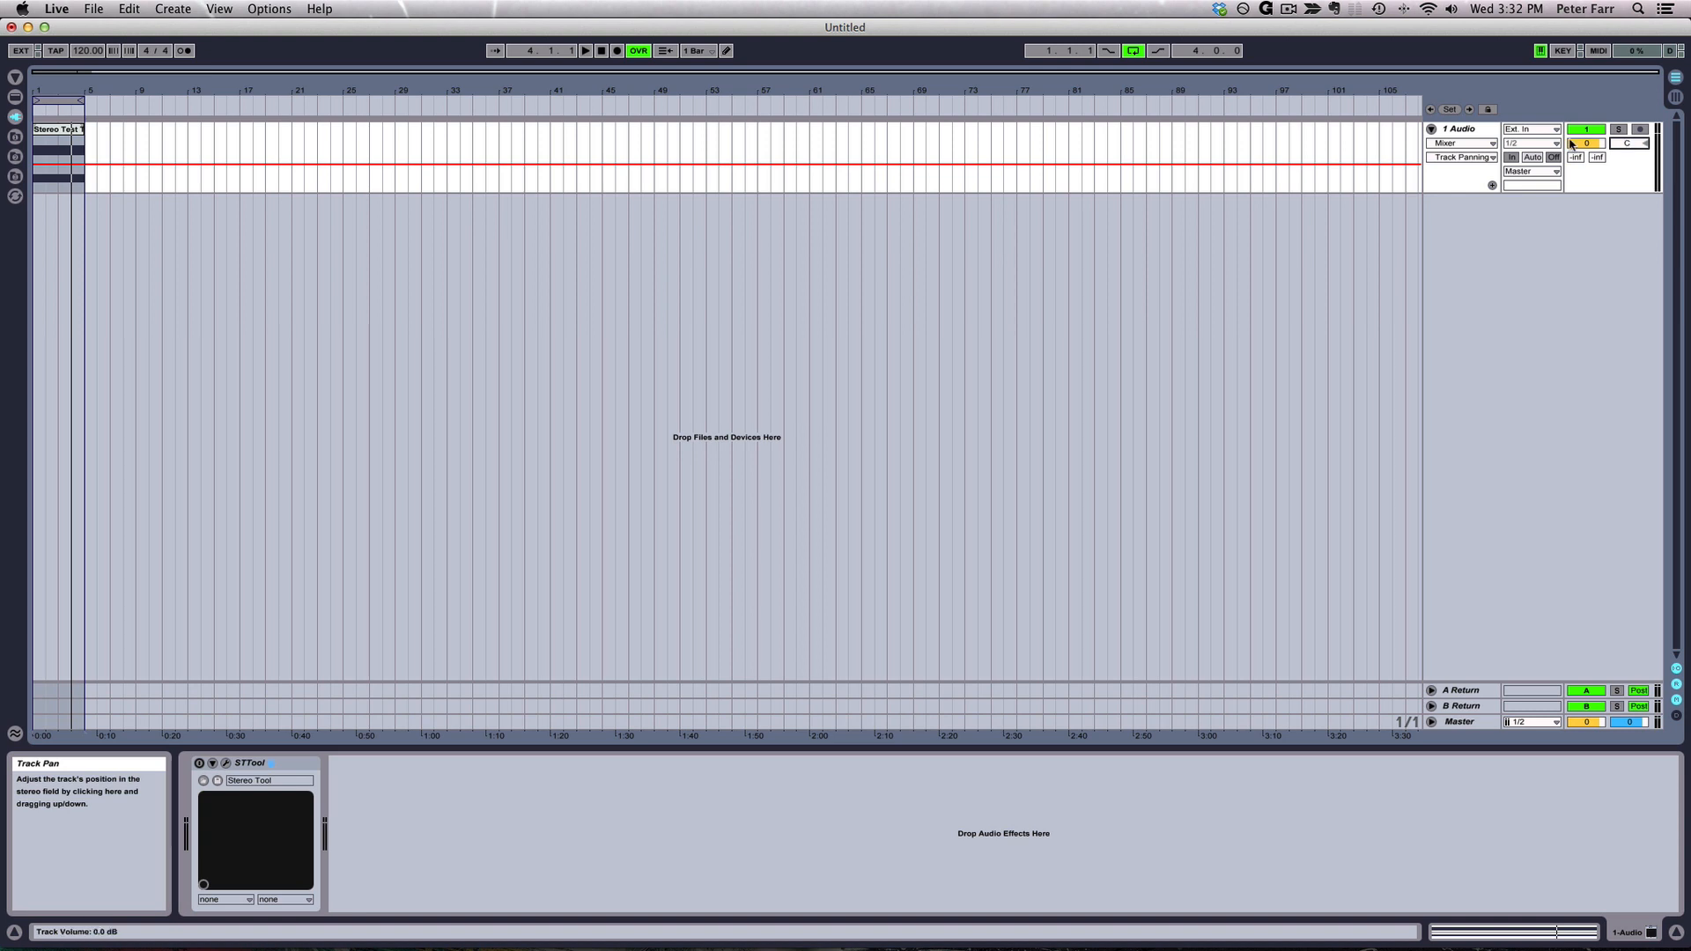
pyautogui.moveTo(1464, 129)
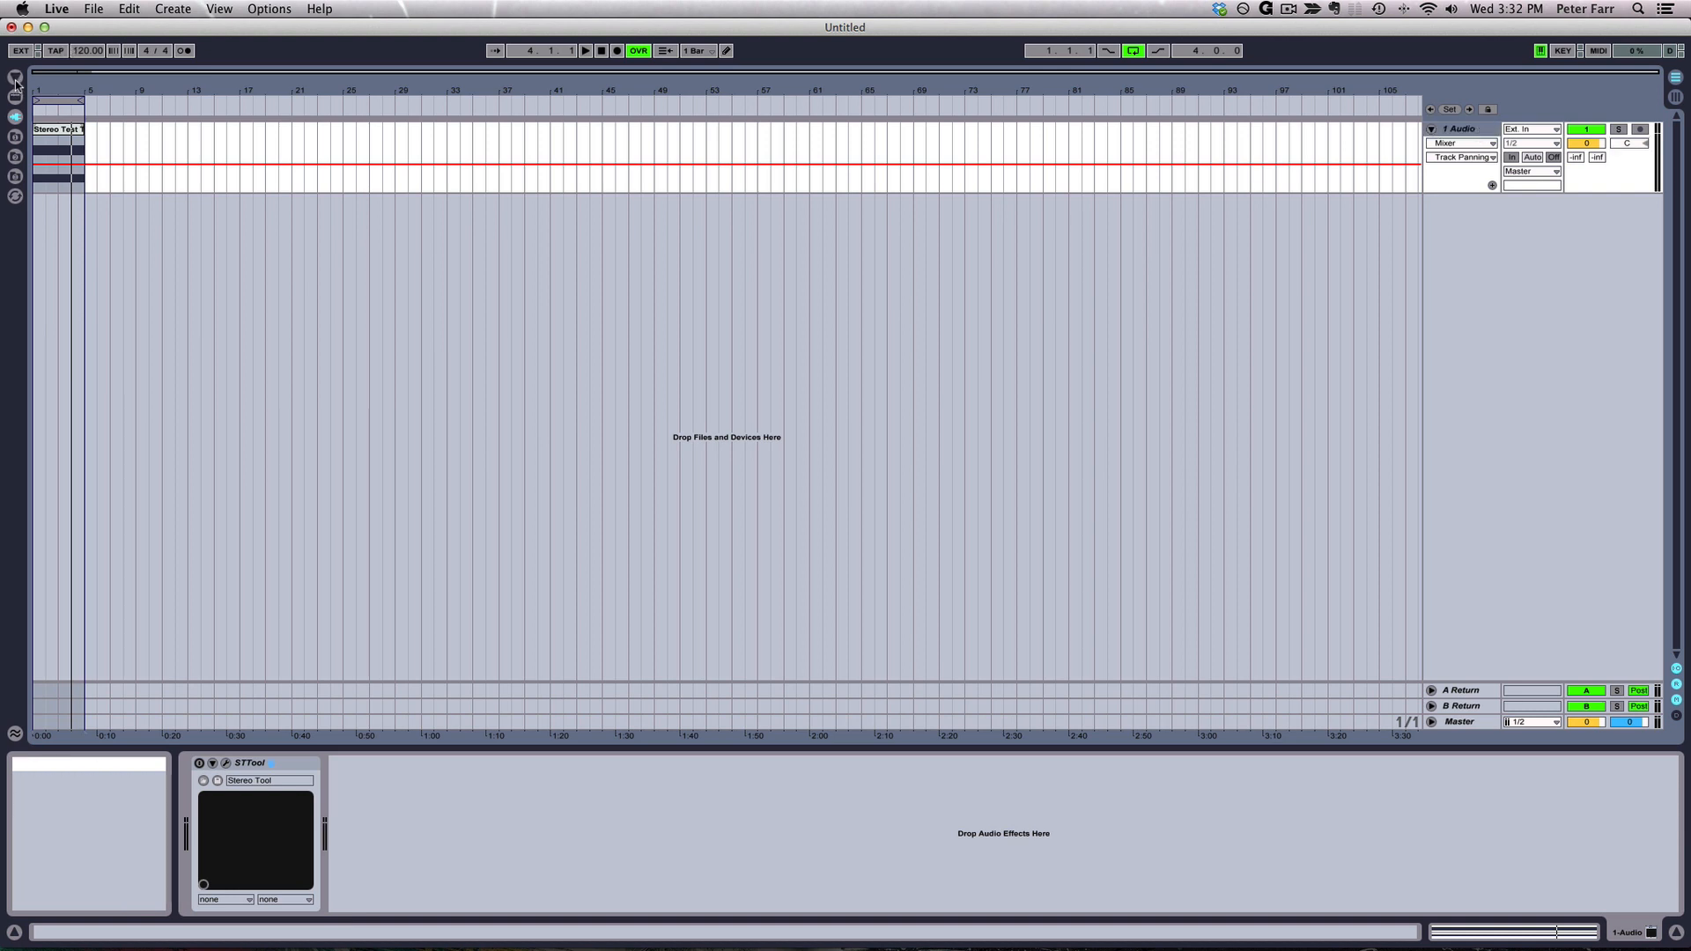
# - Show Live's Audio Effects, adding Utility to the track and deleting it again
pyautogui.click(16, 104)
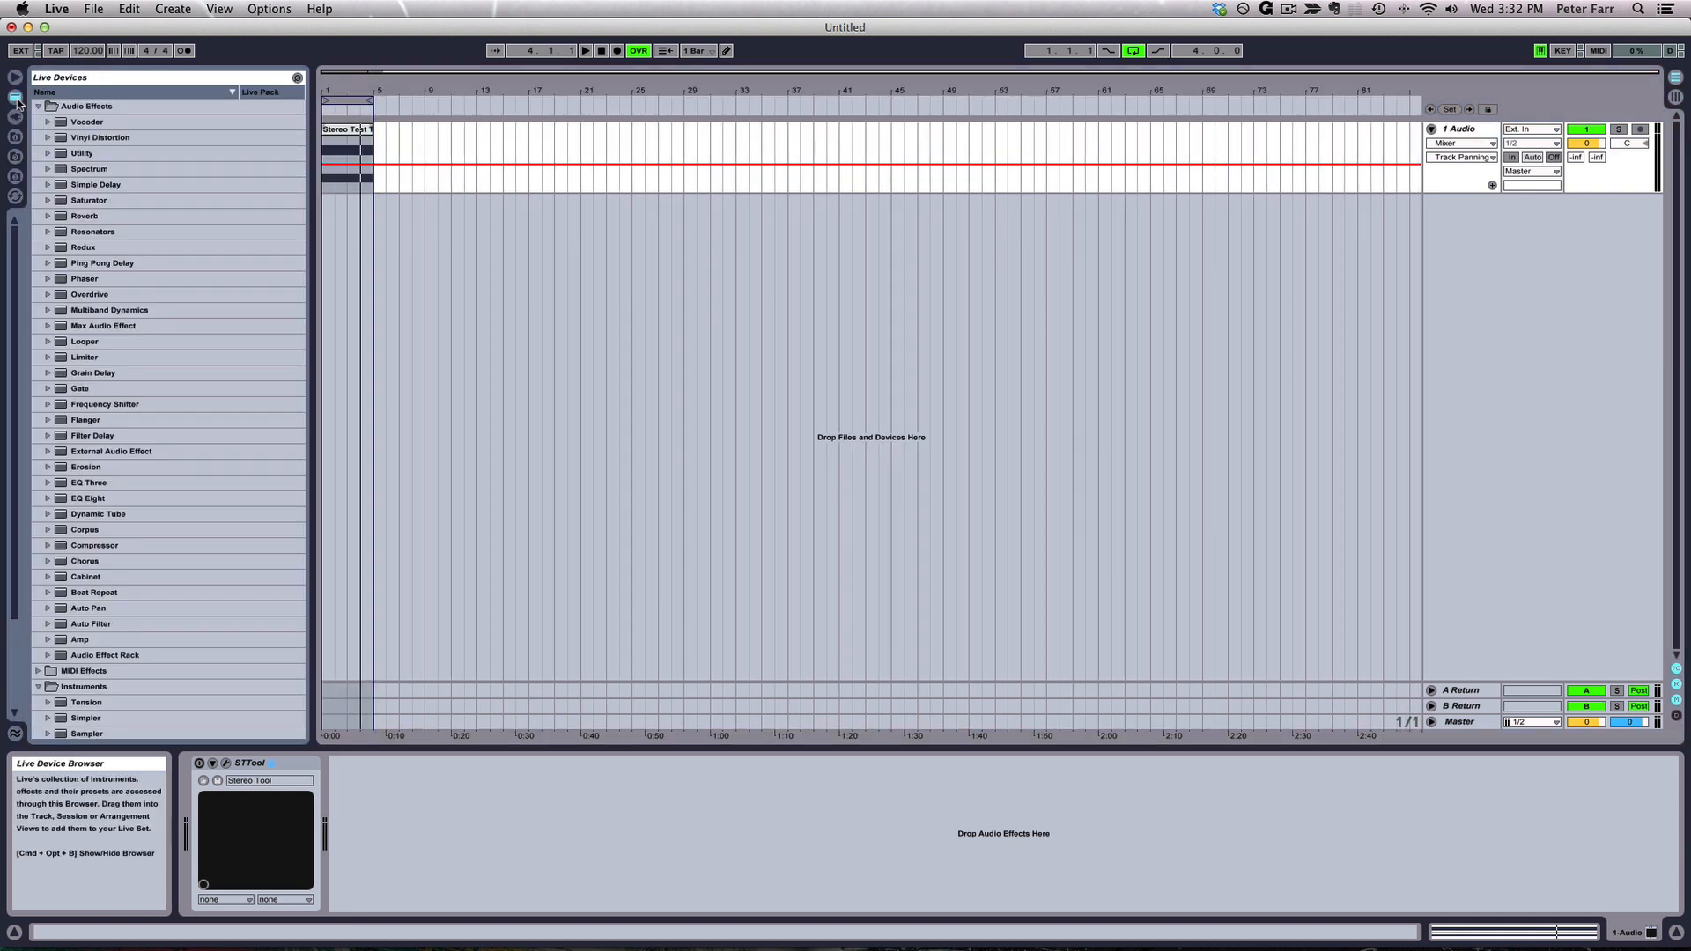
pyautogui.click(39, 105)
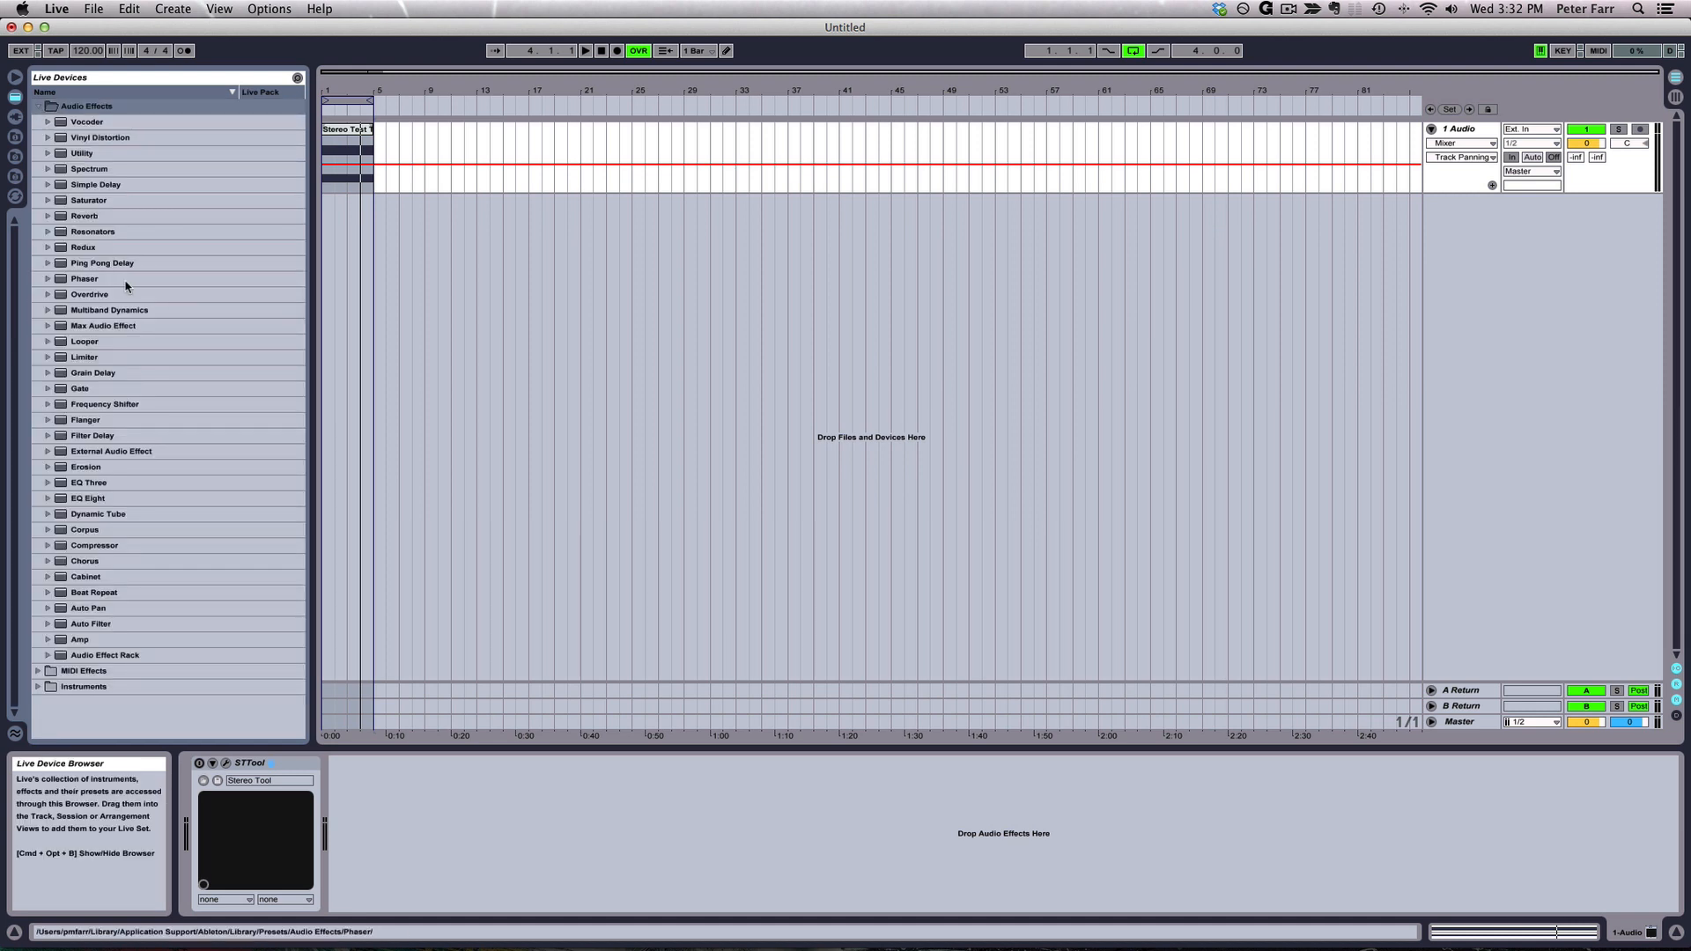
pyautogui.click(88, 607)
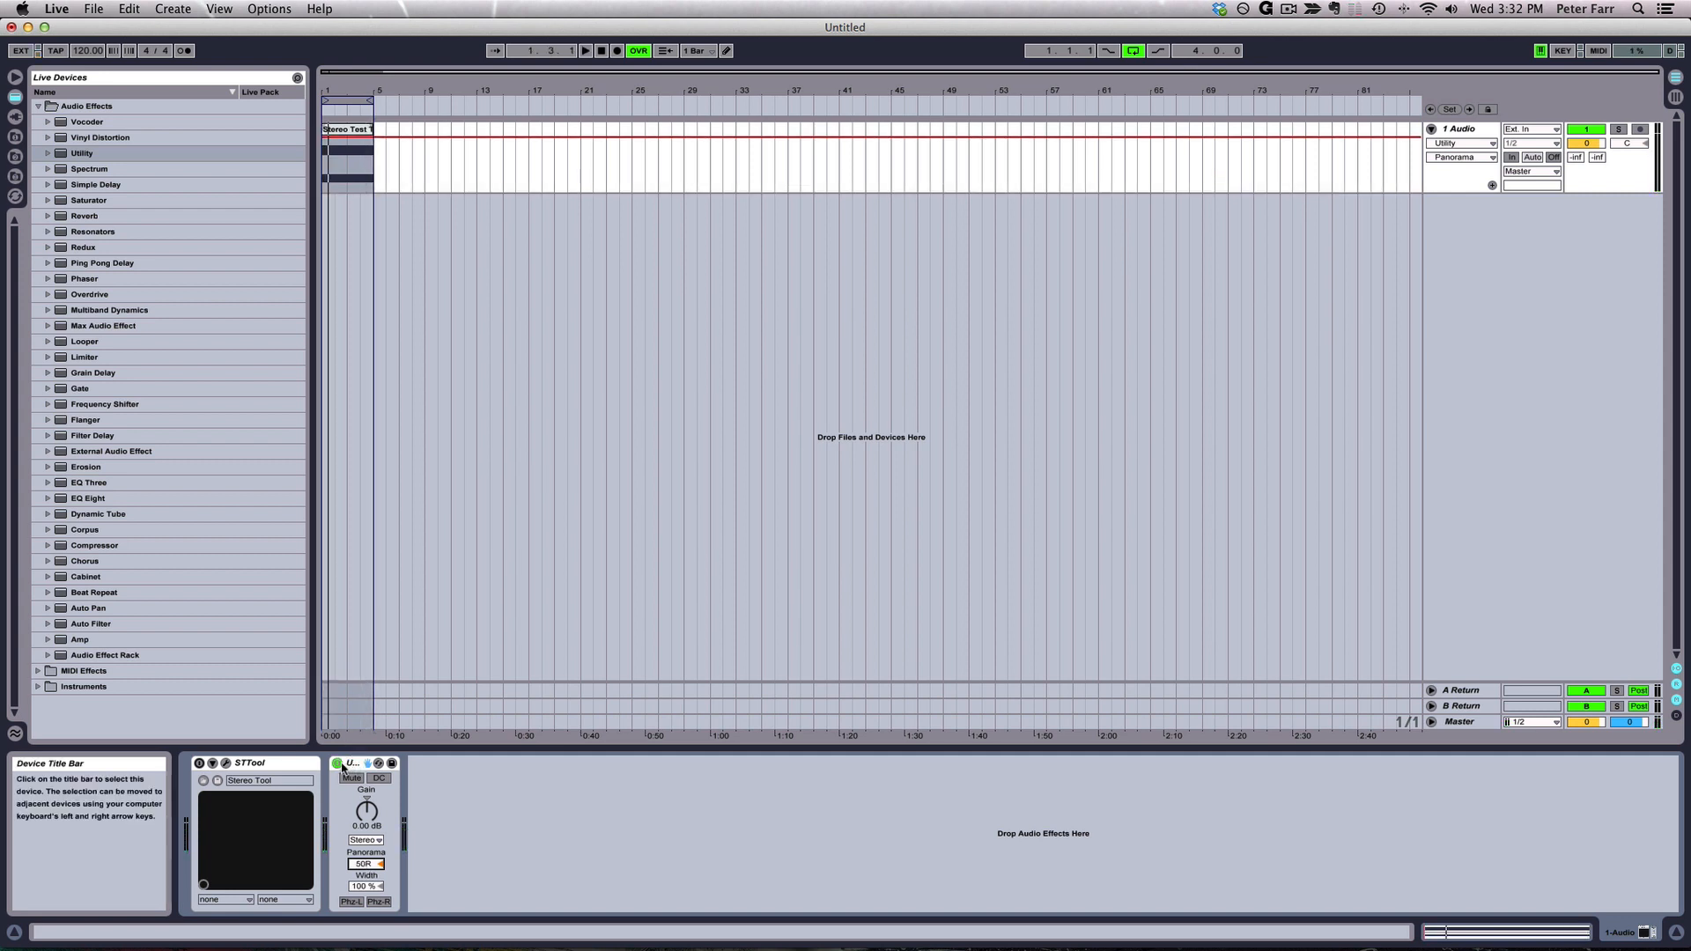
pyautogui.rightClick(351, 777)
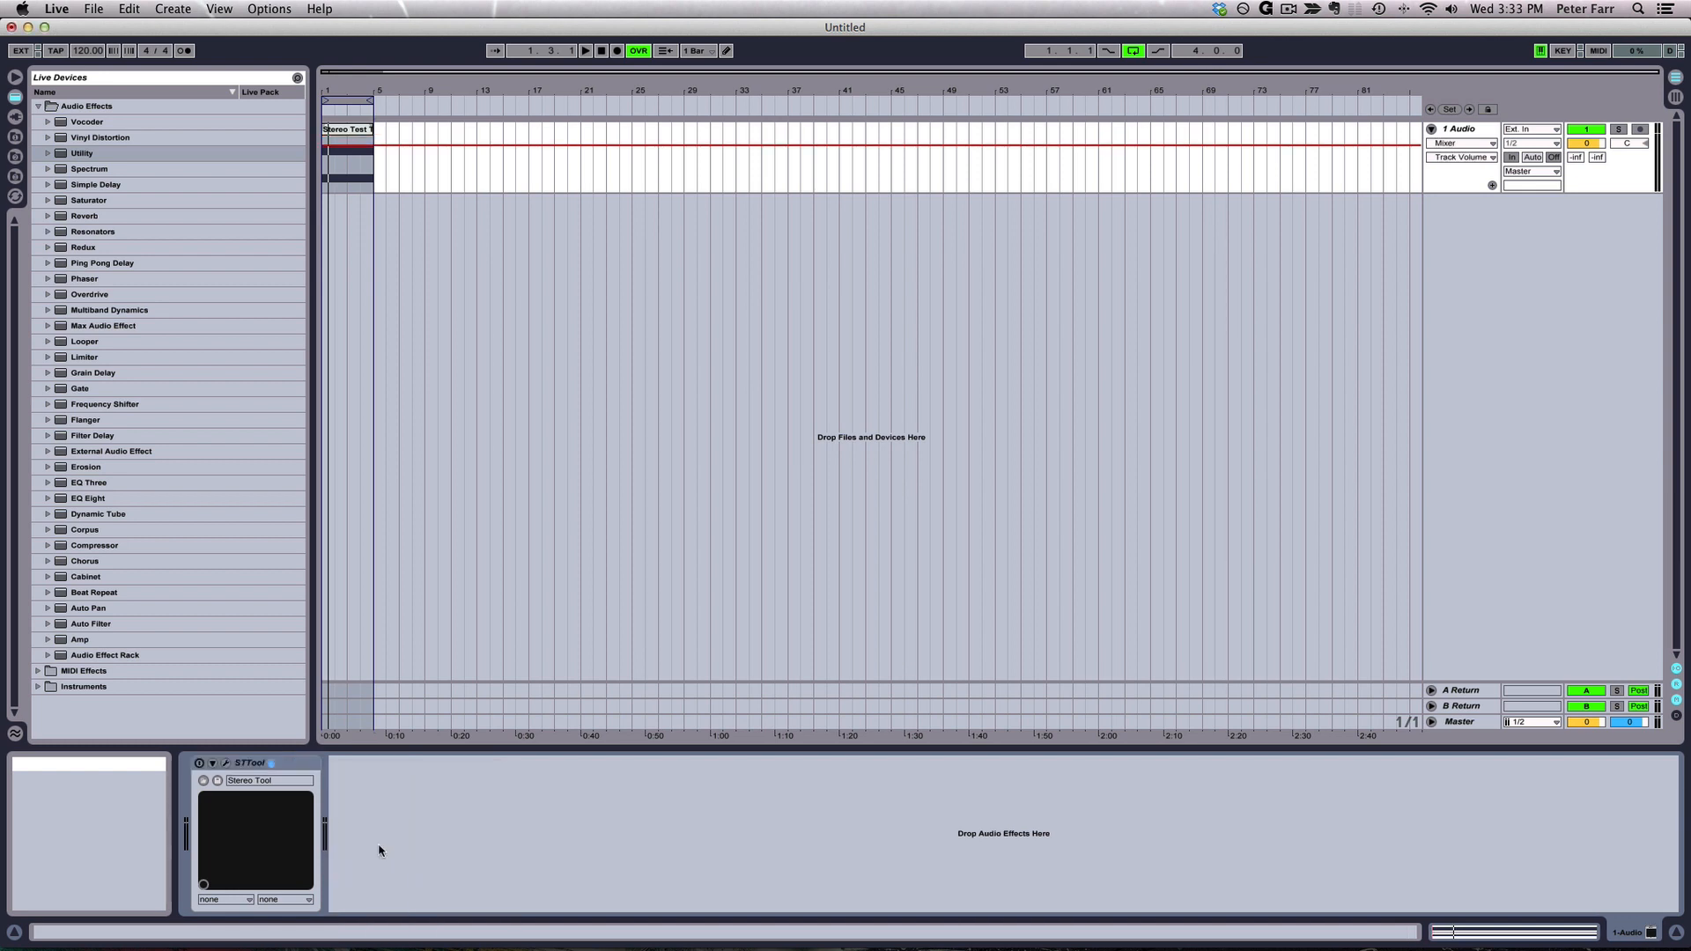
pyautogui.moveTo(391, 858)
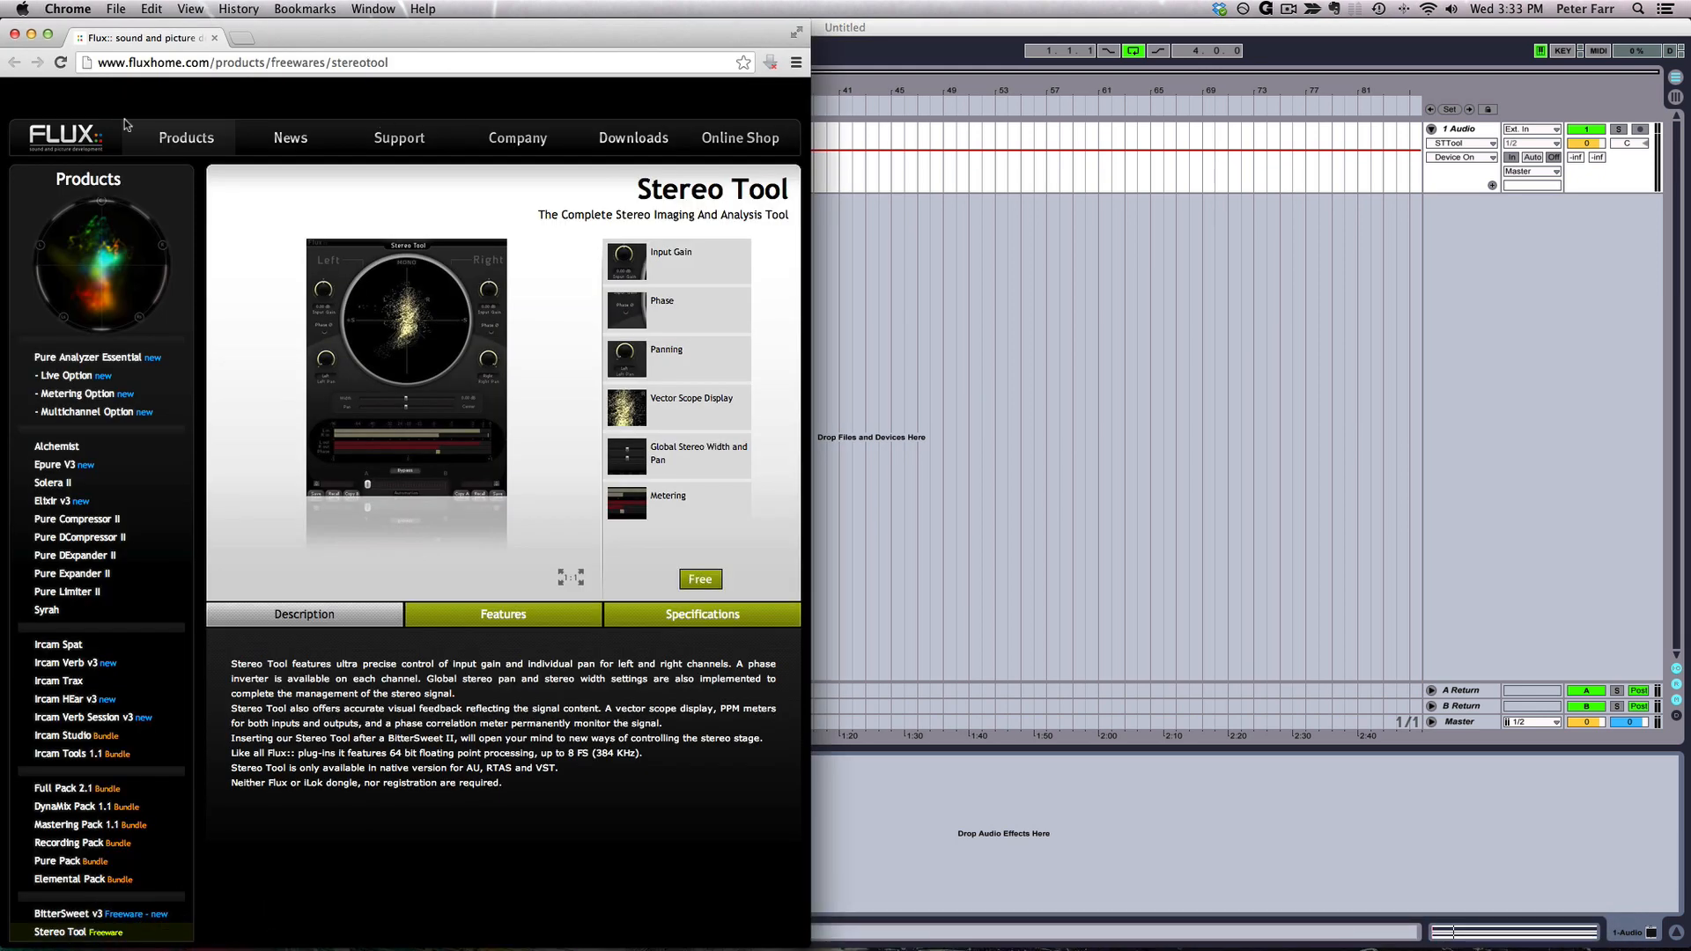
pyautogui.moveTo(604, 227)
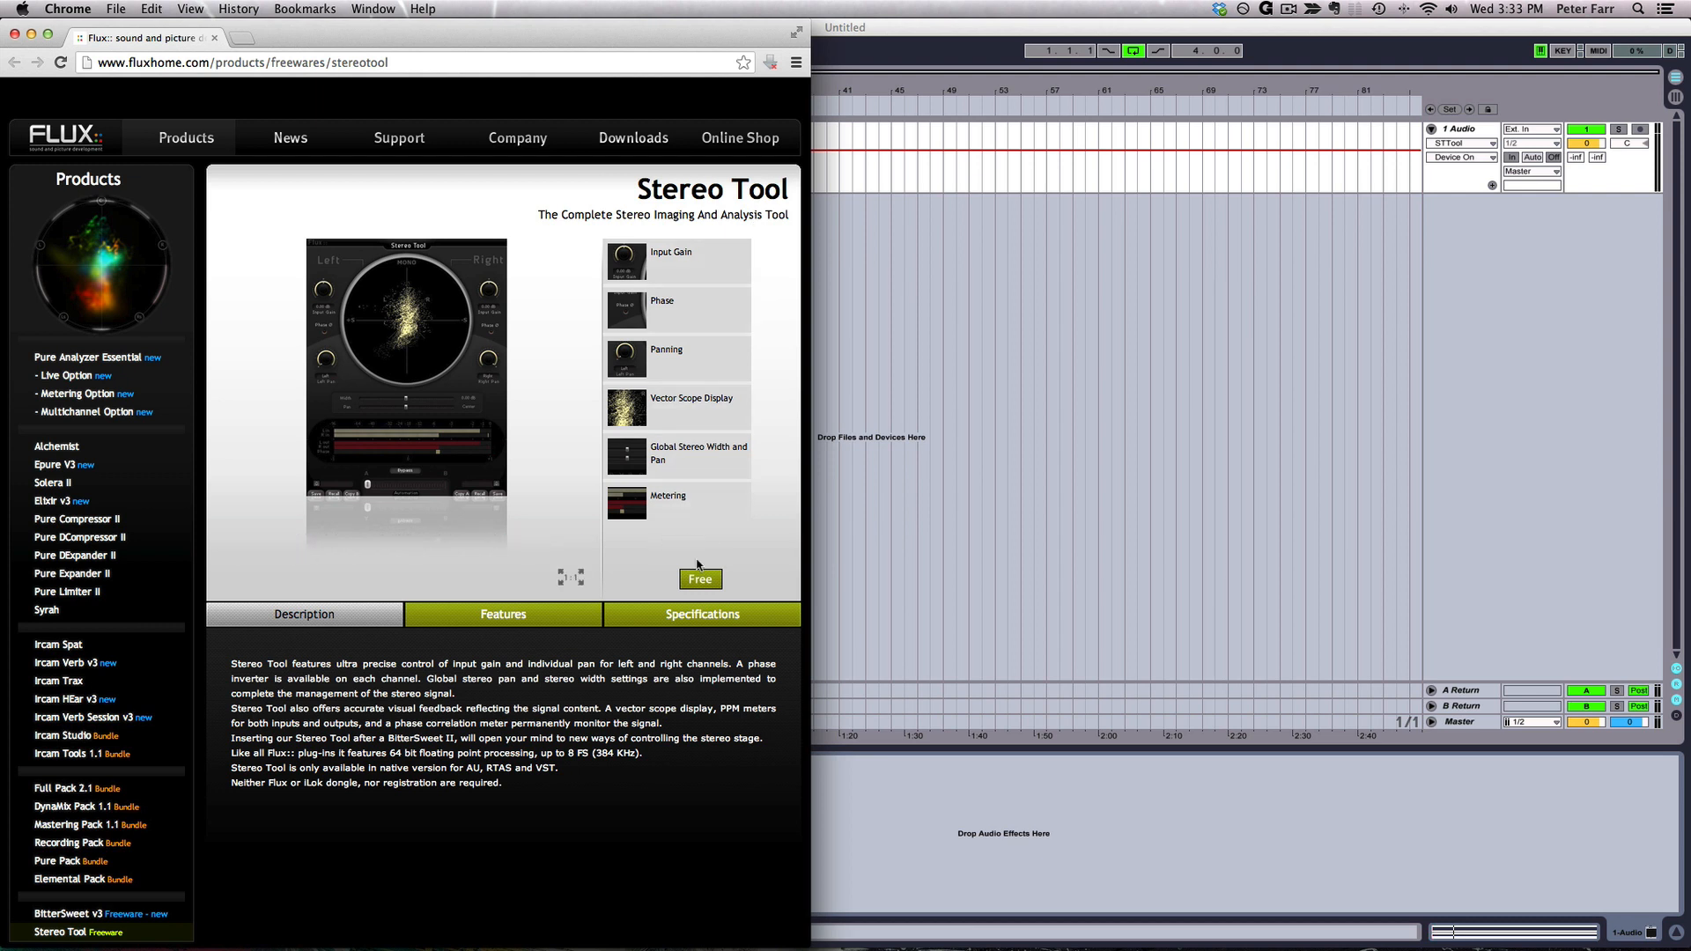
pyautogui.moveTo(700, 579)
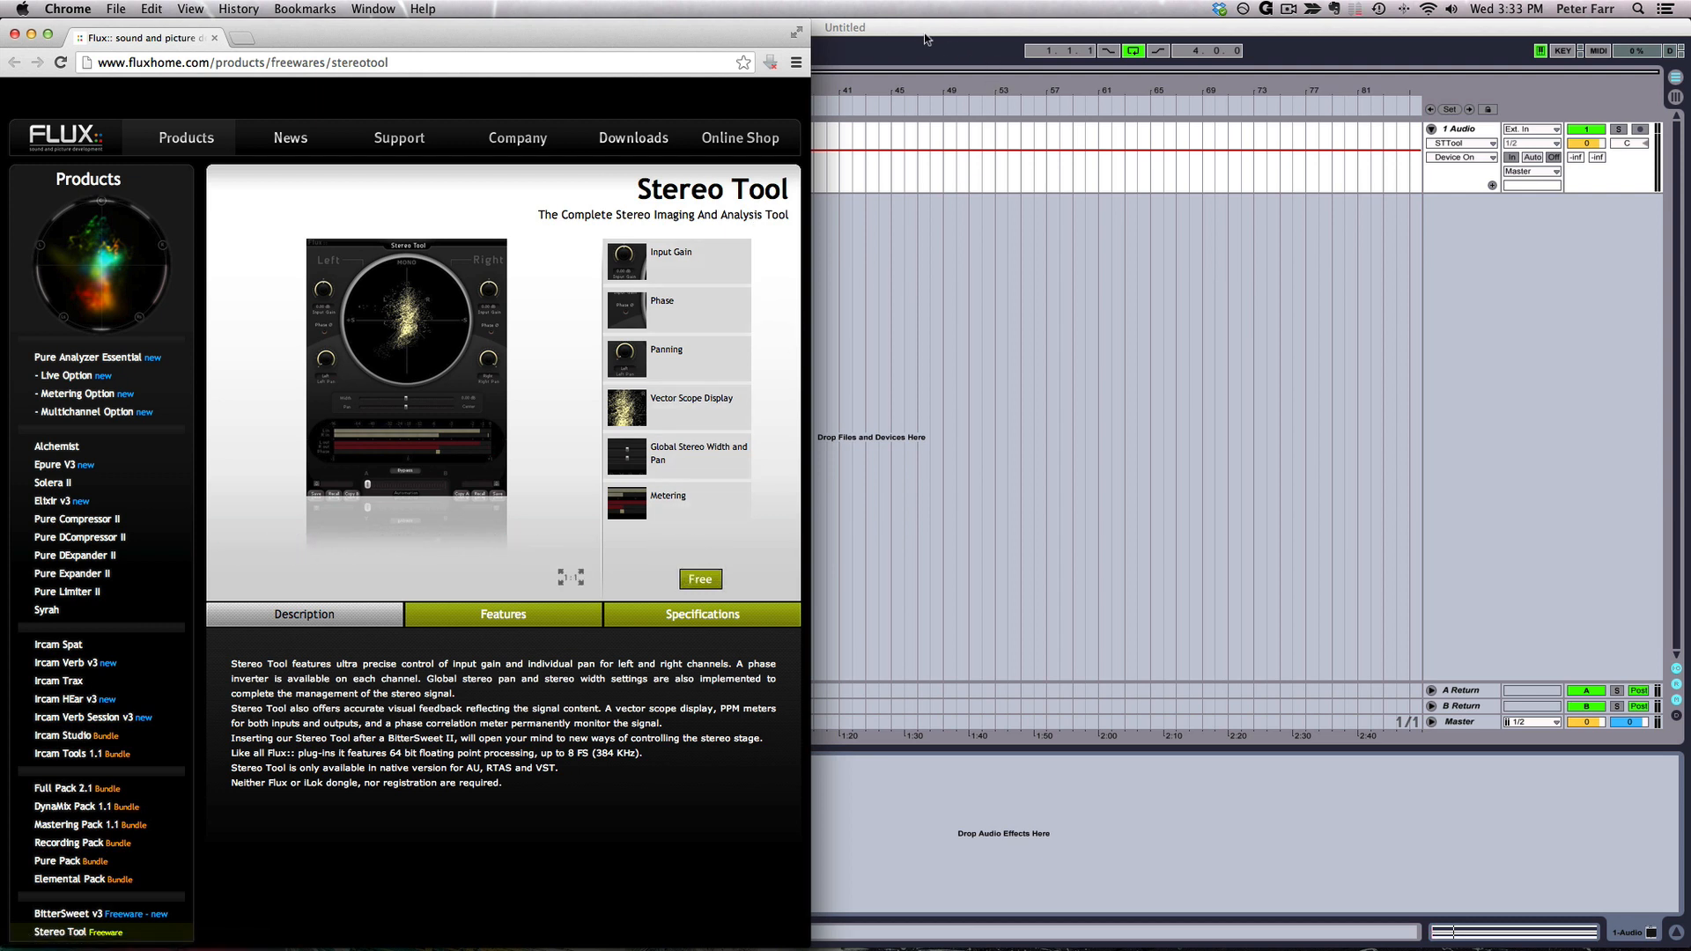
pyautogui.moveTo(921, 35)
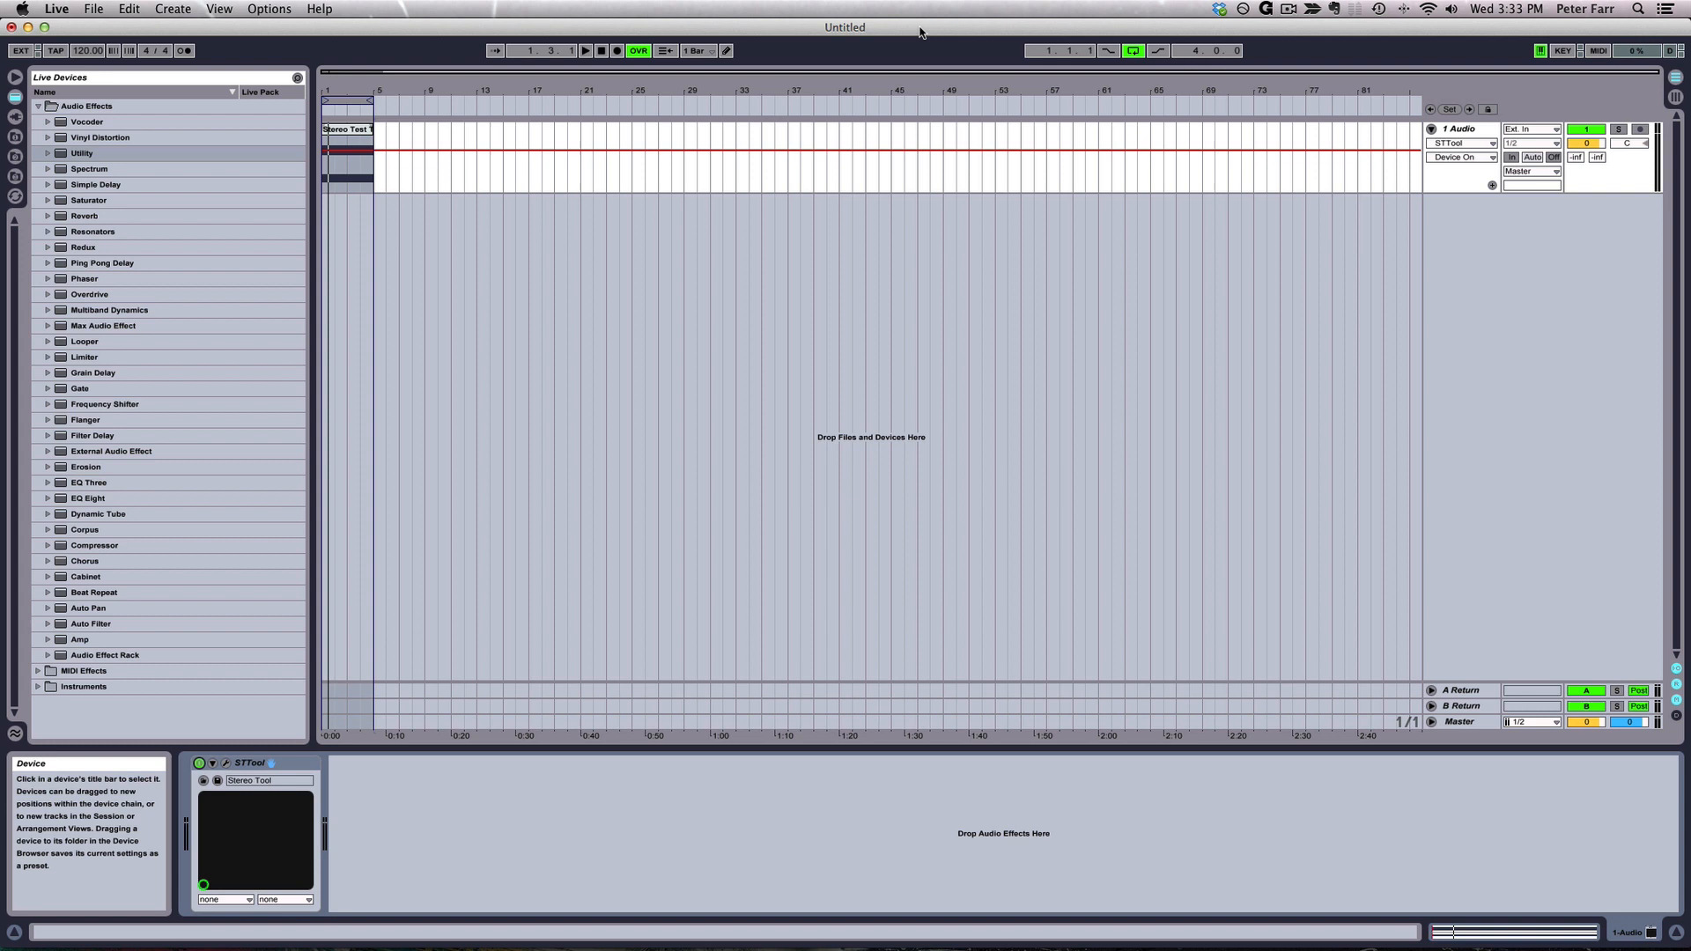
pyautogui.moveTo(275, 677)
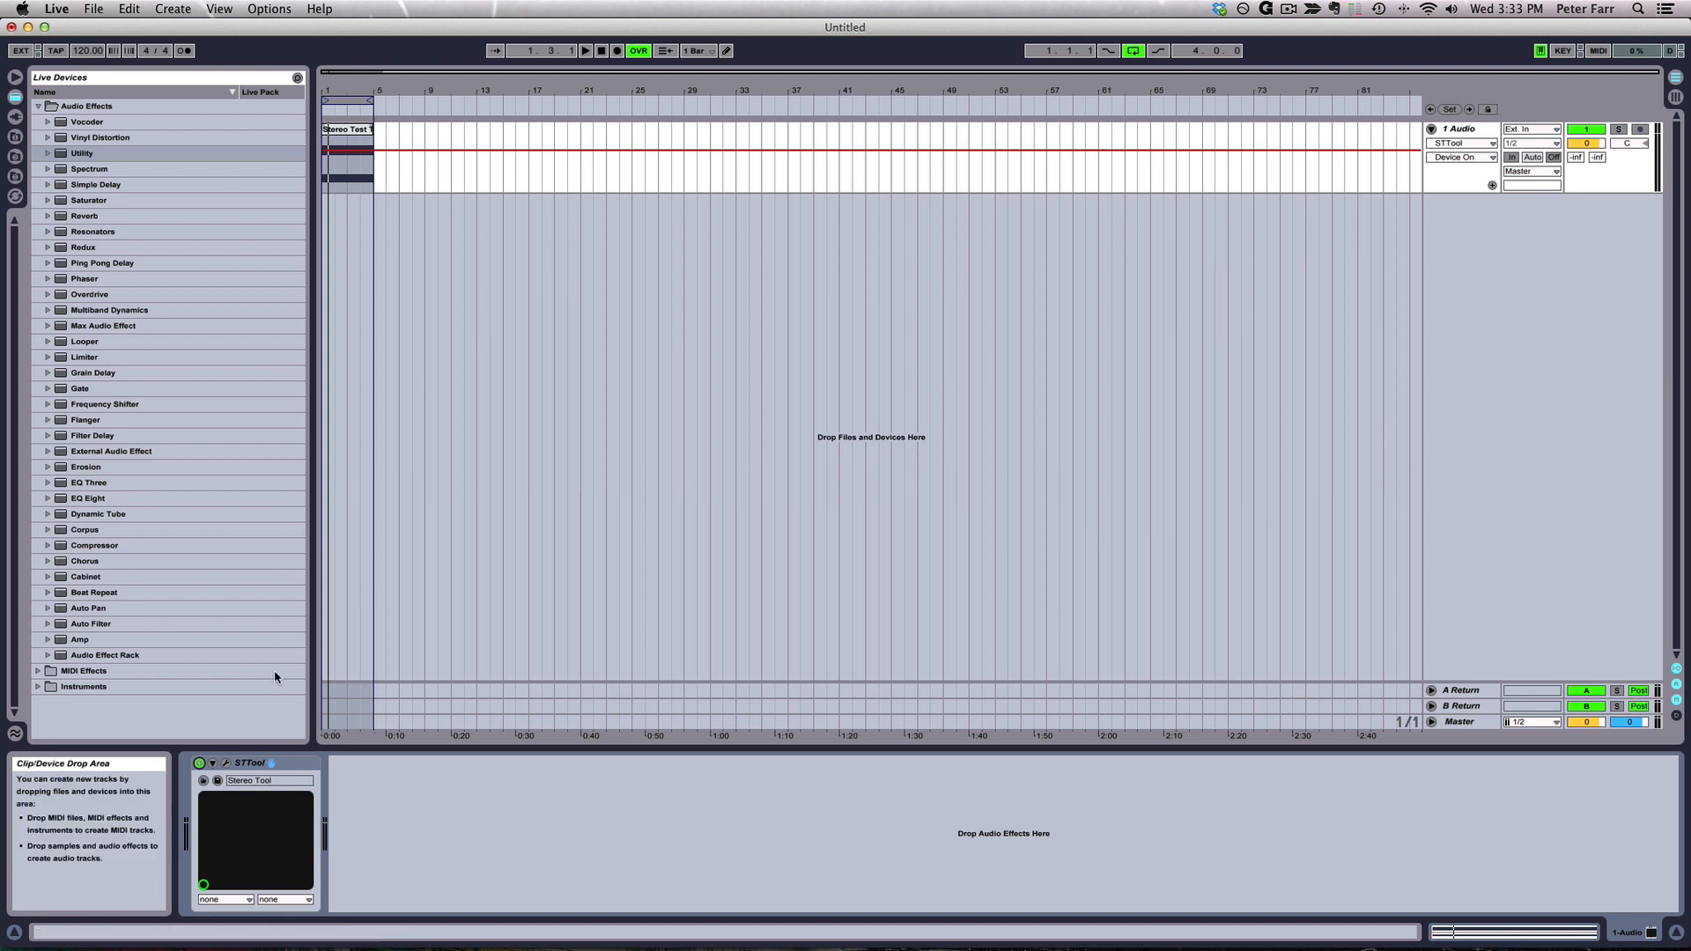
pyautogui.moveTo(296, 766)
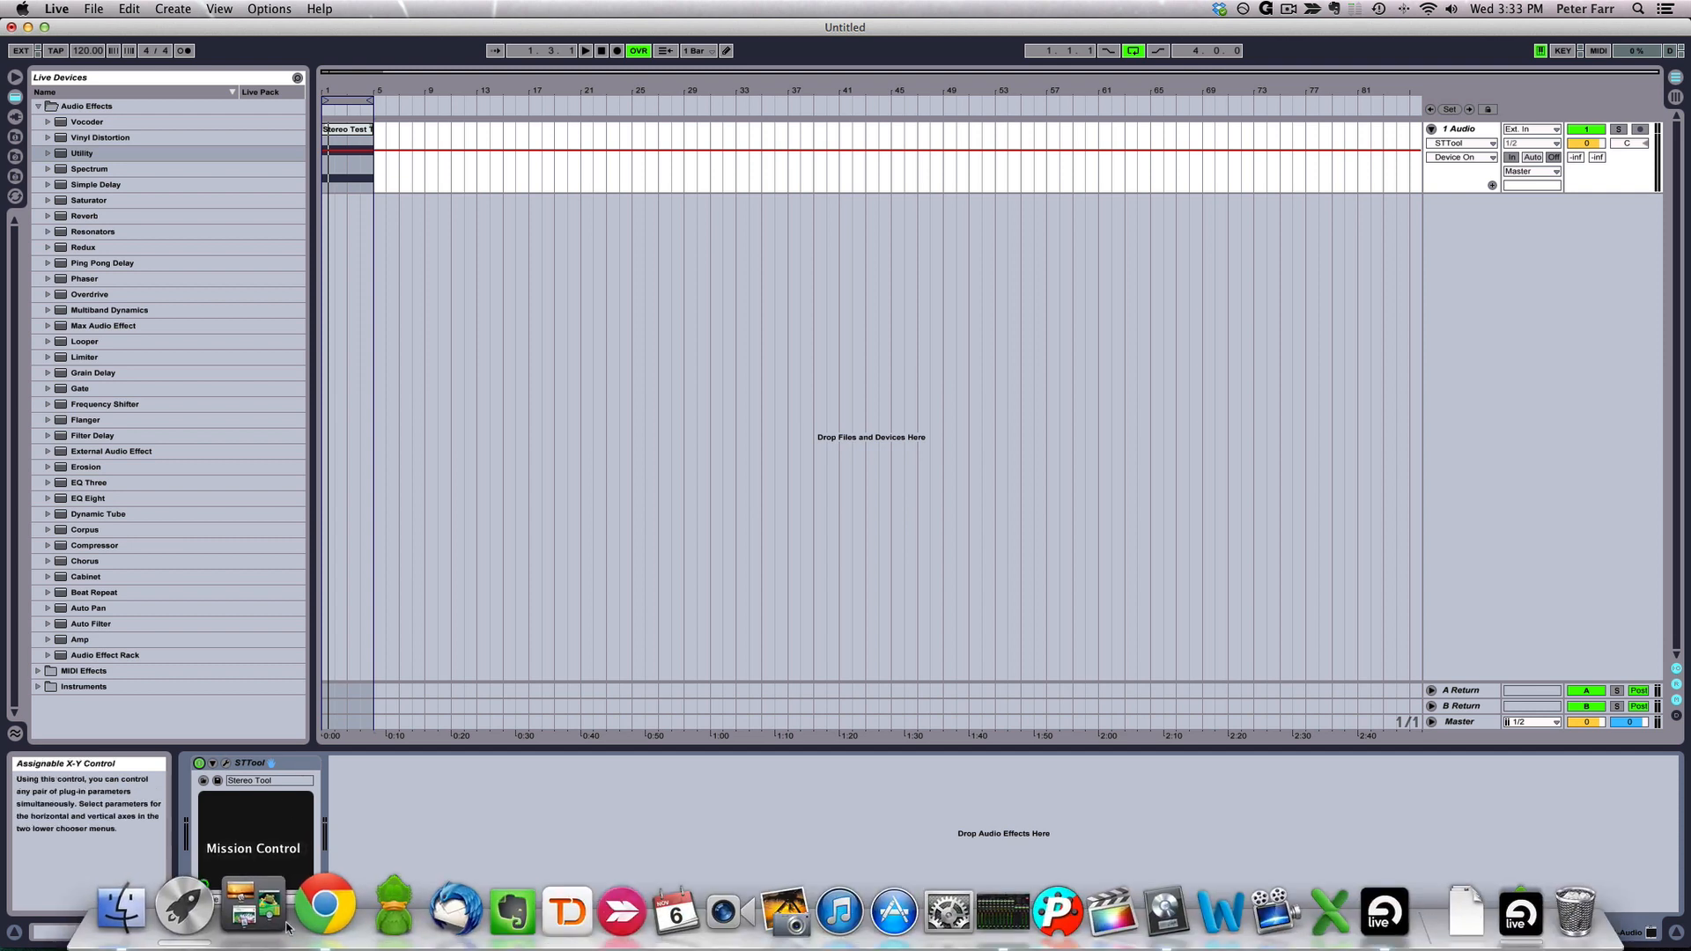
pyautogui.moveTo(321, 909)
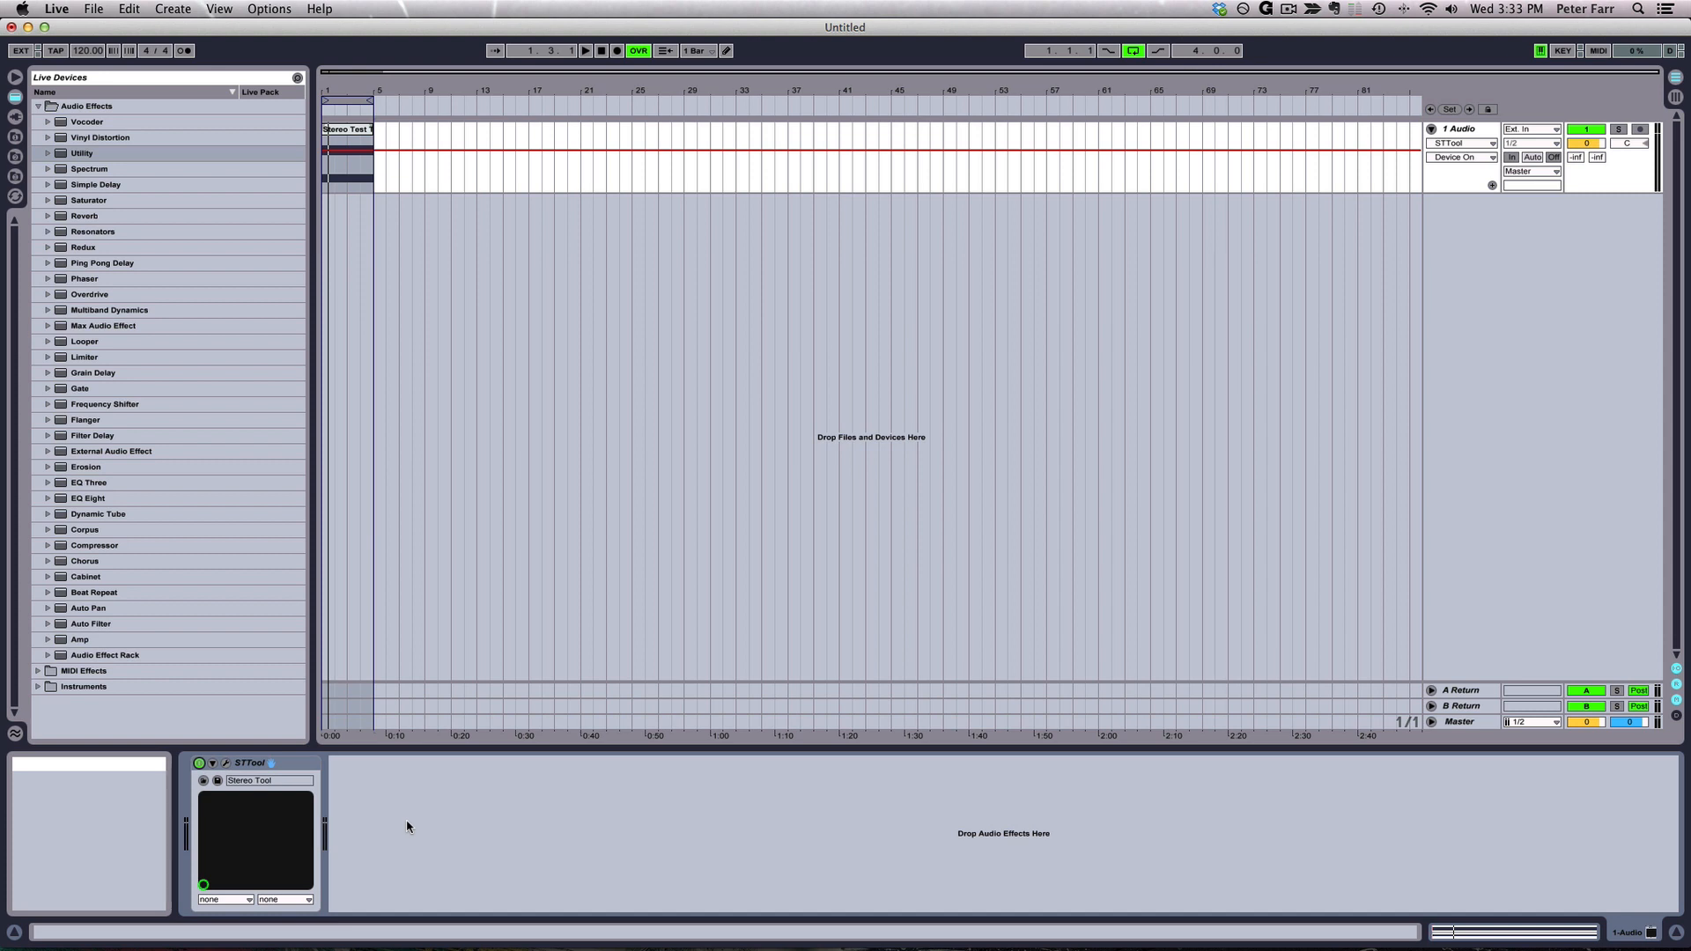
pyautogui.moveTo(201, 762)
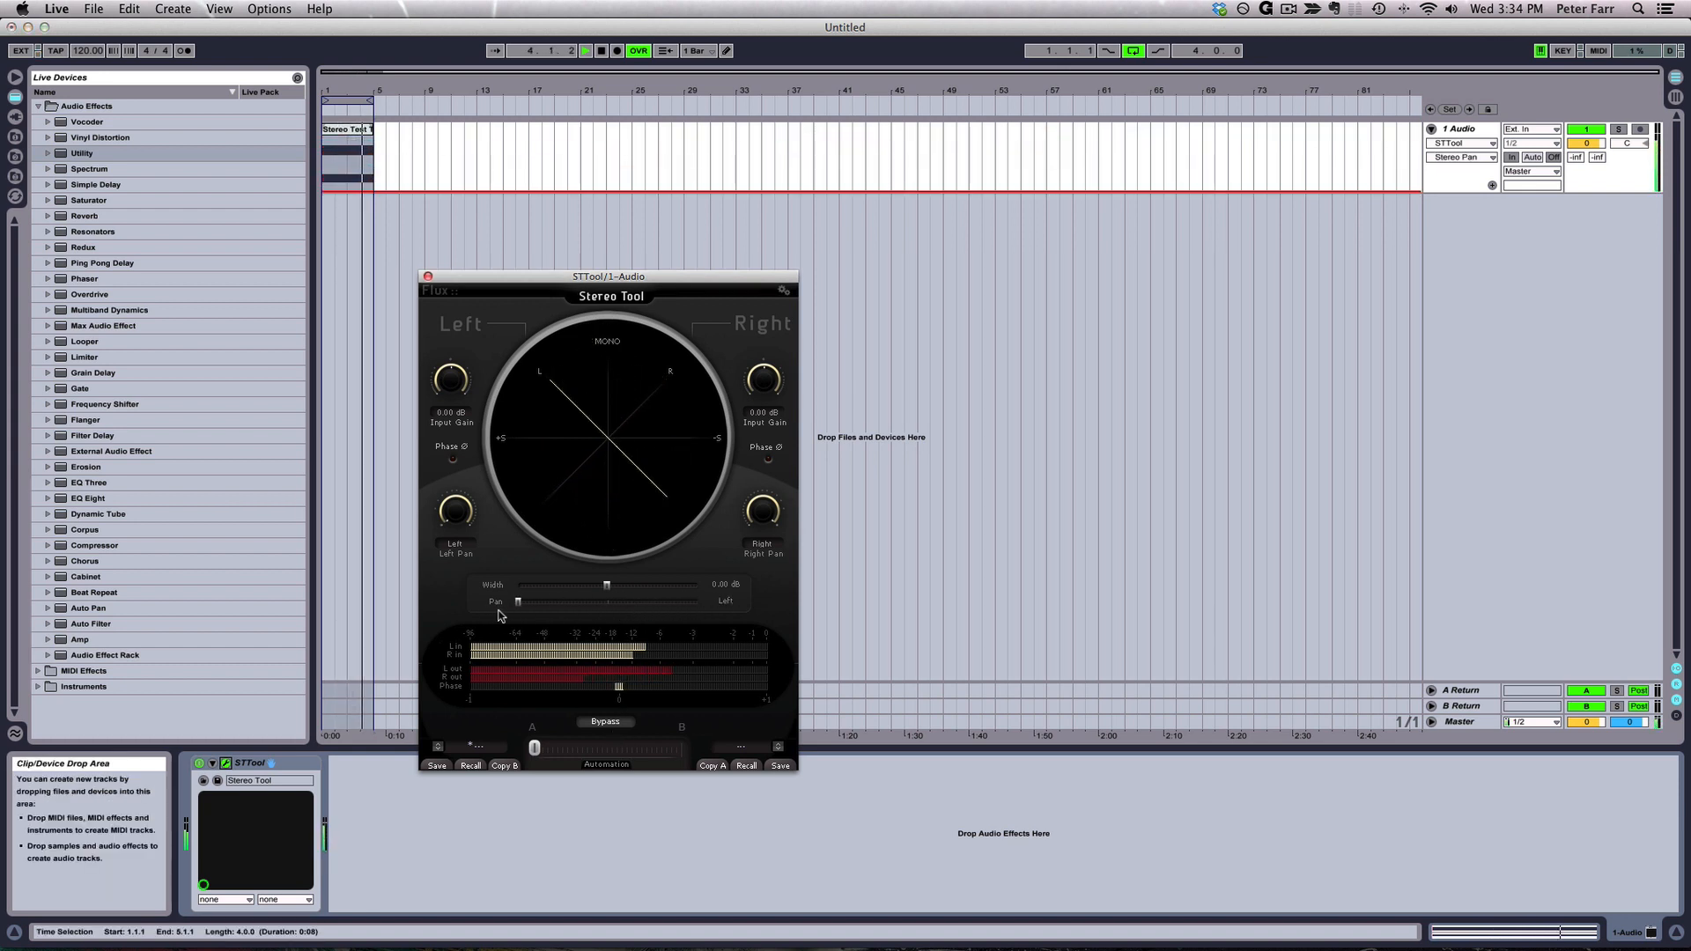
# - Sweep the Stereo Tool pan slider fully right and back to centre
pyautogui.moveTo(517, 601); pyautogui.dragTo(695, 600)
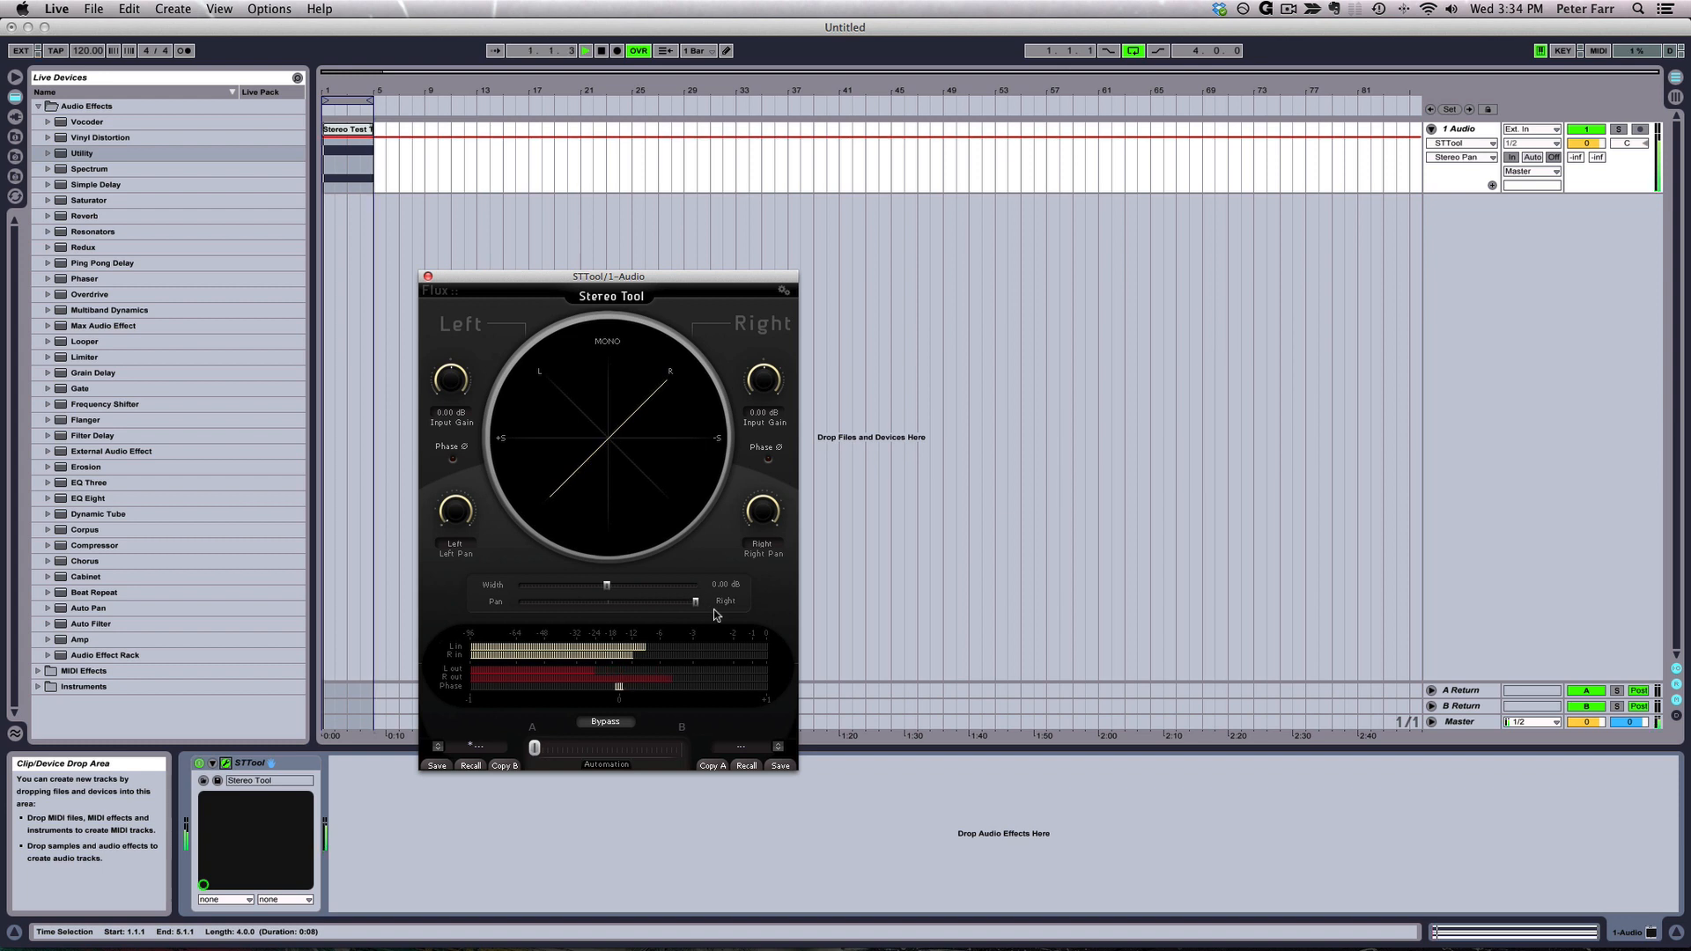
pyautogui.moveTo(670, 600); pyautogui.dragTo(518, 601)
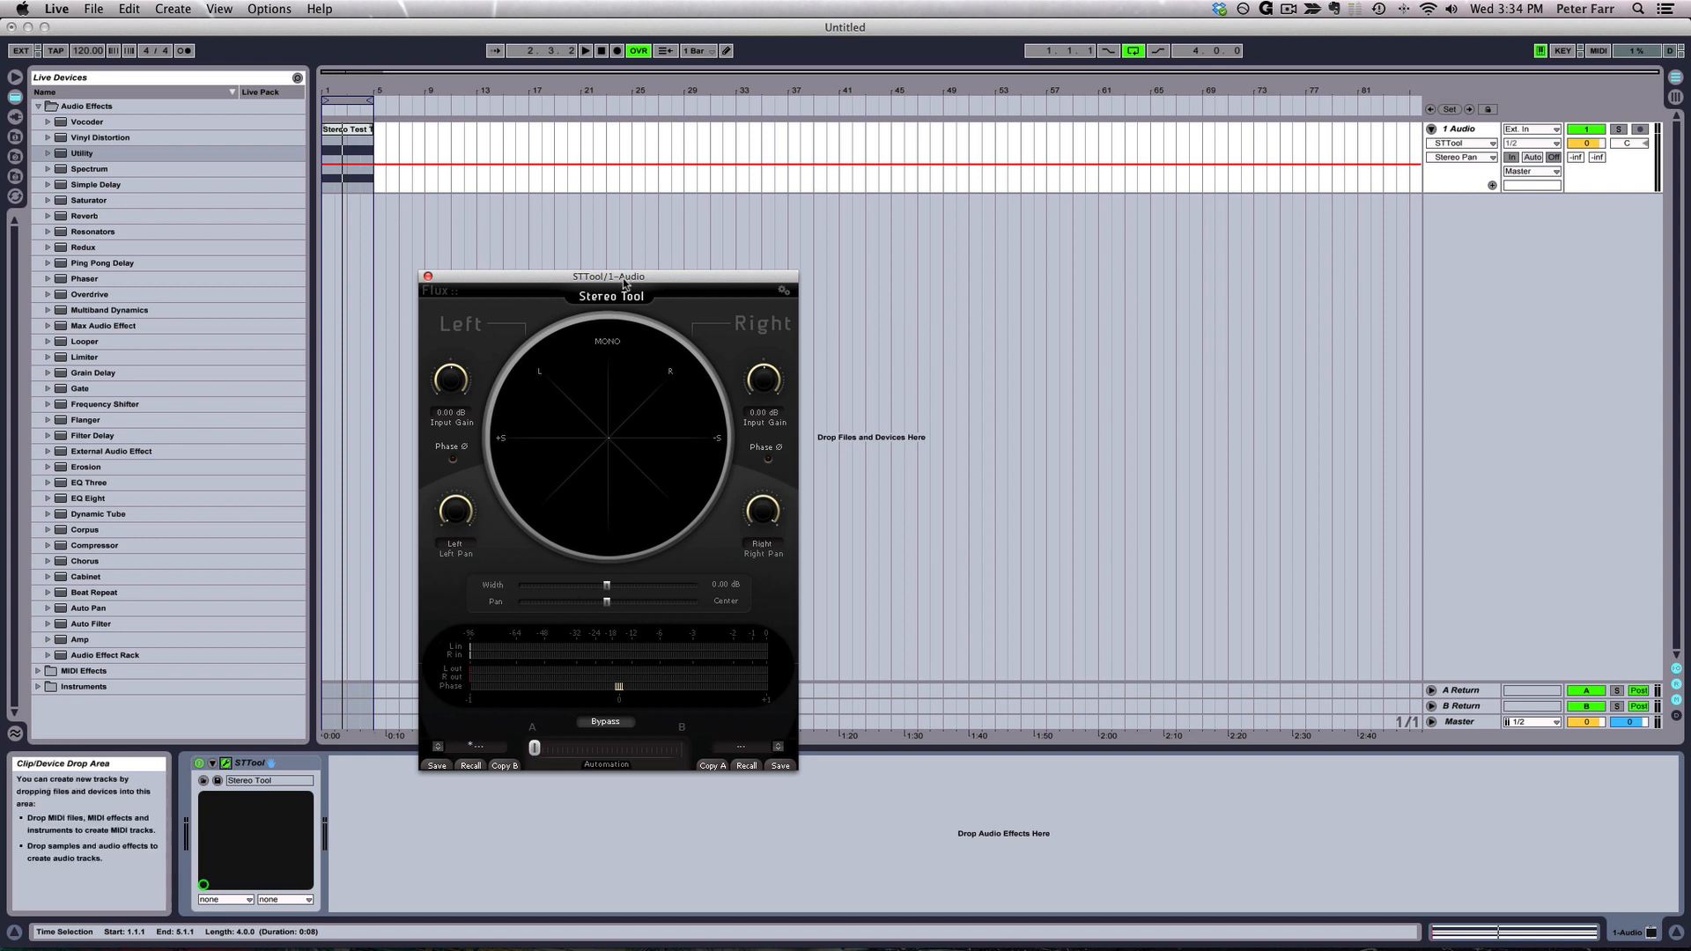
# - Drag the STTool window by its title bar to sit over the middle of the arrangement
pyautogui.moveTo(609, 277); pyautogui.dragTo(738, 169)
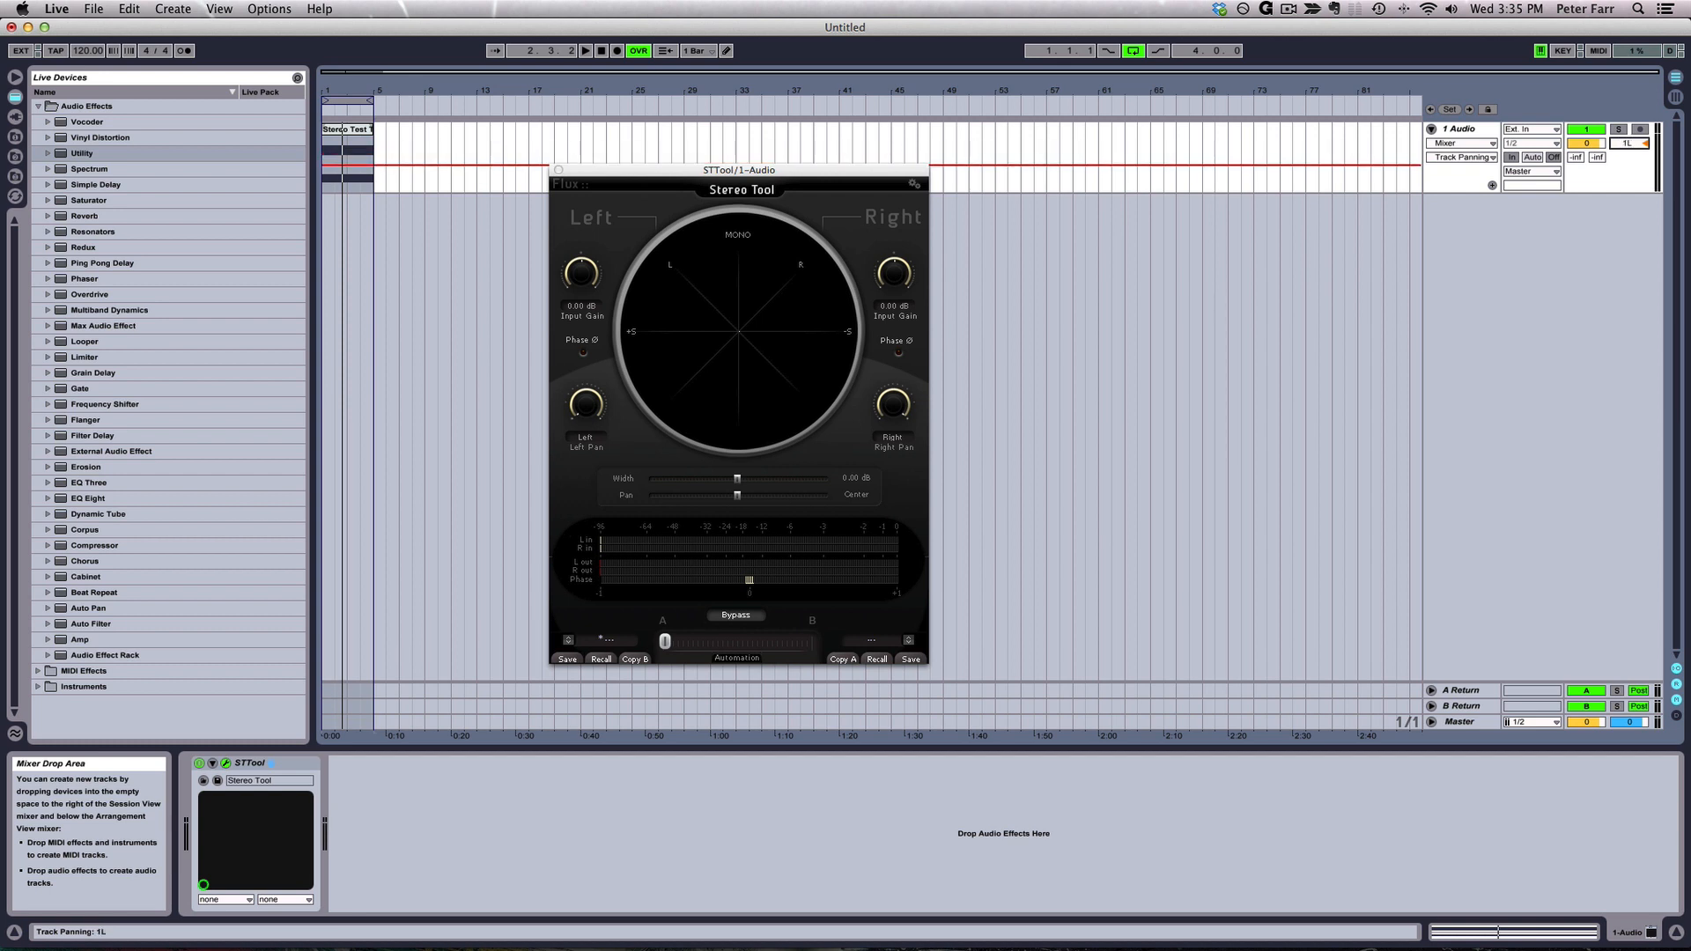
pyautogui.moveTo(738, 169); pyautogui.dragTo(886, 275)
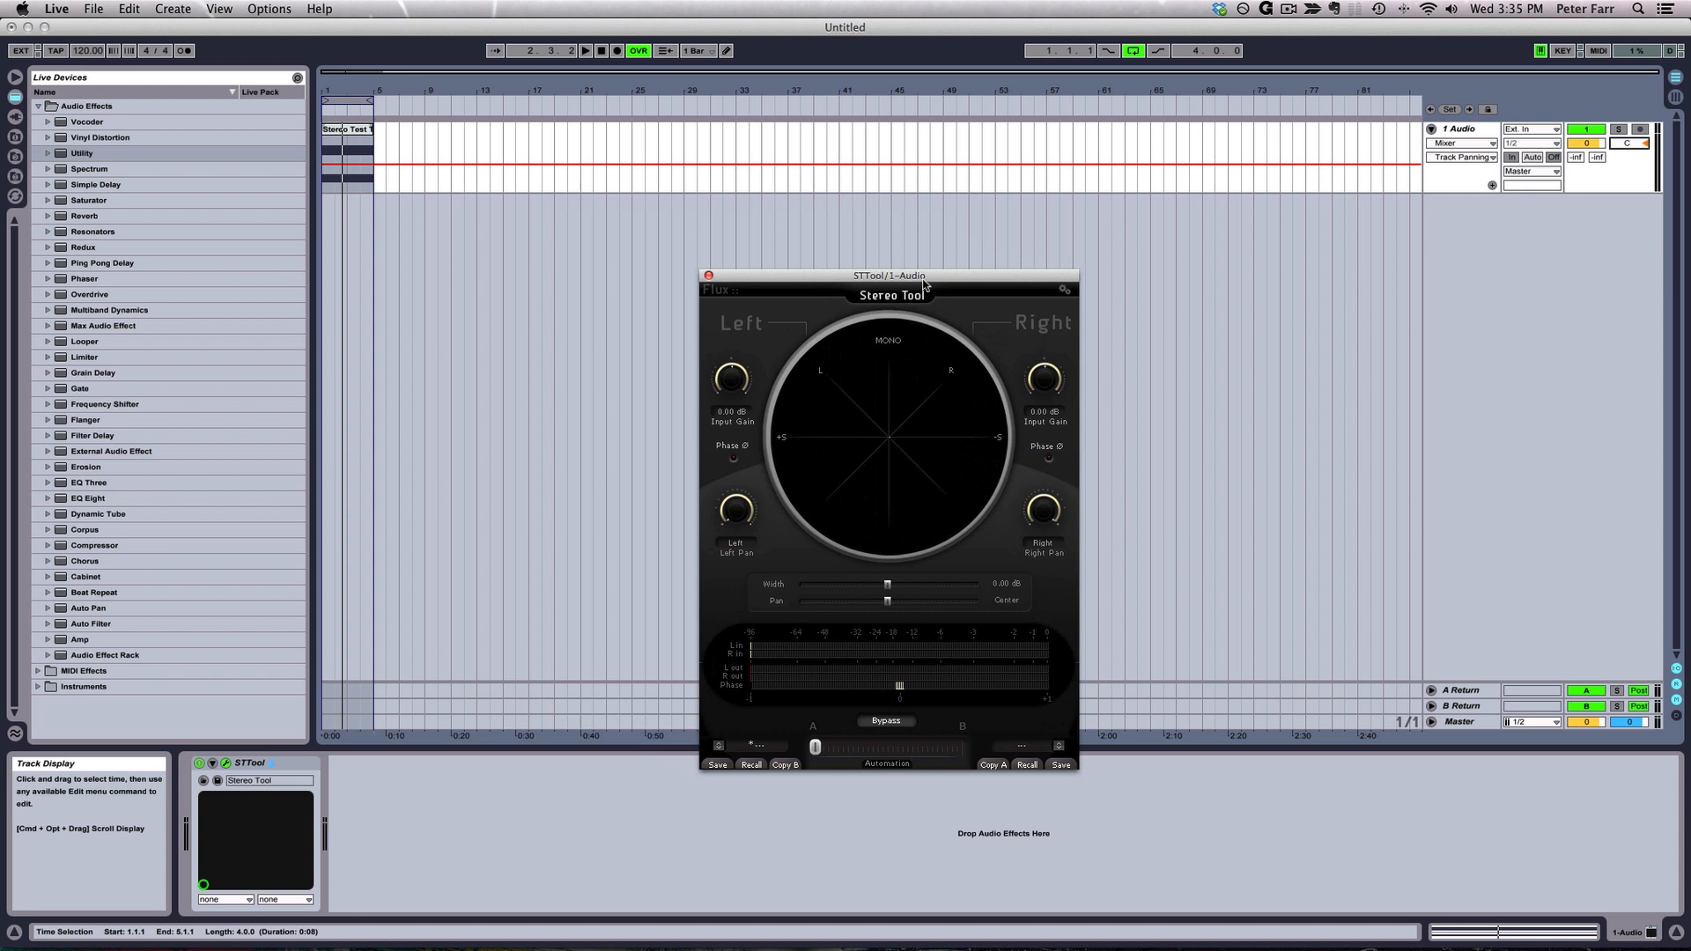
pyautogui.moveTo(888, 275); pyautogui.dragTo(819, 230)
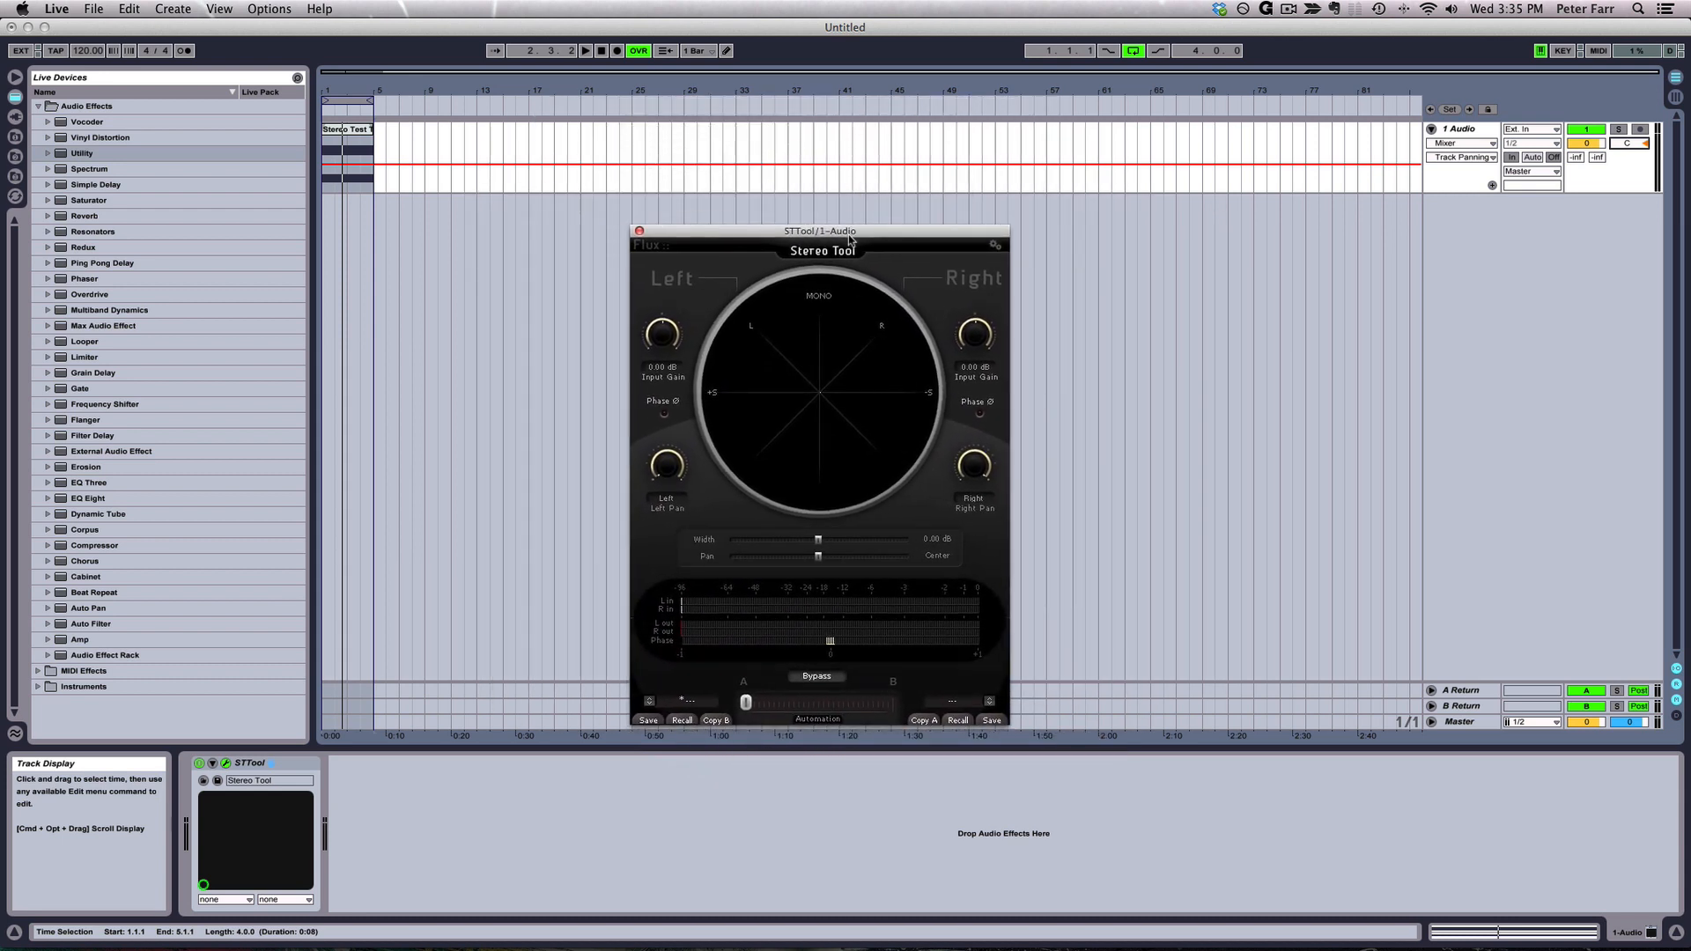